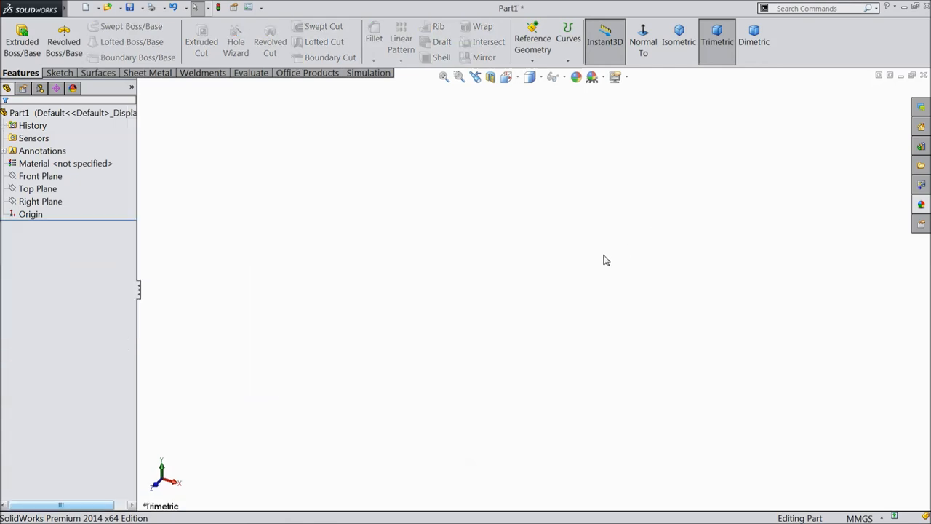
Step: Start a new sketch on the Front Plane and bring up the Sketch tools
click(37, 189)
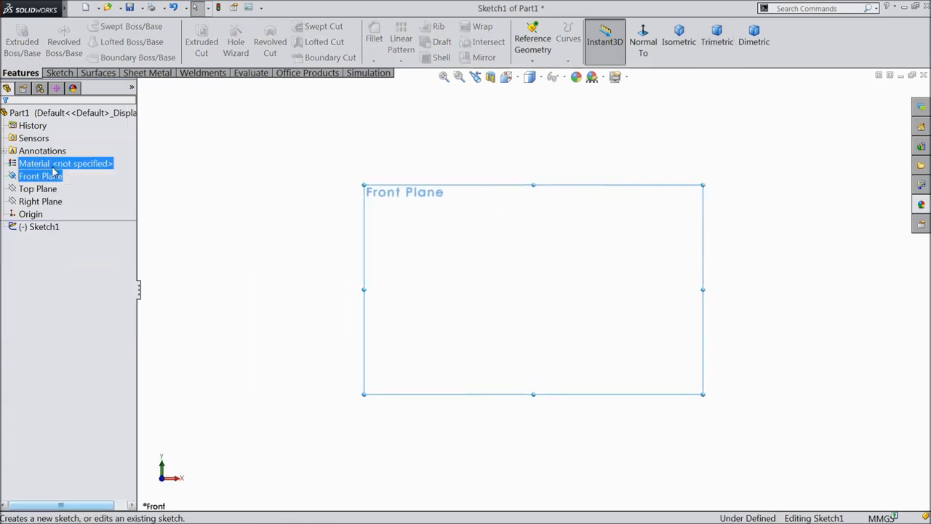
click(40, 176)
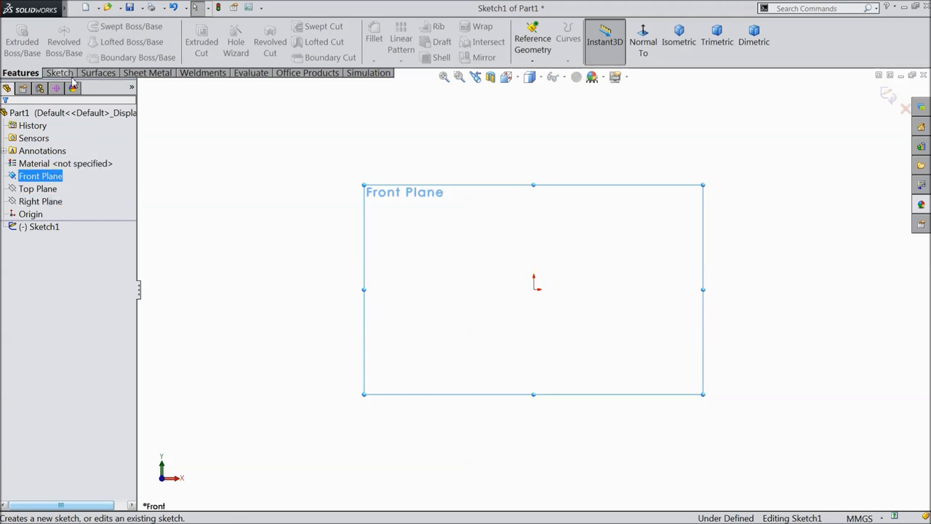
click(59, 72)
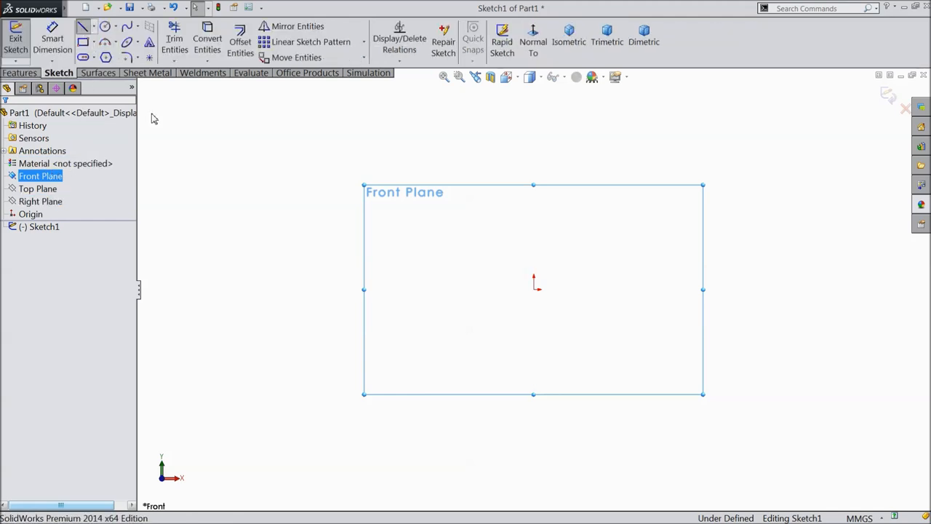
Step: Draw the stepped half-profile from the origin with lines, closing it with a 3-point head arc
click(83, 26)
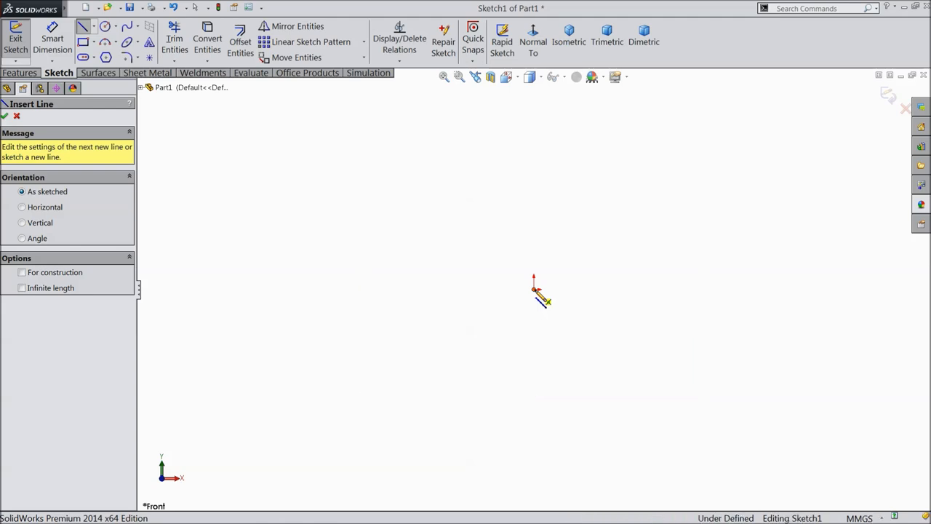
click(866, 292)
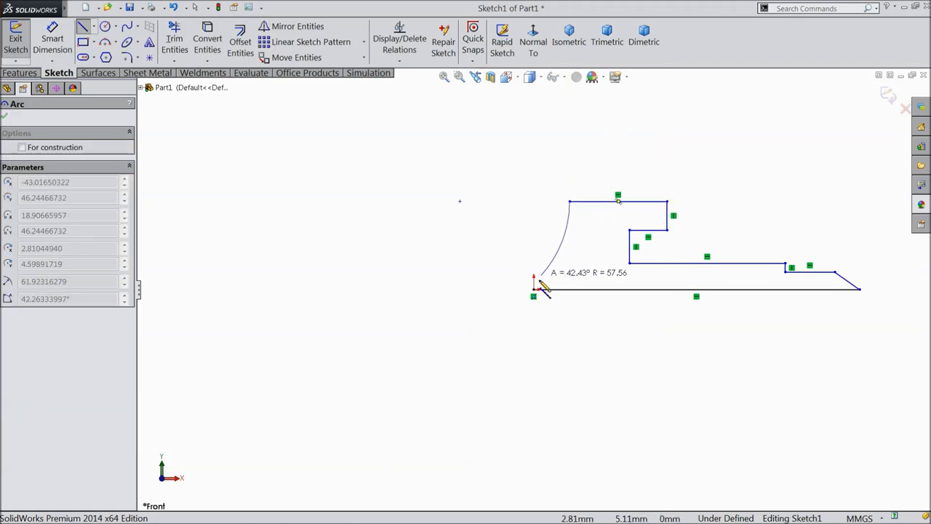
drag(535, 284, 567, 211)
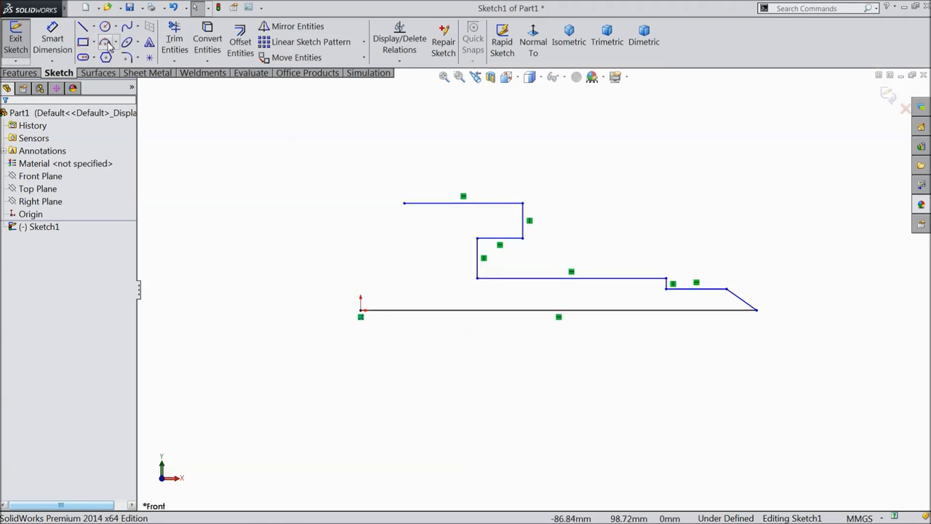
click(106, 42)
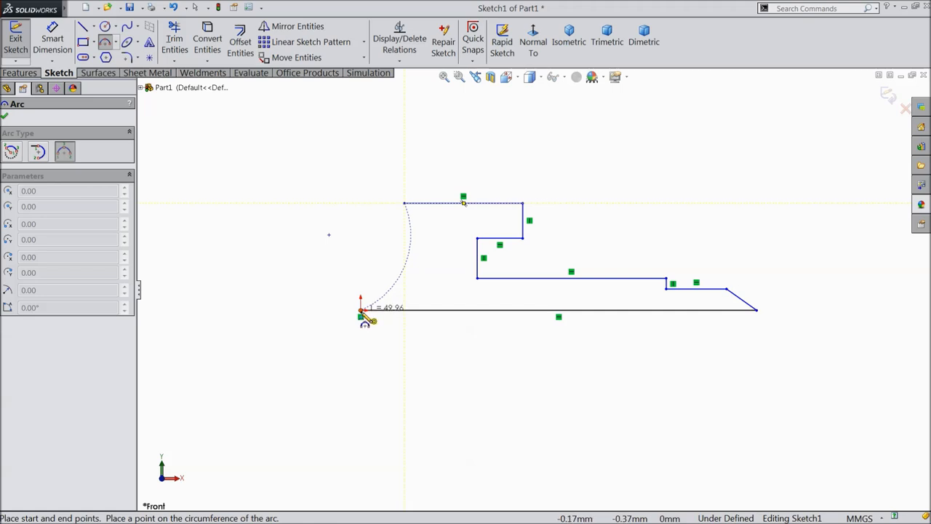
mouse_move(364, 317)
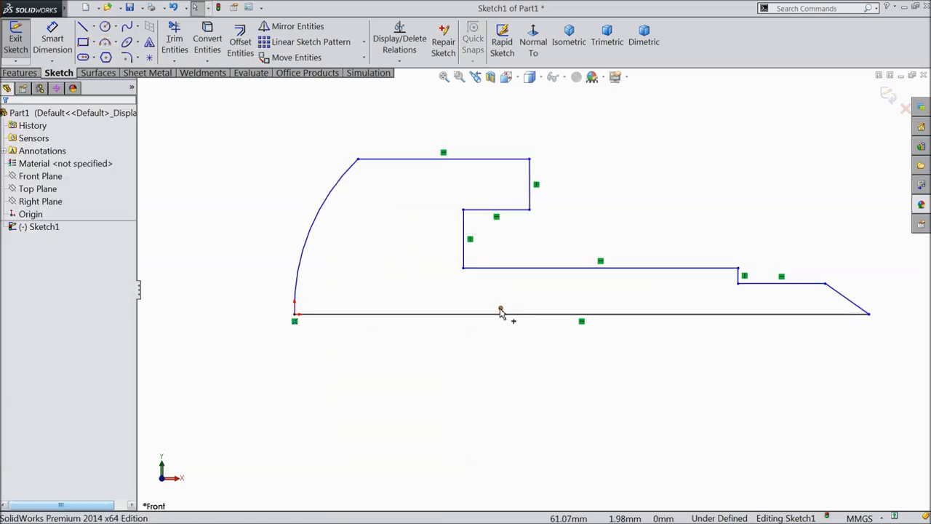
click(500, 308)
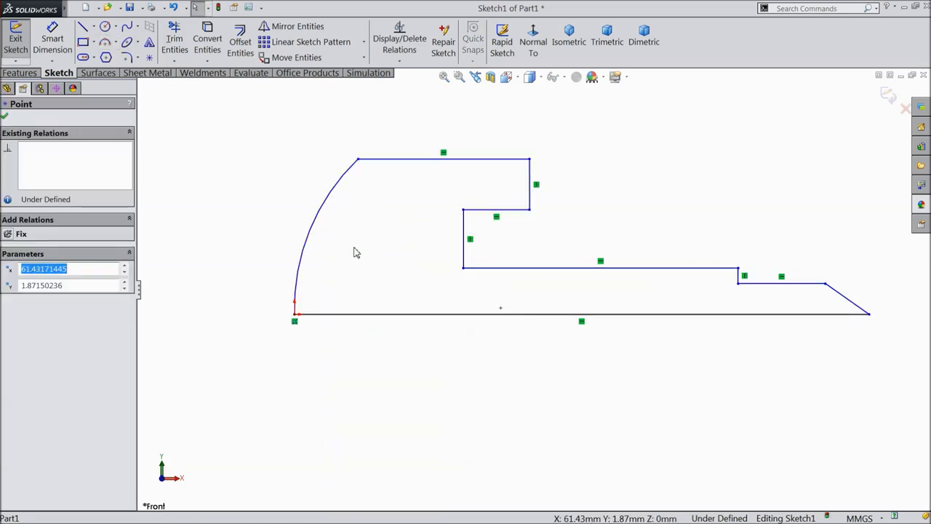
click(500, 314)
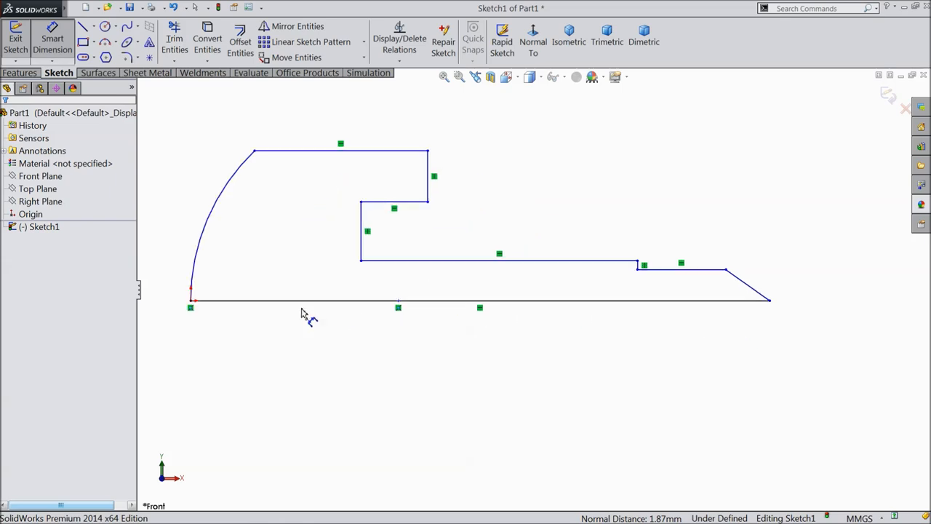
Step: Dimension the profile: 28 overall length, 9 tip length, 45° chamfer and 2.5 tip step height
click(481, 299)
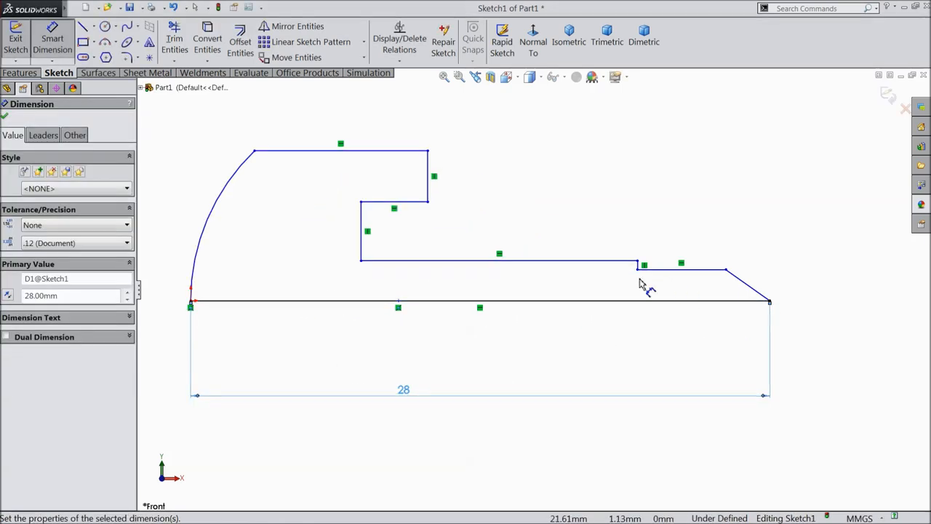
click(638, 269)
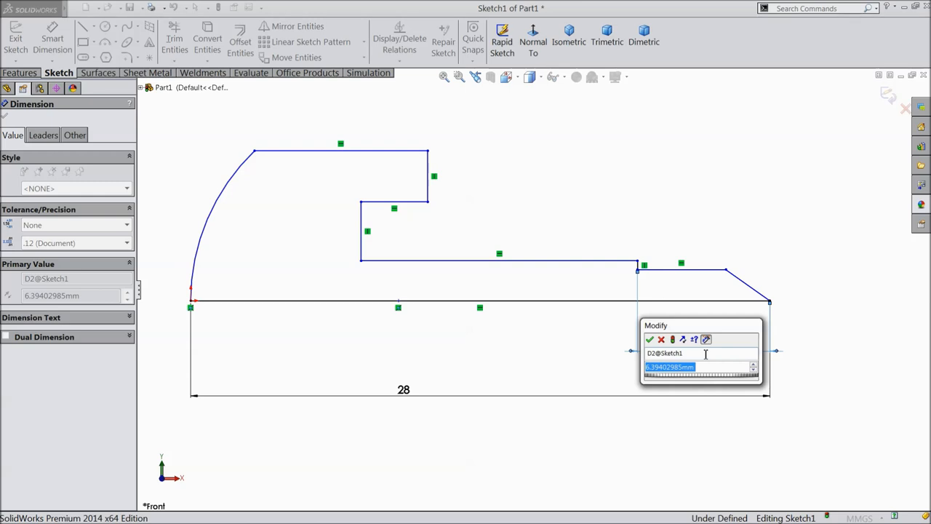
click(650, 340)
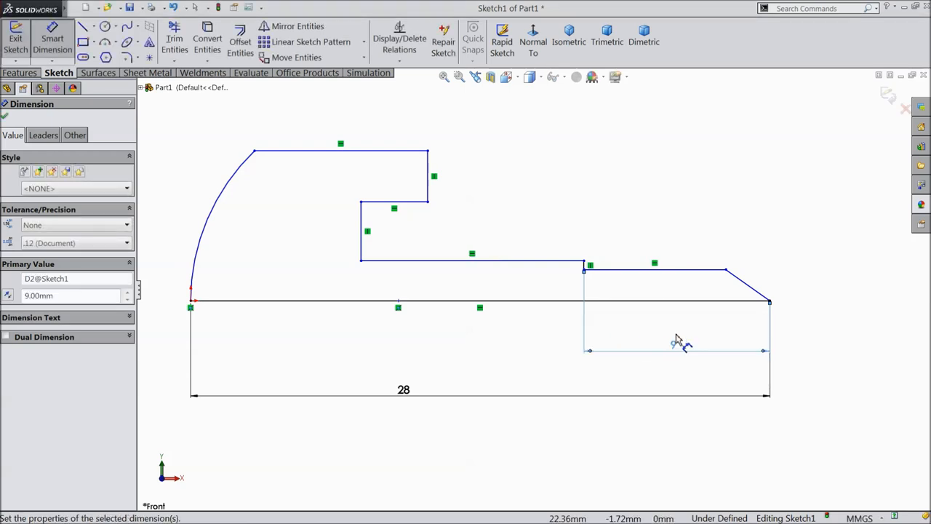
click(473, 301)
text(45)
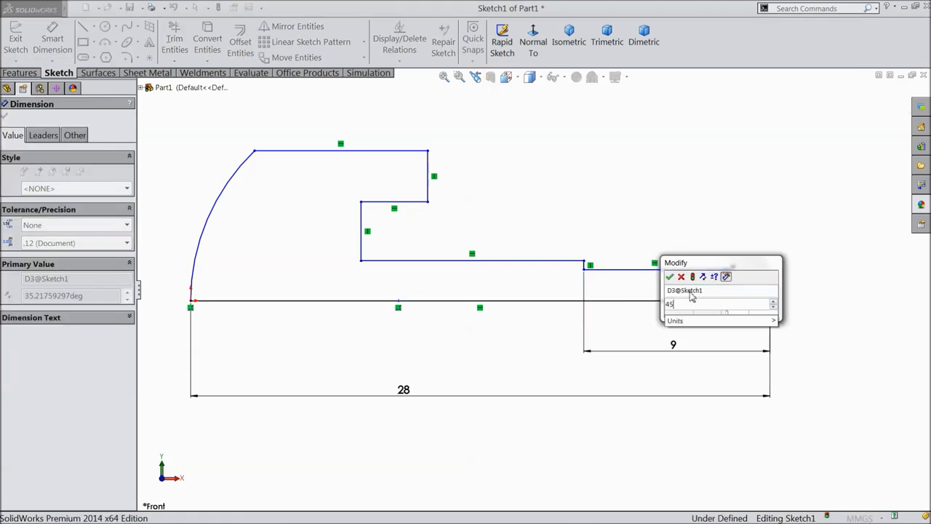
click(669, 277)
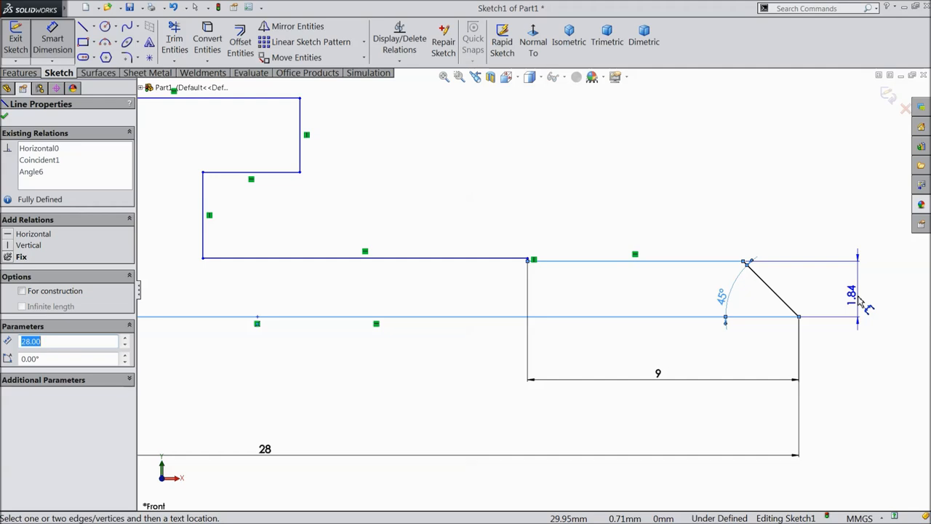
click(851, 294)
text(2.5)
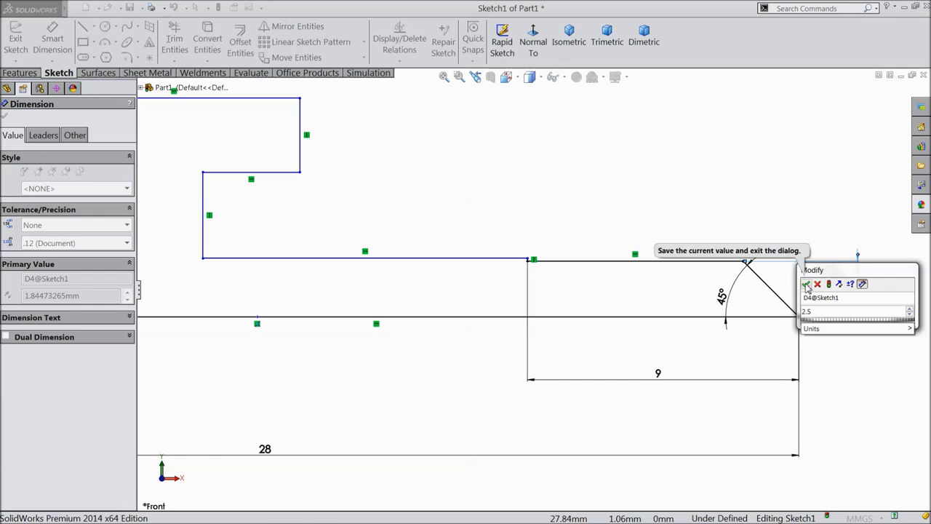
click(806, 284)
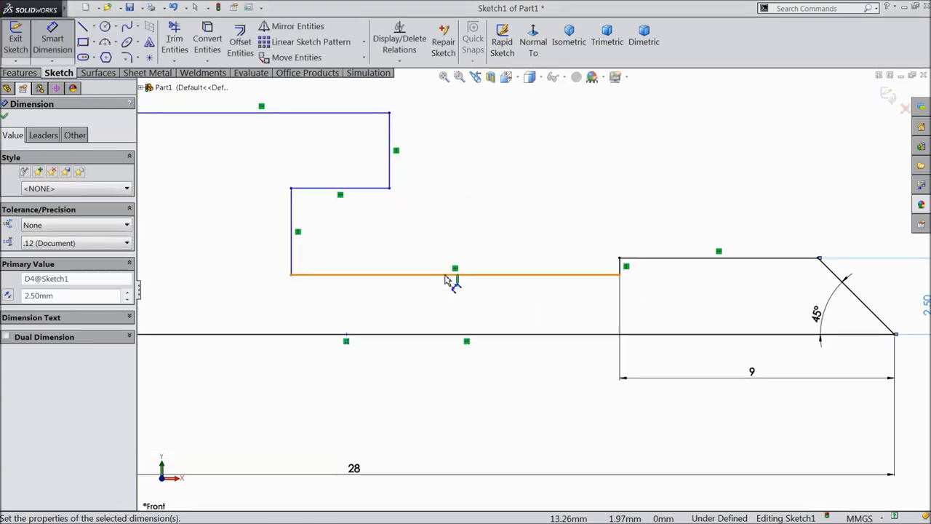
Step: Add the 1.9 shank step height, 22.5 length, 7 head height and 5.5 recess height dimensions
click(454, 274)
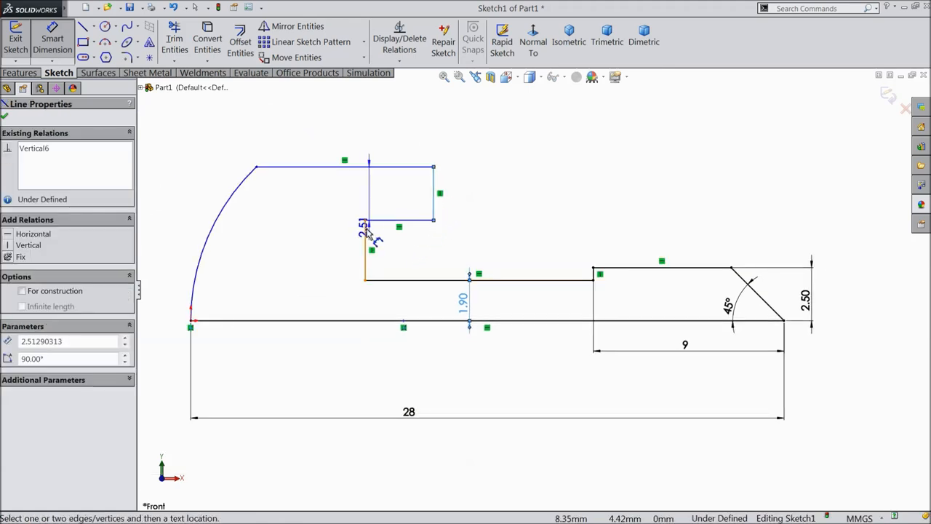
click(364, 240)
text(22.5)
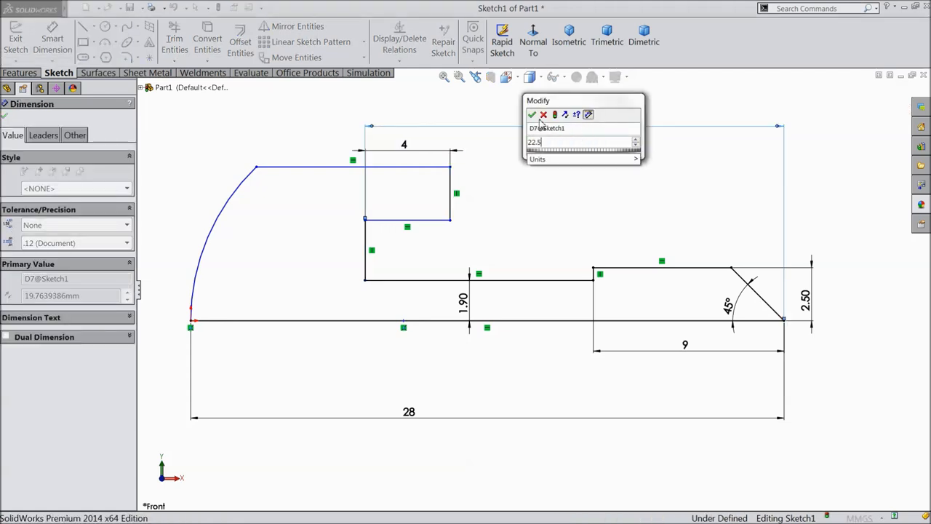
click(532, 115)
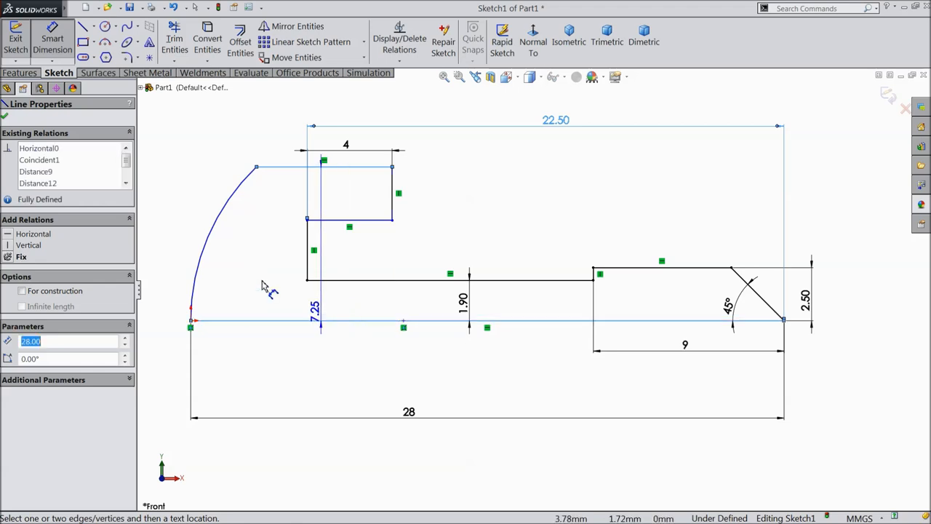
click(313, 320)
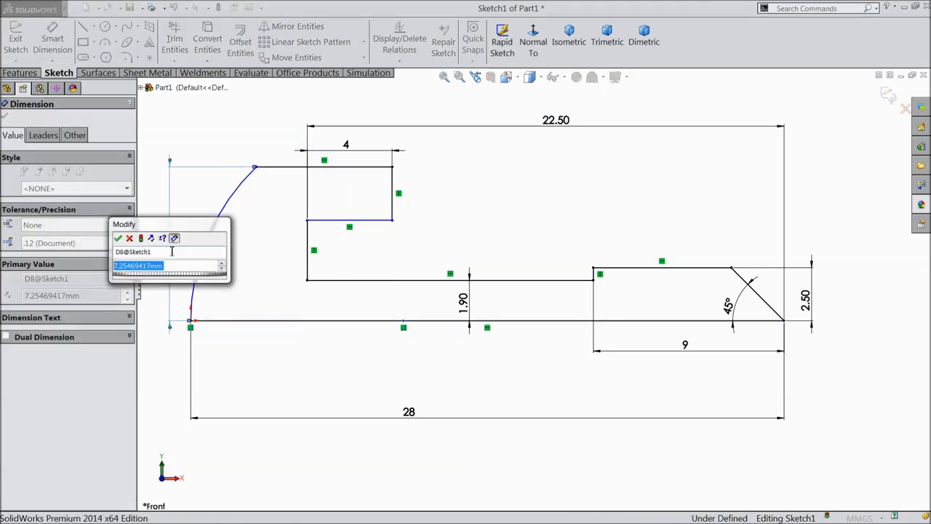
click(118, 238)
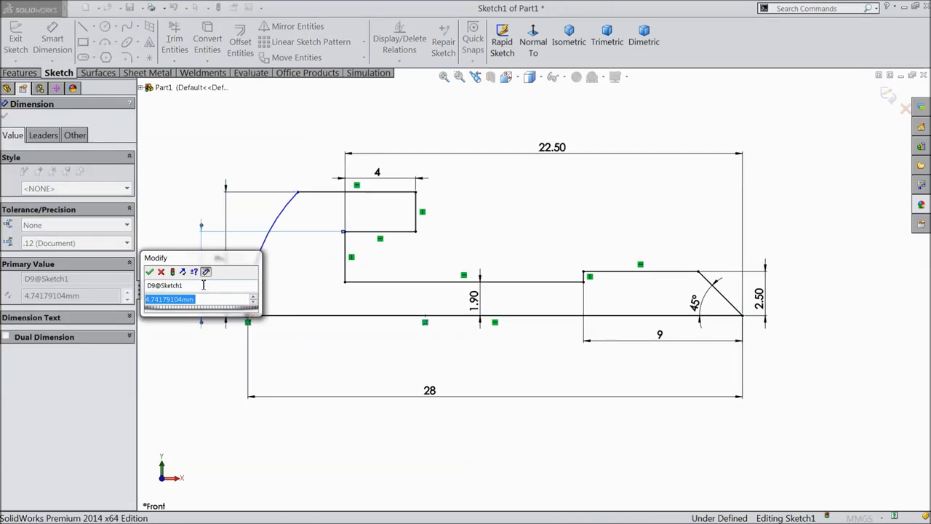
click(150, 272)
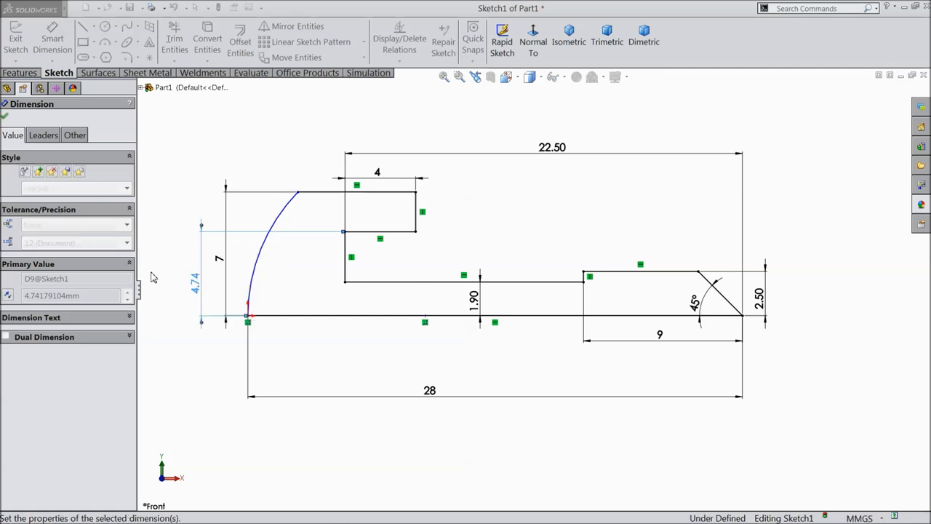
Step: Dimension the head arc with a 25 mm radius
click(276, 226)
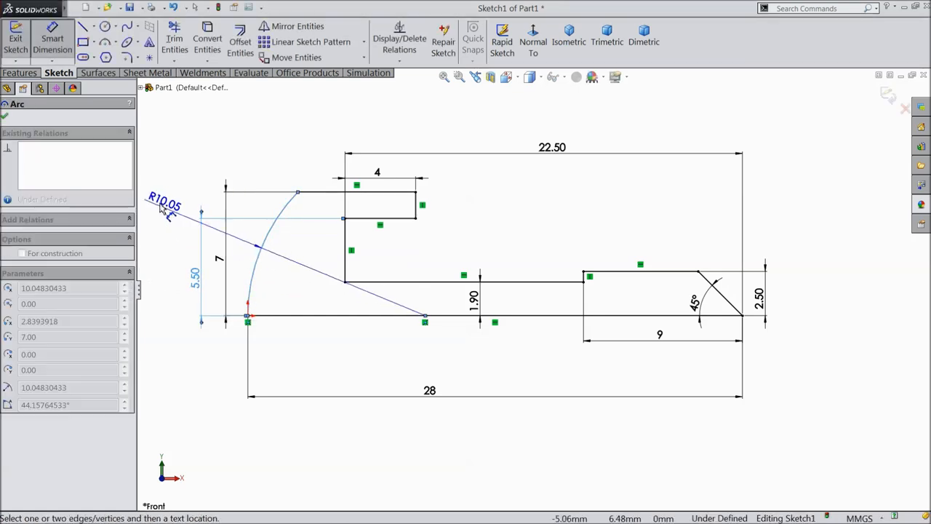
click(164, 206)
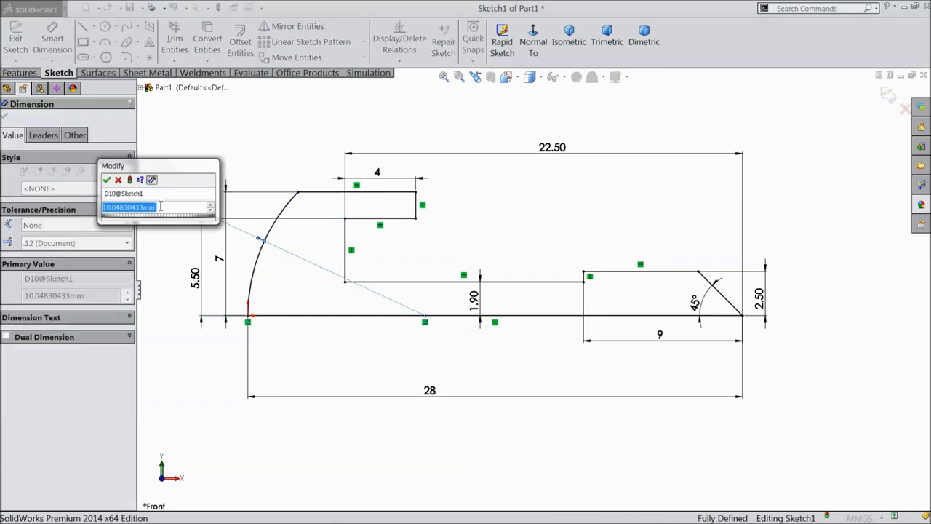
text(25)
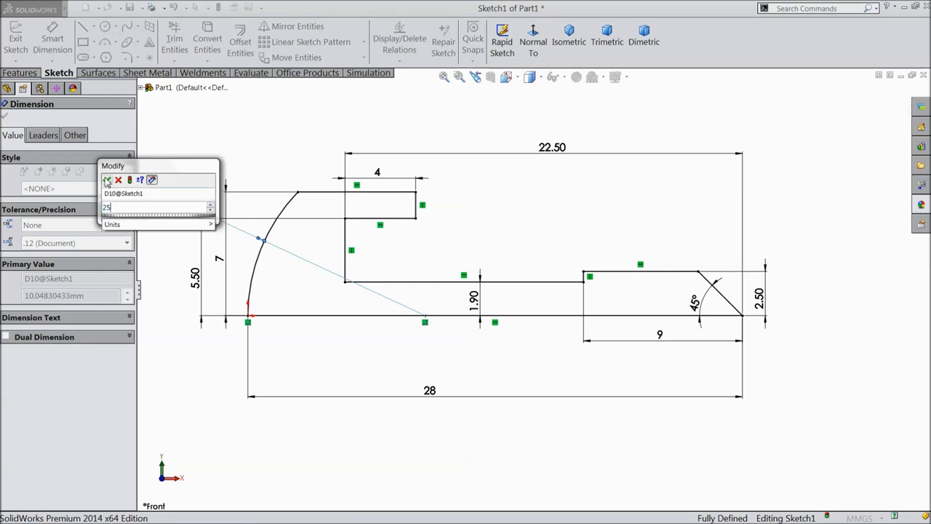
click(107, 180)
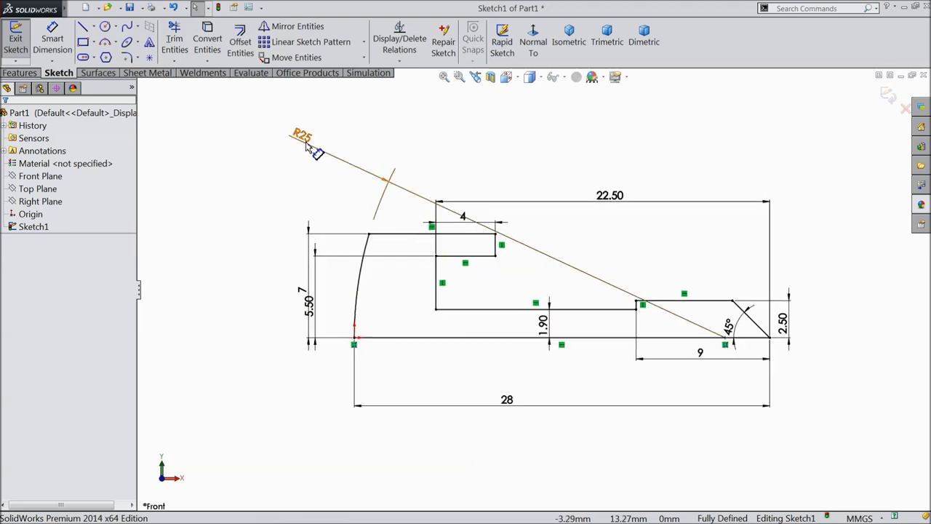
click(301, 137)
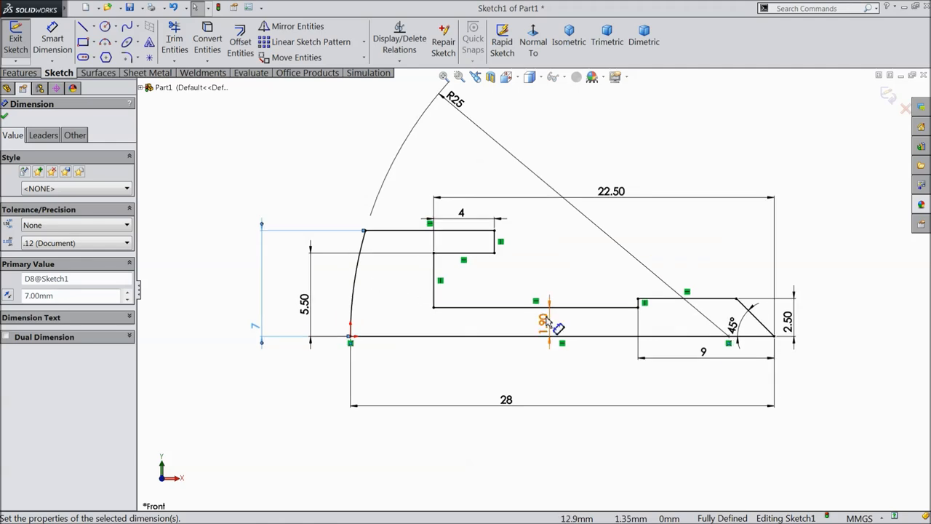
Step: Revolve Sketch1 360° about its bottom line into a solid body
click(20, 72)
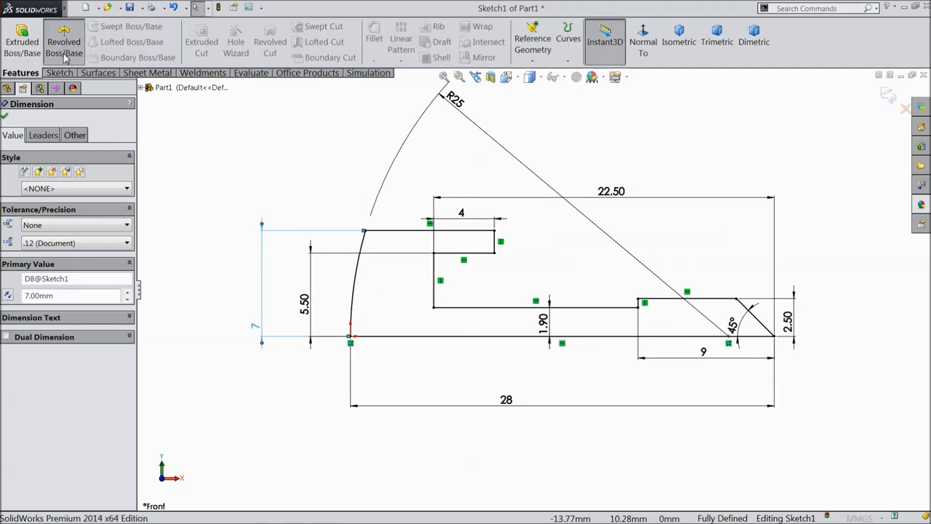
click(64, 42)
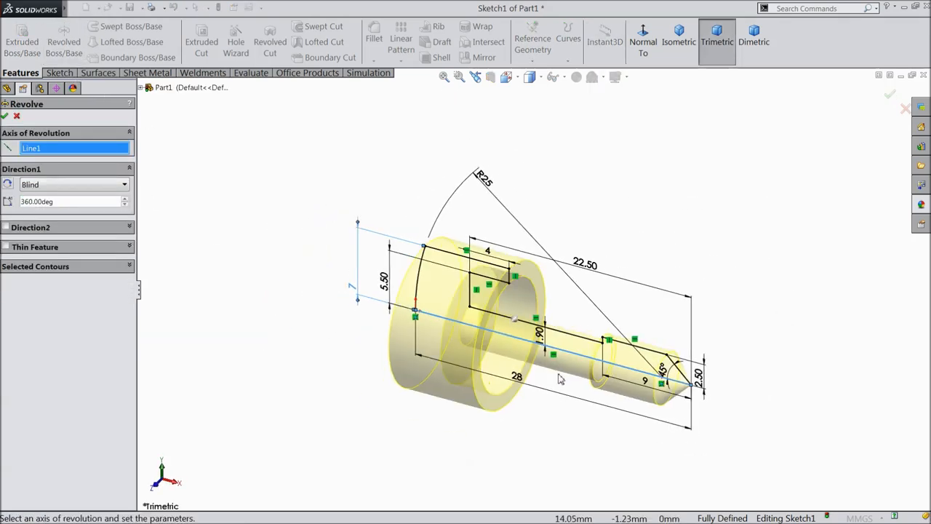
scroll(up, 3)
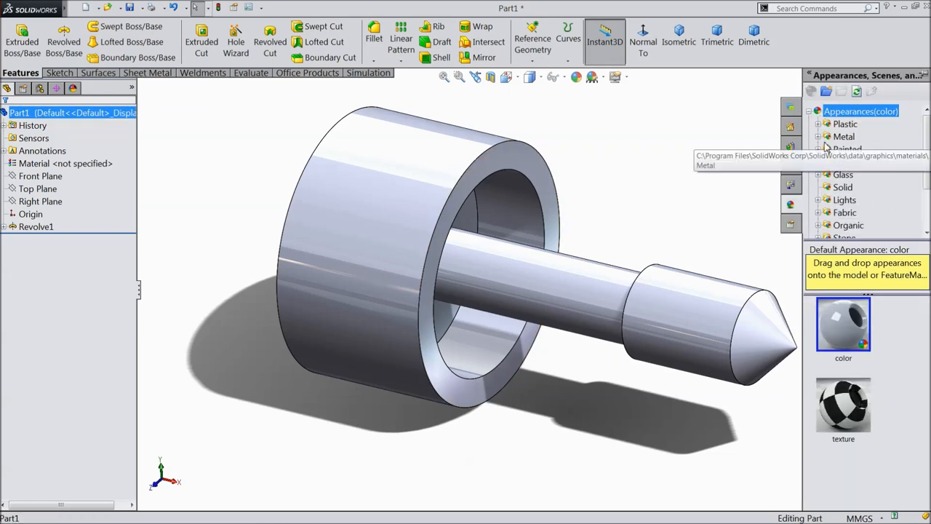
Step: Apply a polished steel appearance to the part and enable RealView Graphics
click(844, 137)
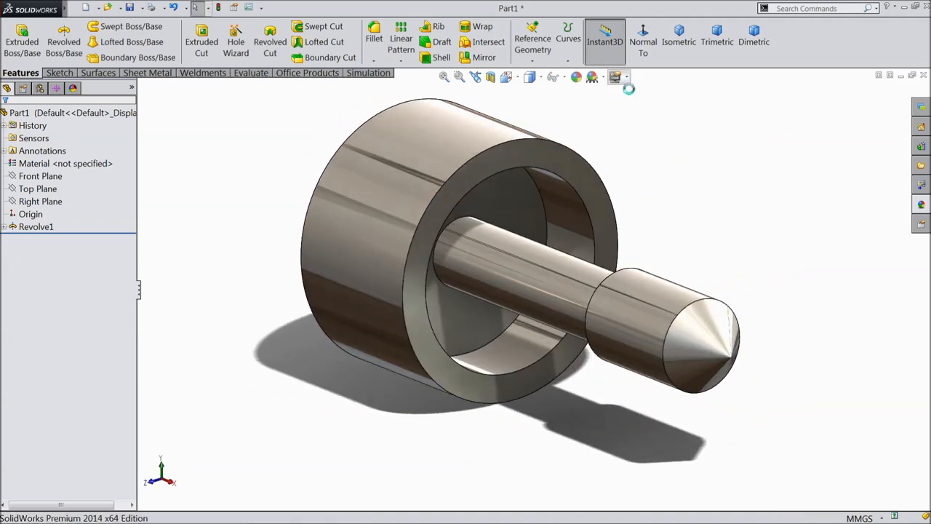
click(616, 76)
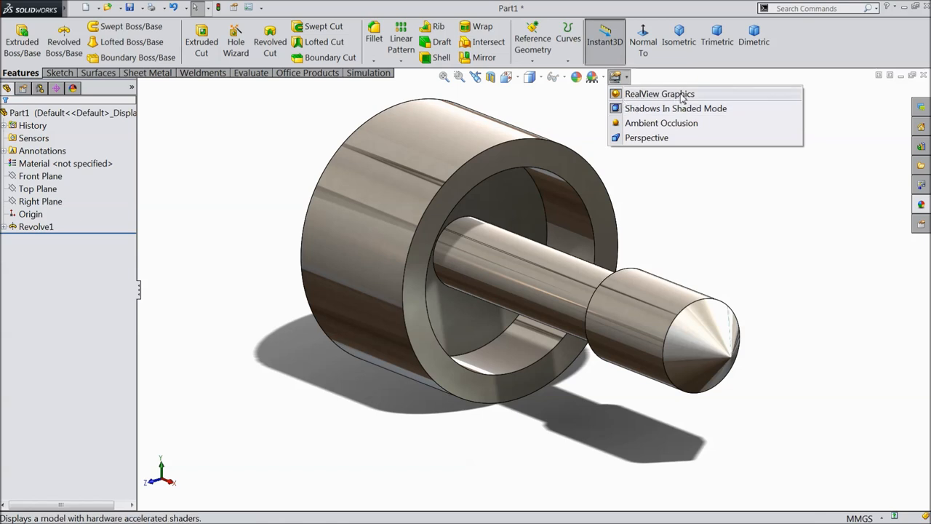
mouse_move(673, 108)
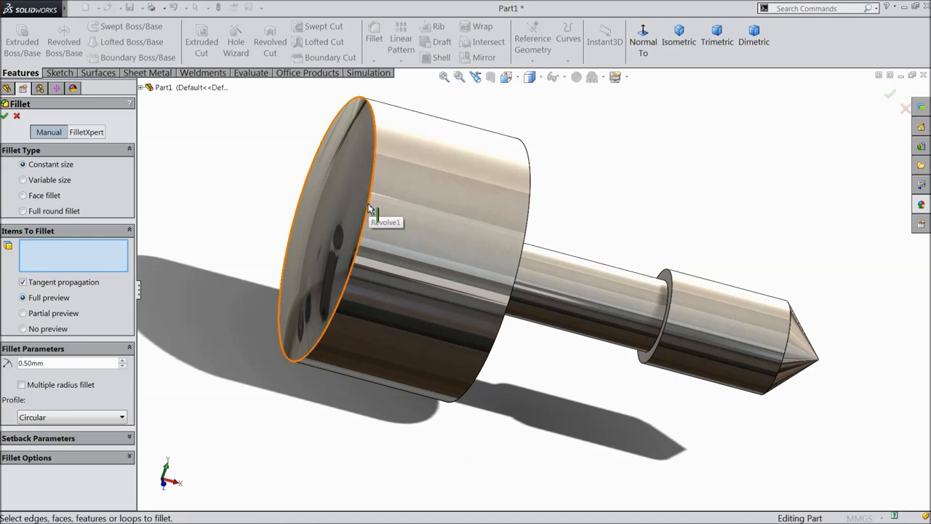
Step: Fillet the head's front outer edge with a 0.5 mm radius
click(370, 211)
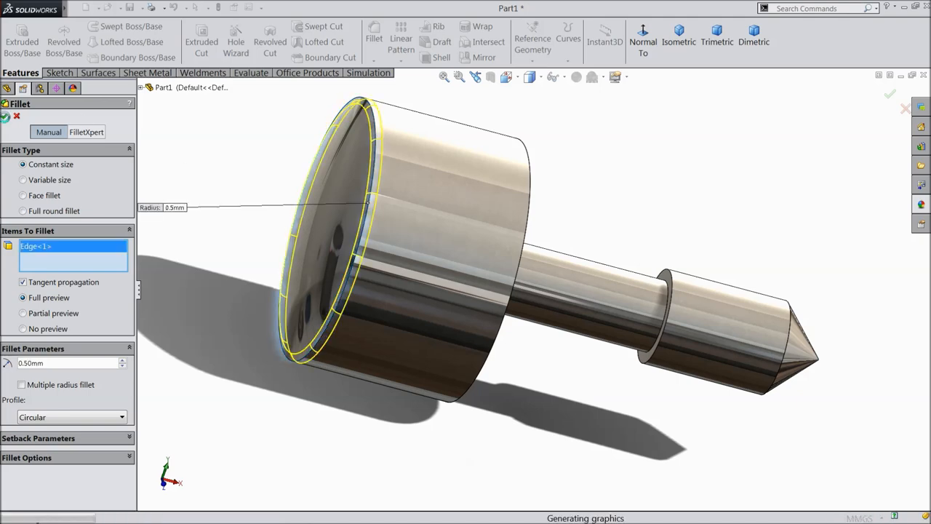
click(891, 93)
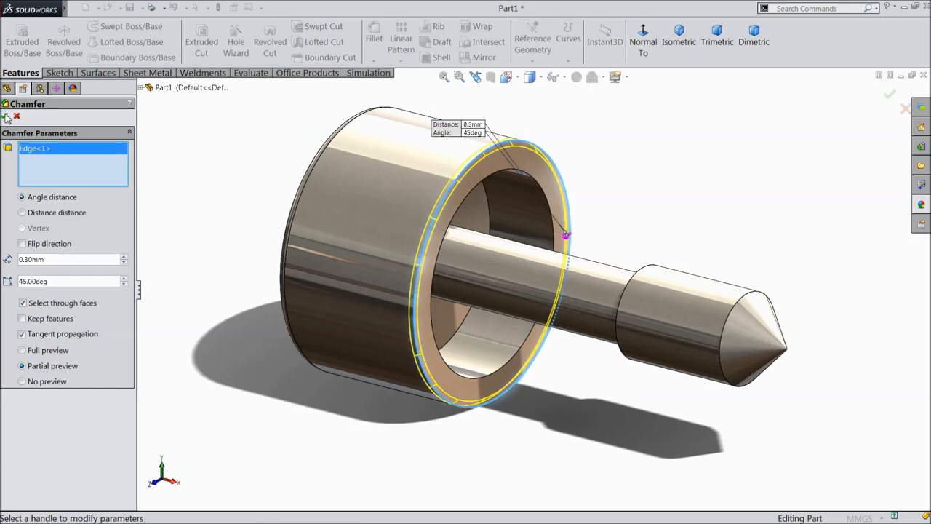
Step: Chamfer the outer edge of the head's rear ring face at 0.30 mm and 45°
click(890, 93)
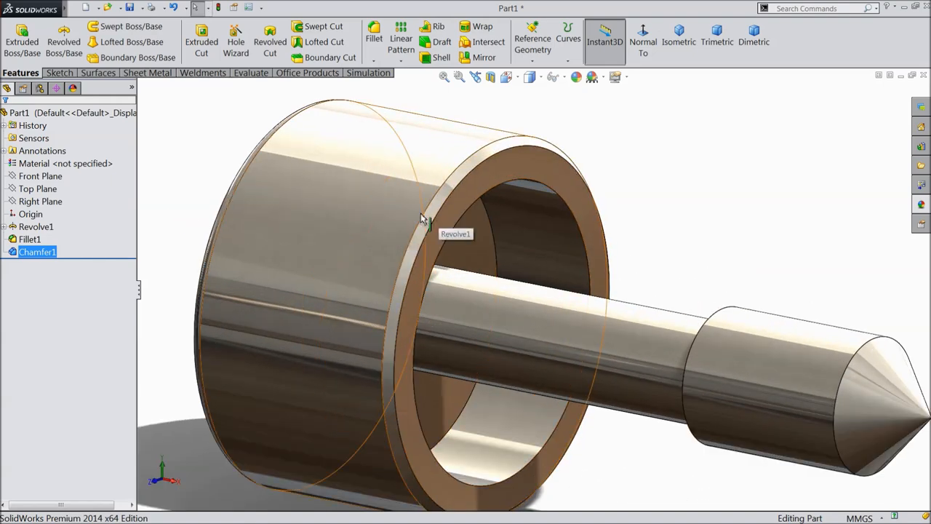
Step: Sketch on the head's ring face a vertical centerline and a V-shaped triangle at the rim
click(36, 226)
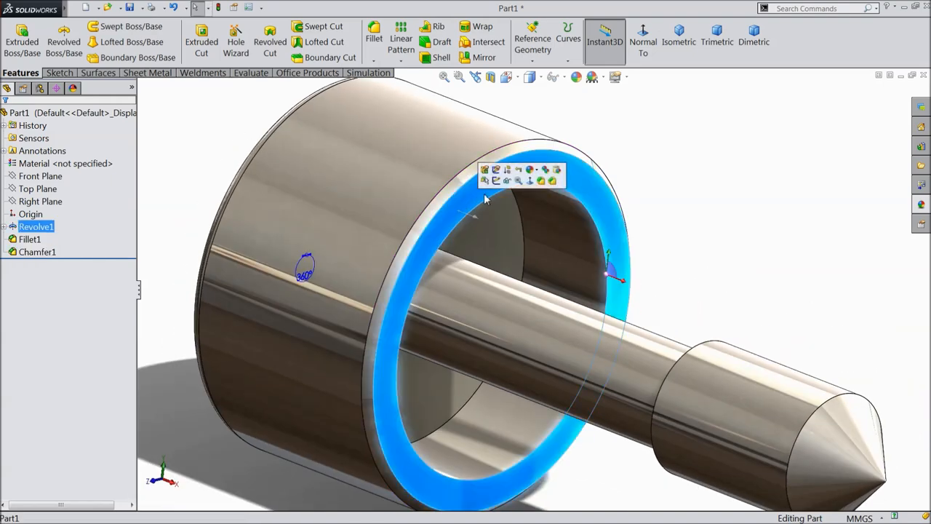
click(643, 42)
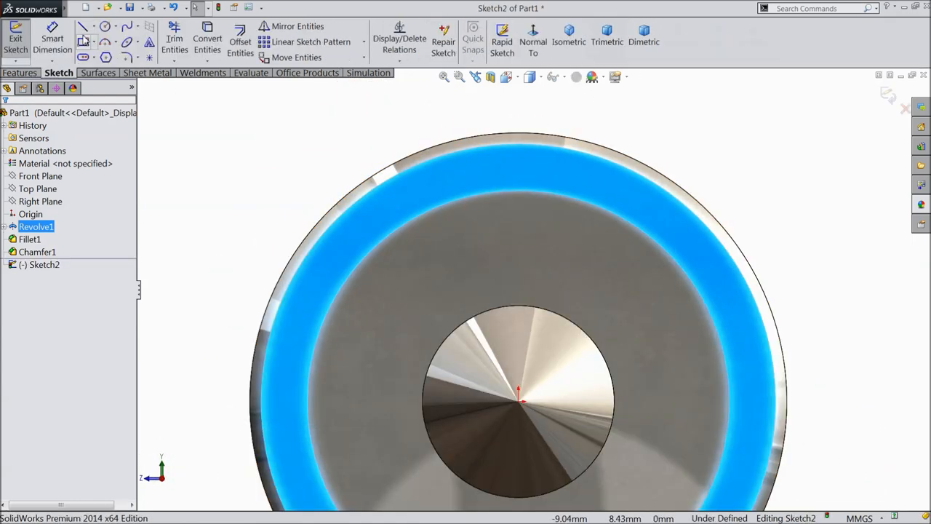
click(83, 27)
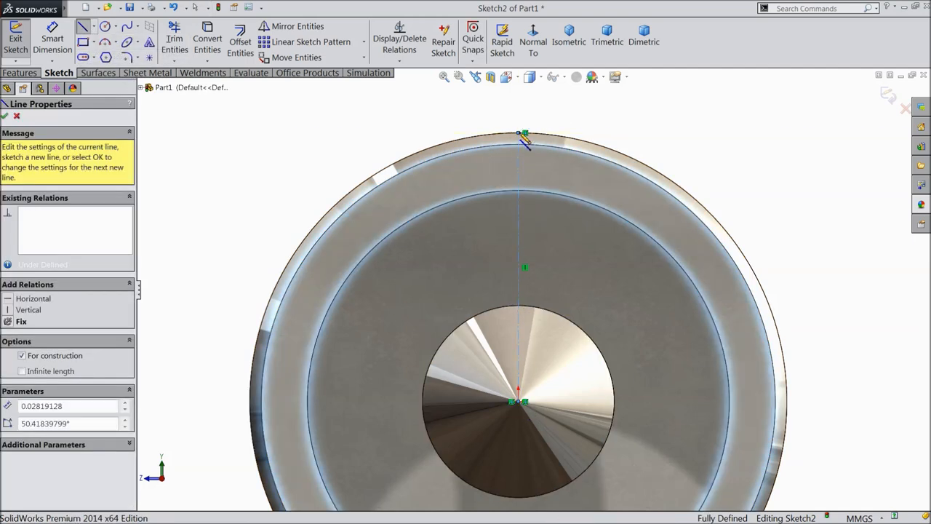
click(4, 116)
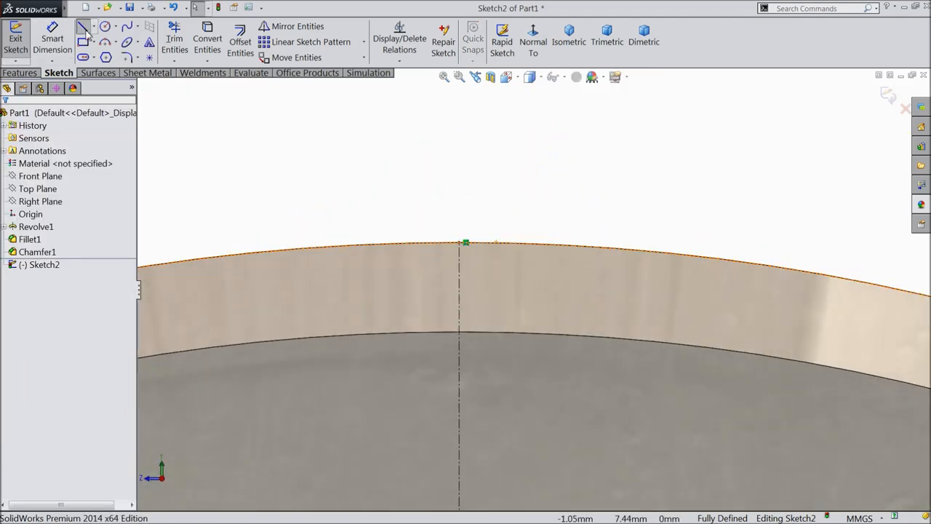
click(83, 27)
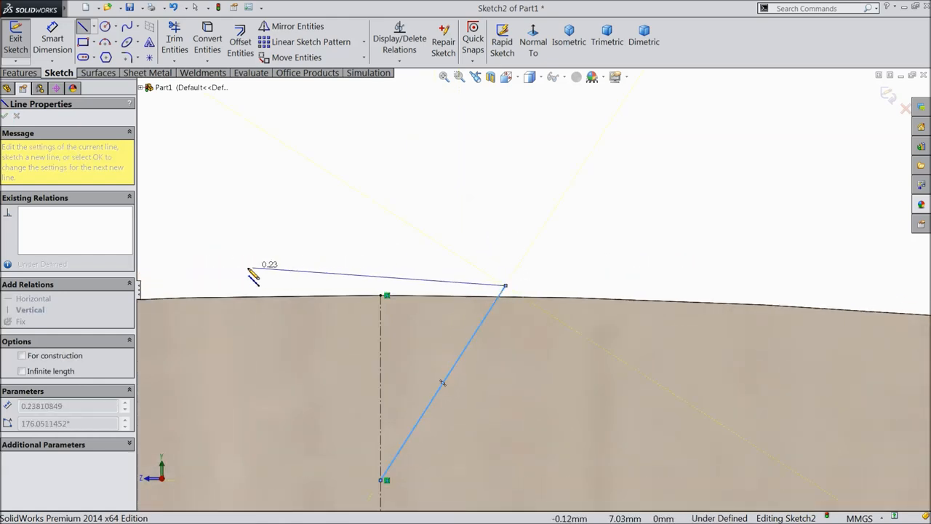
drag(253, 275, 266, 296)
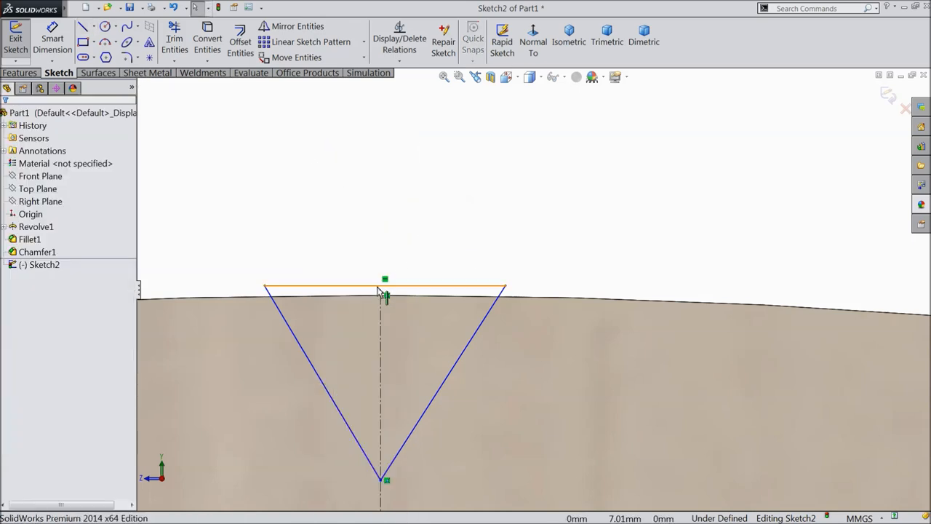
Step: Center the notch's top edge on the centerline and dimension it 90° and 0.20 mm deep
click(385, 295)
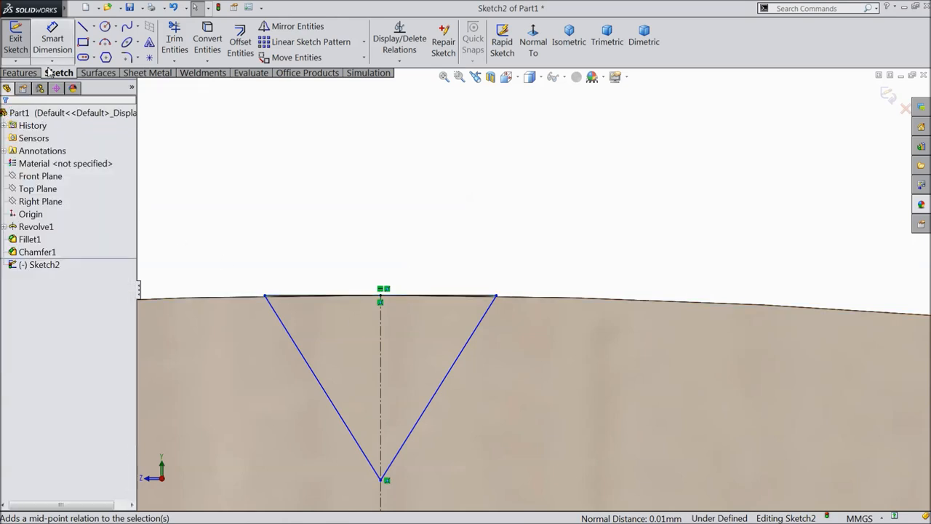
click(440, 397)
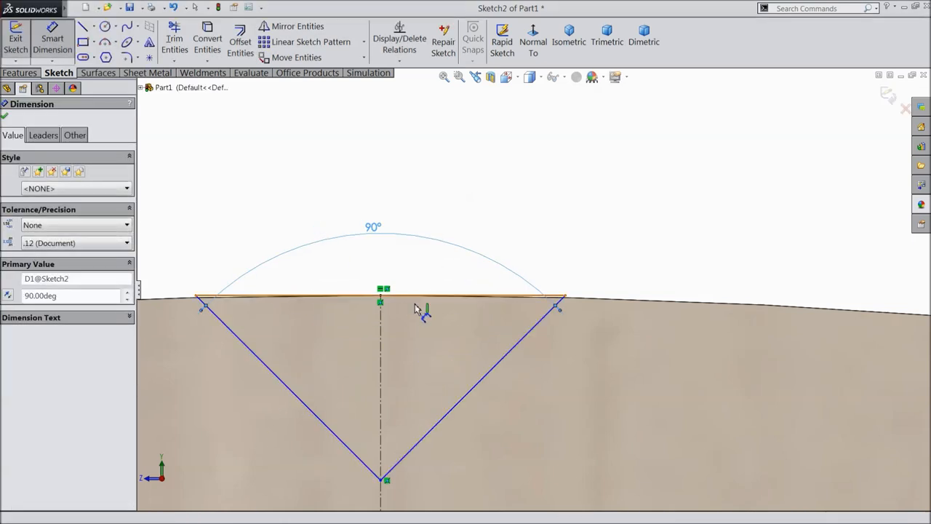
click(380, 480)
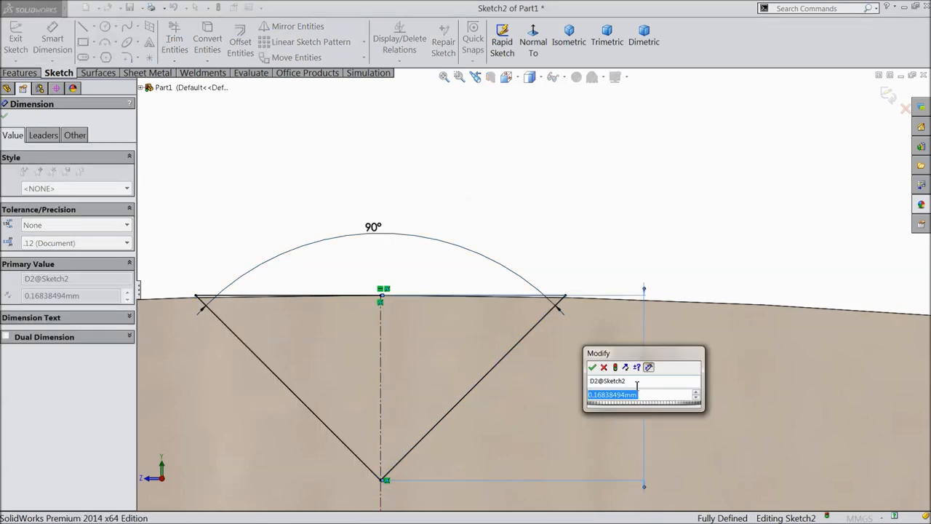
click(593, 367)
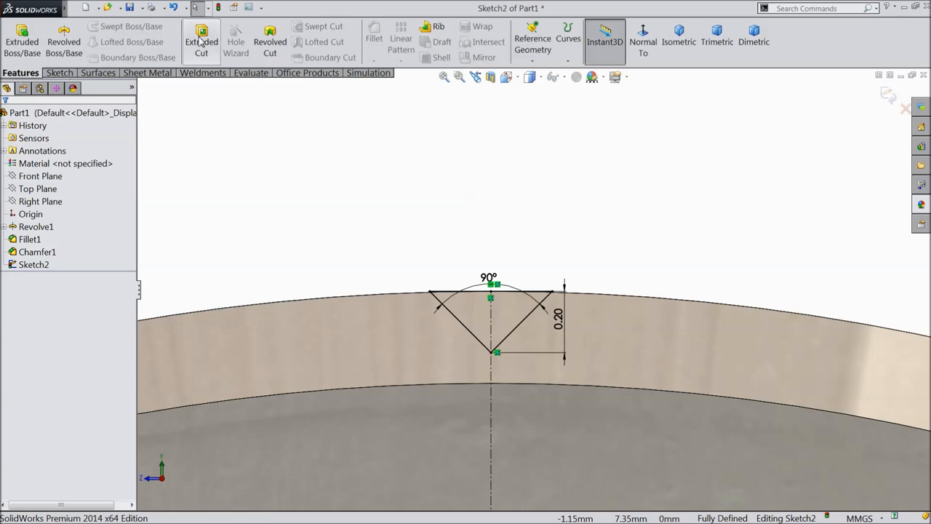
Step: Extrude-cut the V-notch sketch Through All along the head
click(201, 41)
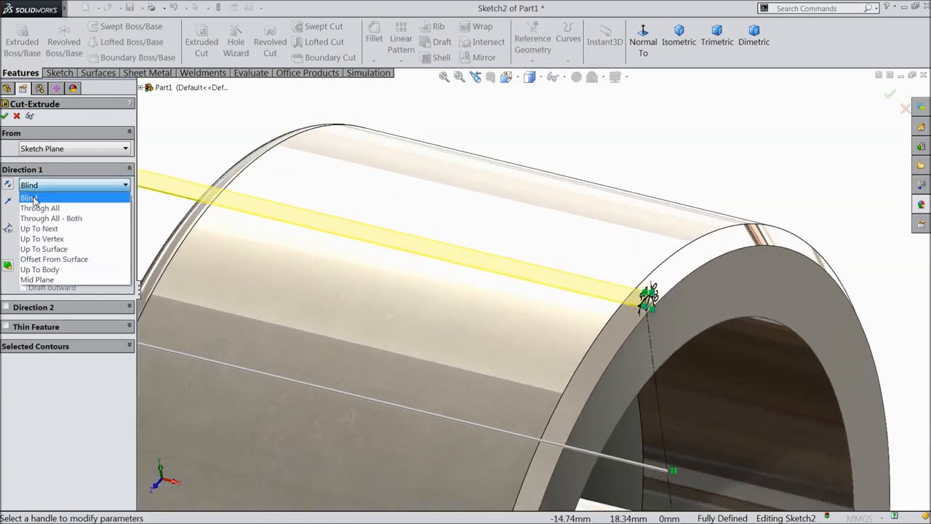
click(51, 217)
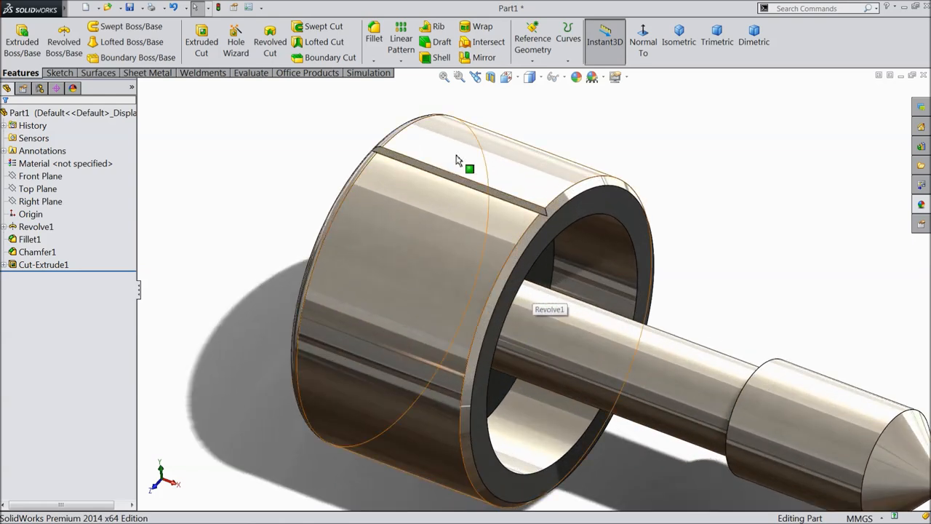
mouse_move(480, 262)
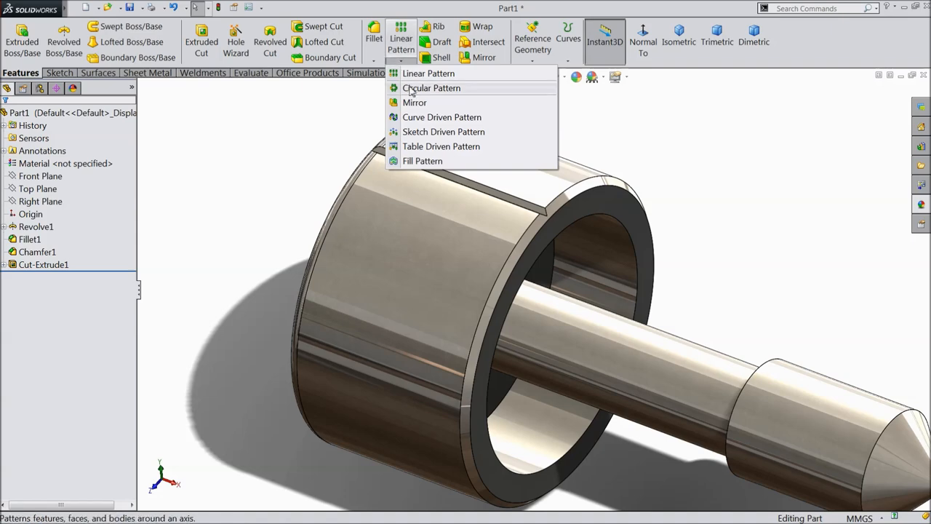
Step: Circular-pattern the groove Cut-Extrude1 around the head's edge, 360° with 150 instances
click(431, 87)
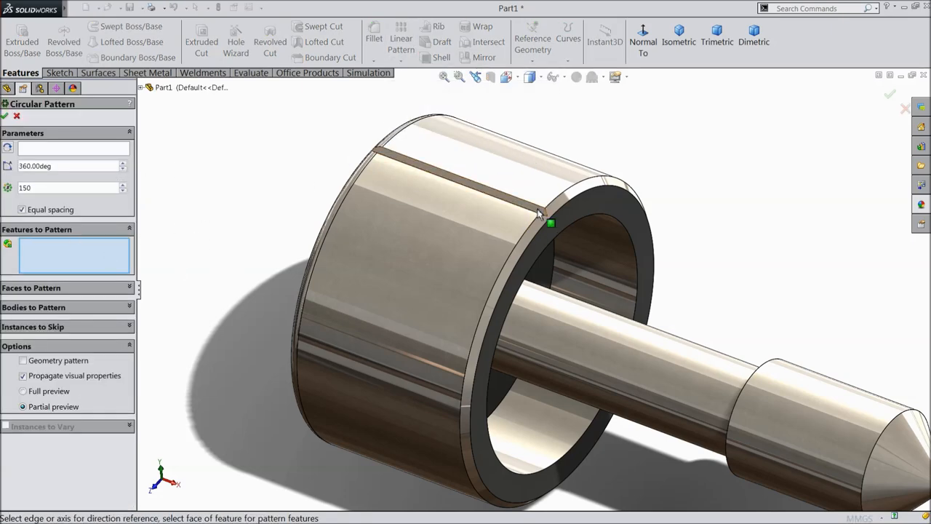
click(551, 215)
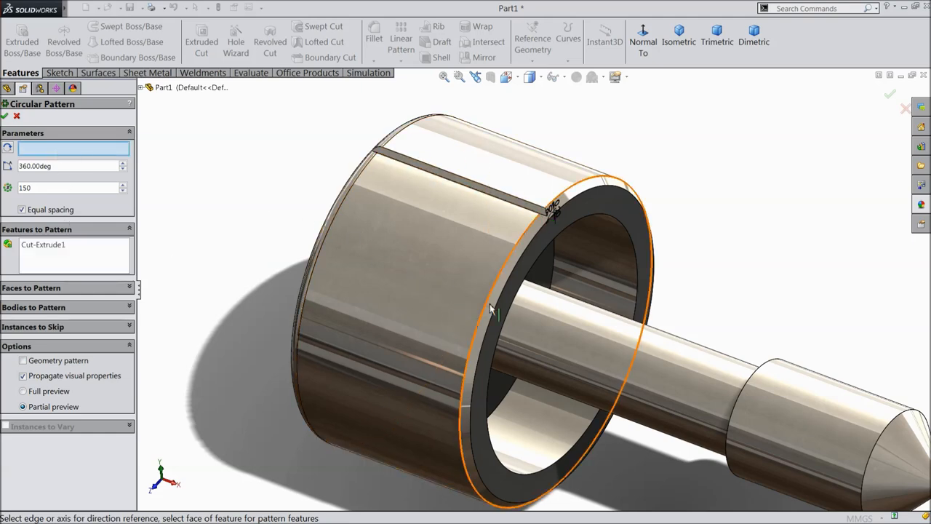
click(495, 309)
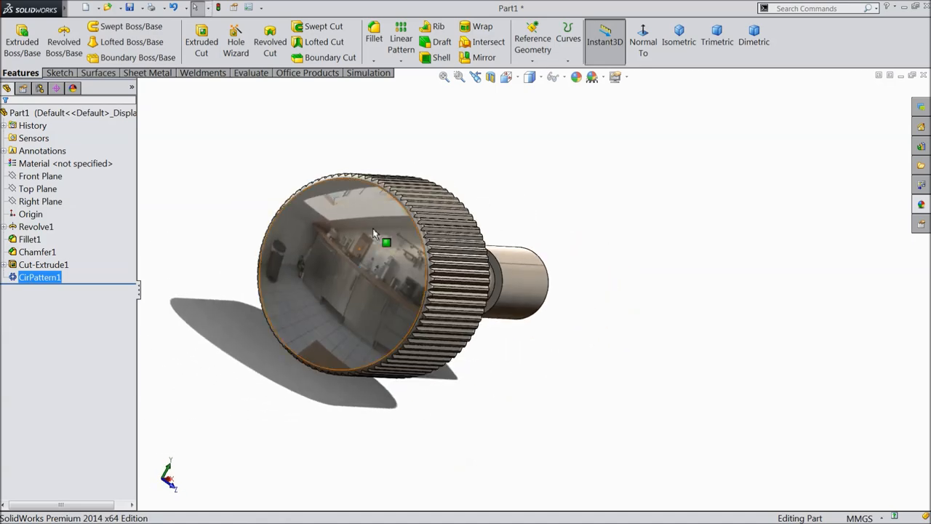
drag(386, 242, 418, 218)
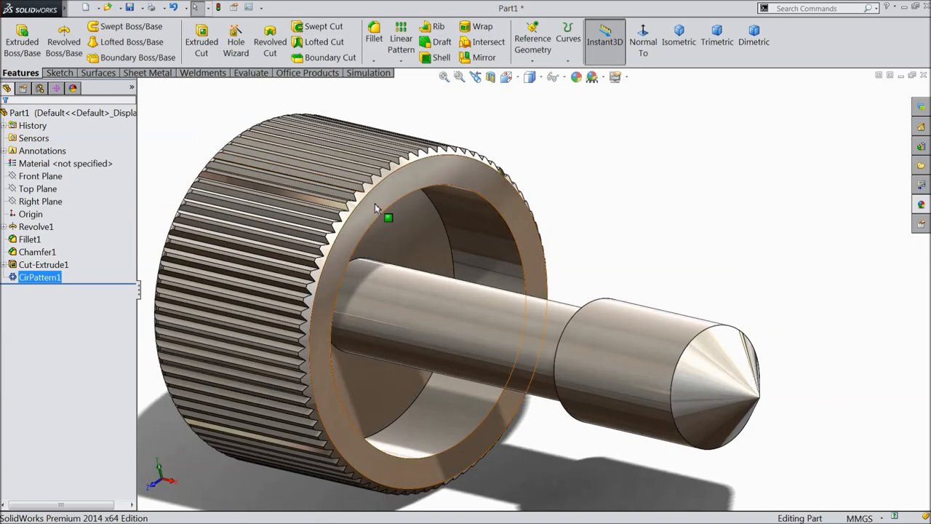
Step: Create reference plane Plane1 from the head's ring face
click(533, 36)
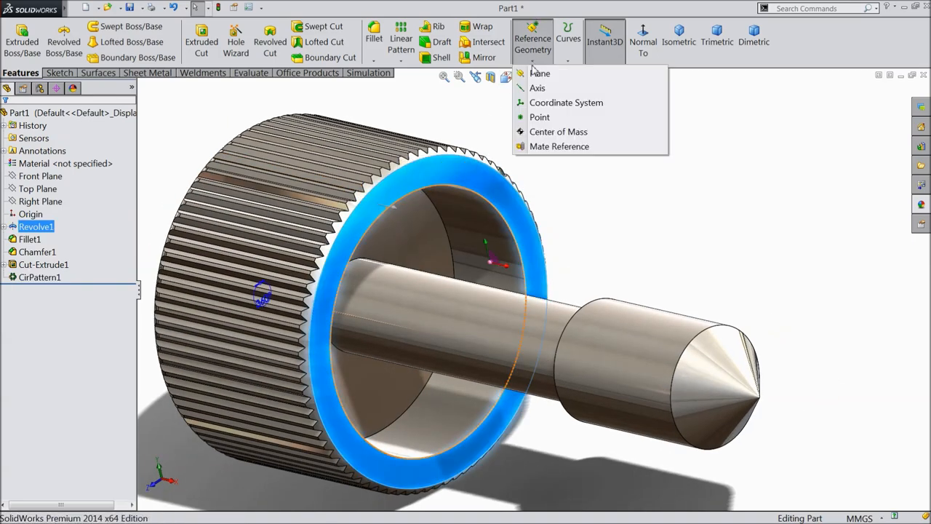
click(539, 73)
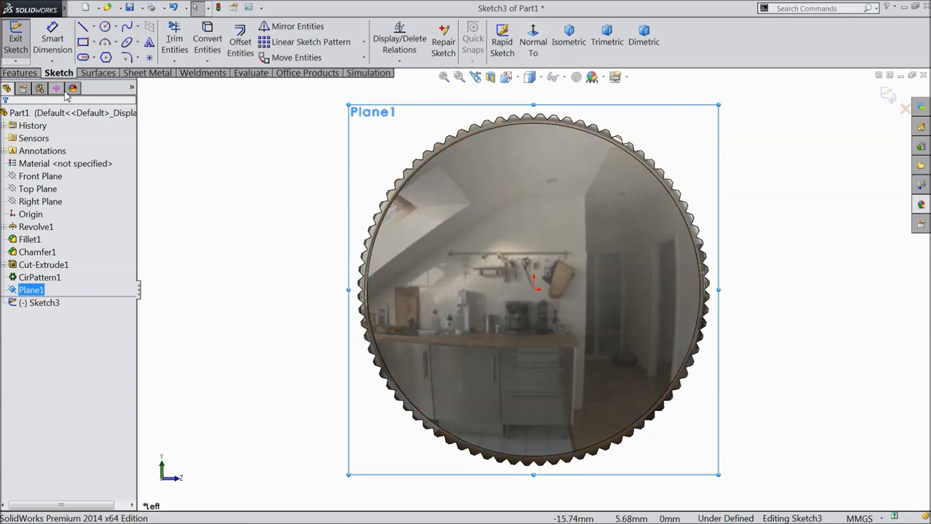
Step: Draw a centre rectangle across the head, dimensioned 15 mm tall and 1.5 mm wide
click(93, 41)
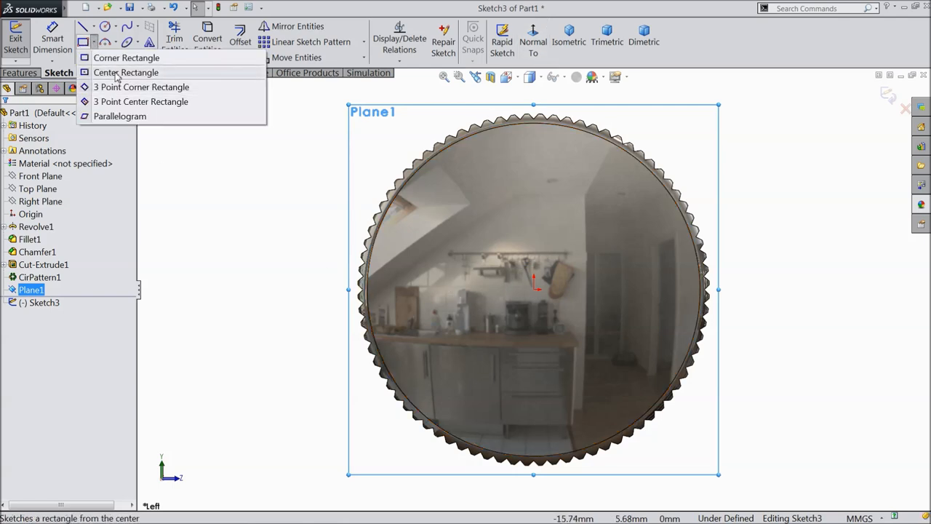
click(126, 72)
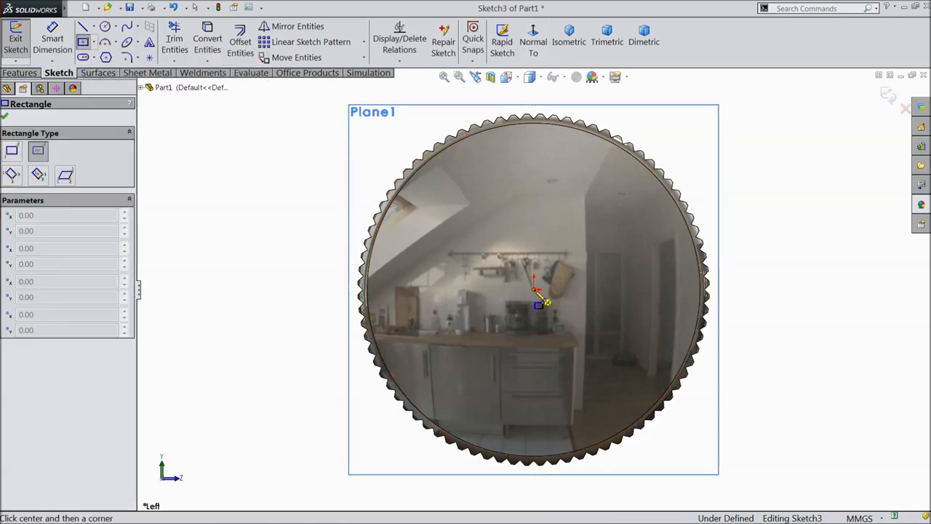
drag(537, 290, 495, 113)
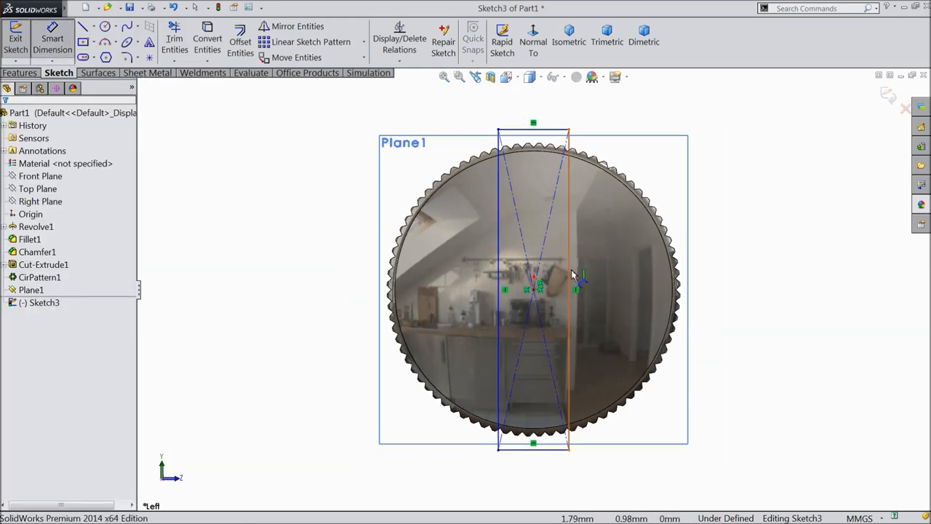
click(575, 290)
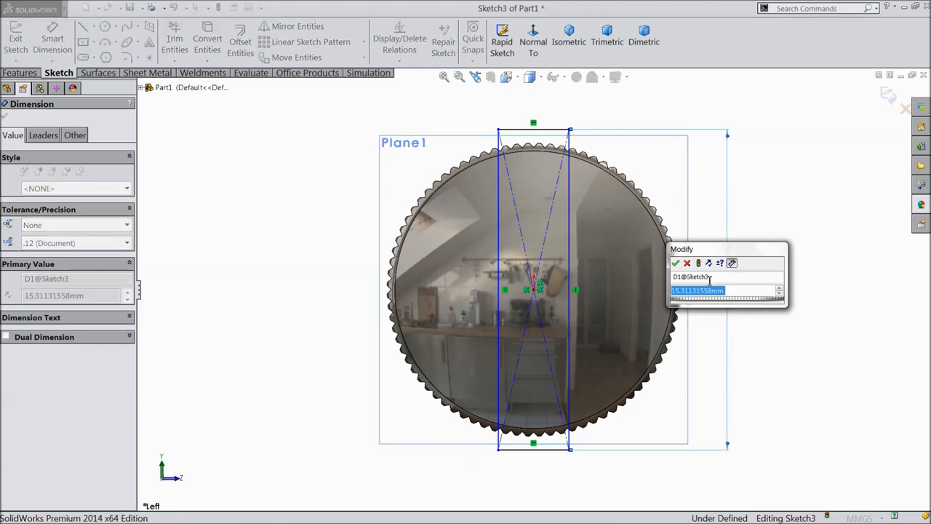
click(676, 263)
text(1.5)
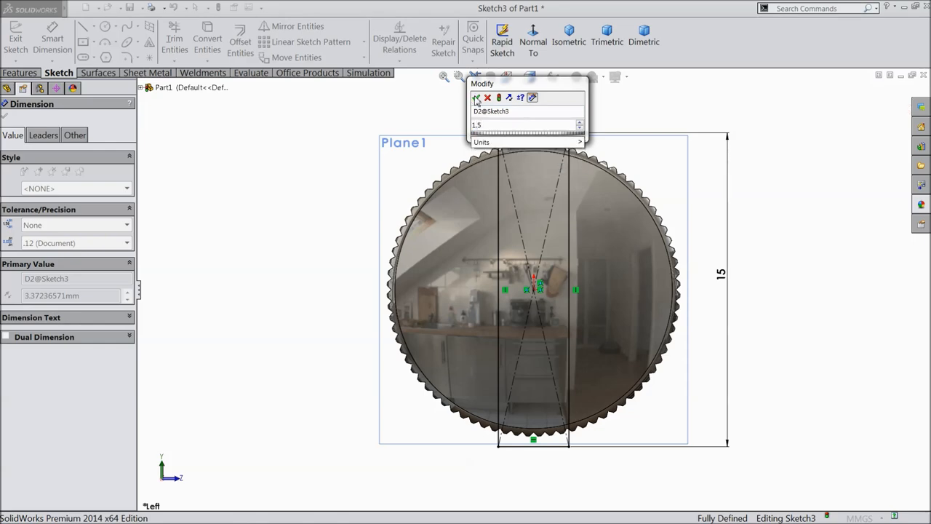
click(478, 98)
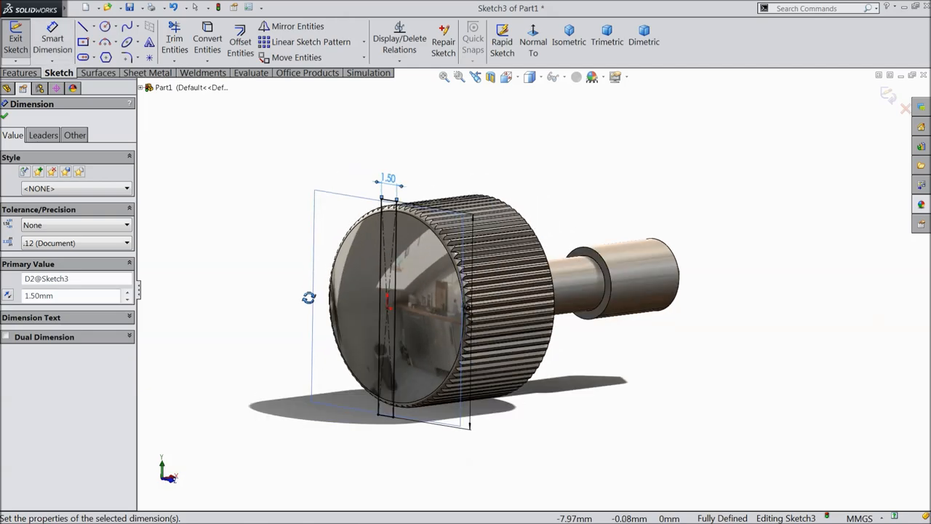
click(5, 116)
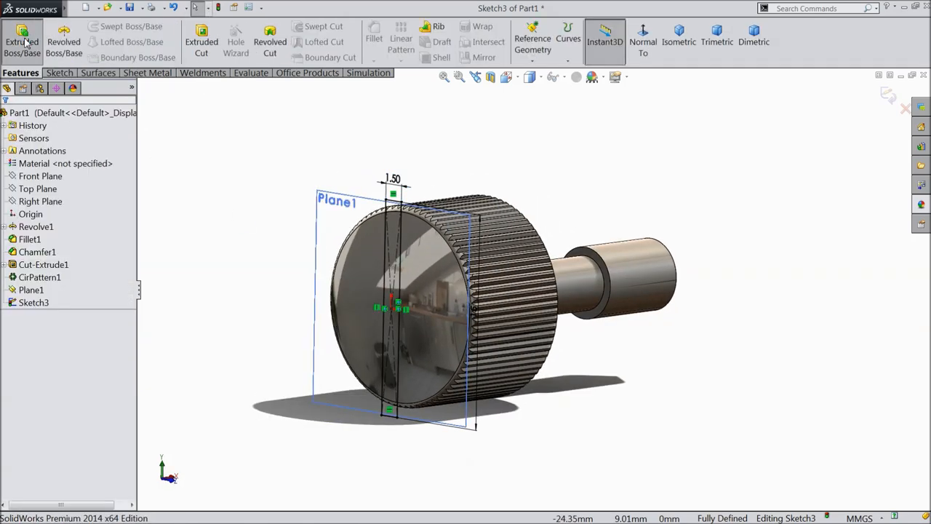
Step: Extrude Sketch3 as a boss ending Offset From Surface, 7.00 mm from the picked face
click(22, 41)
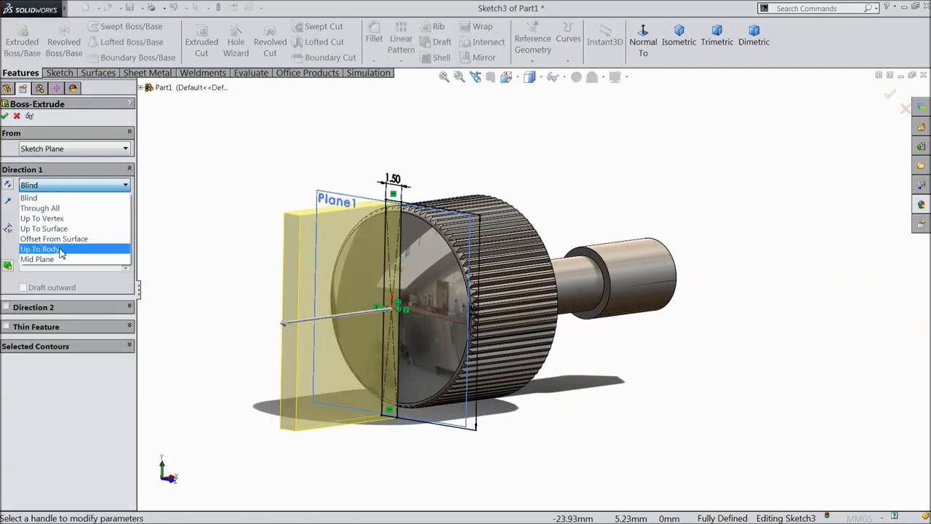
click(54, 239)
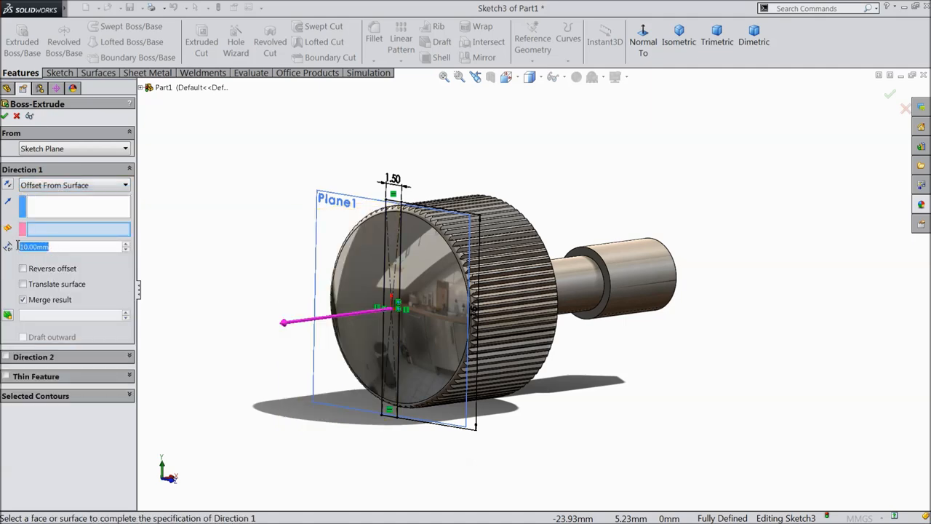
click(72, 185)
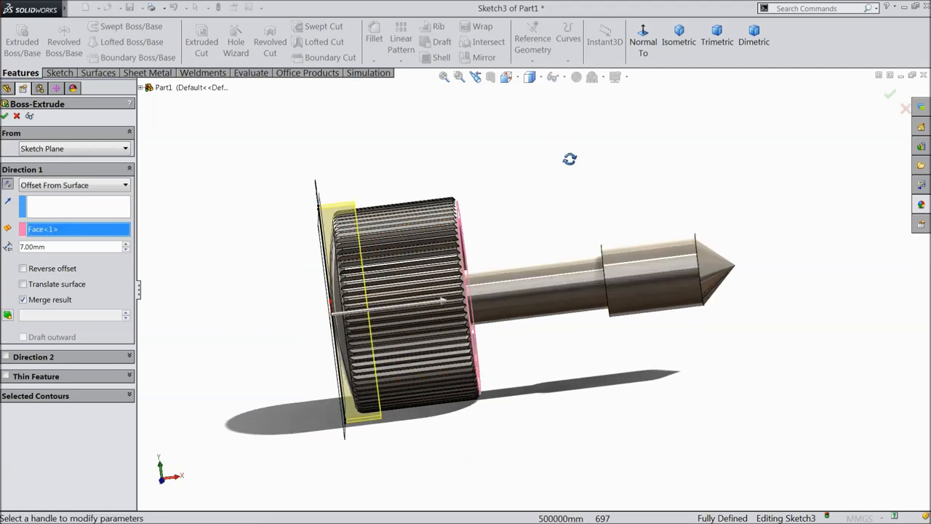
scroll(up, 3)
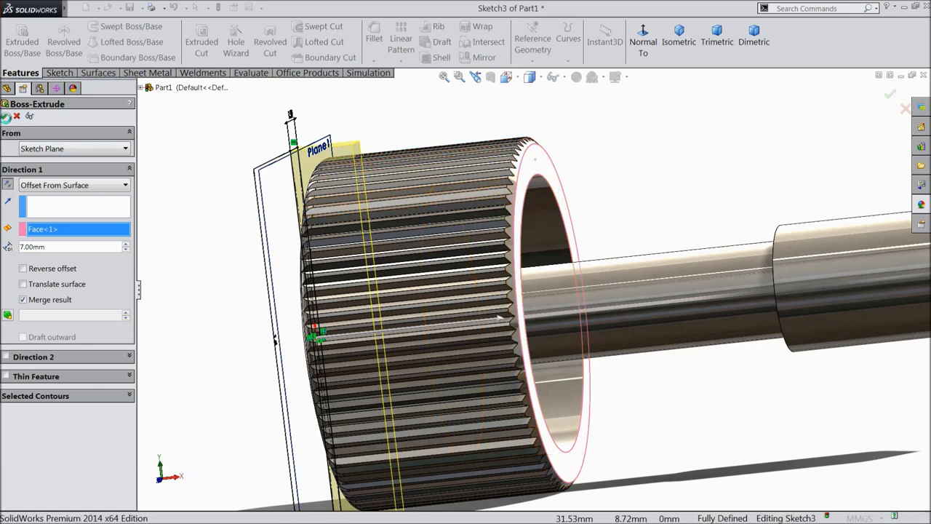
click(889, 93)
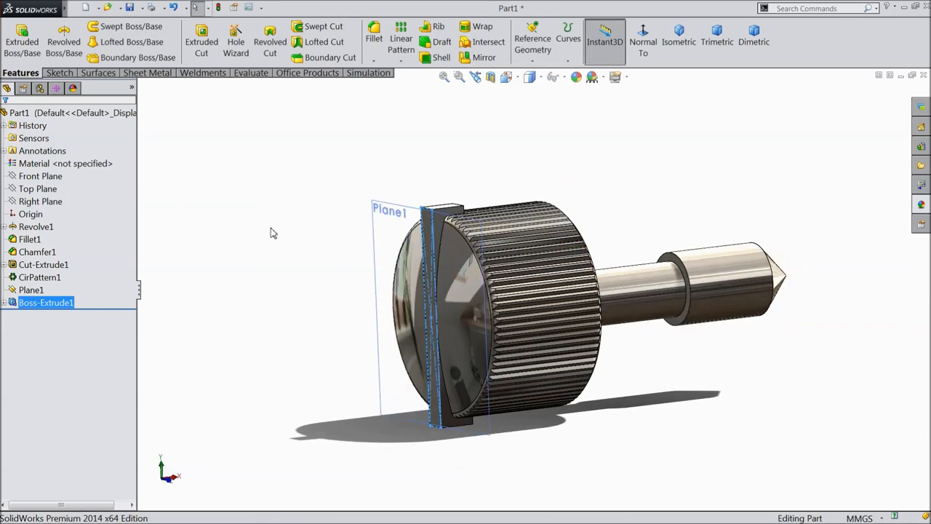
Step: Delete Boss-Extrude1 but keep Sketch3, and start an Extruded Cut ending Offset From Surface
right_click(46, 302)
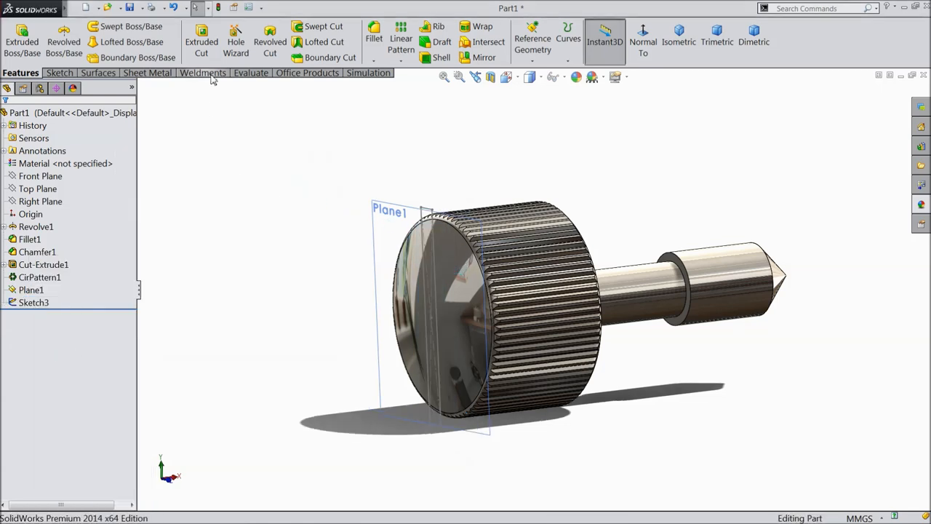
click(34, 302)
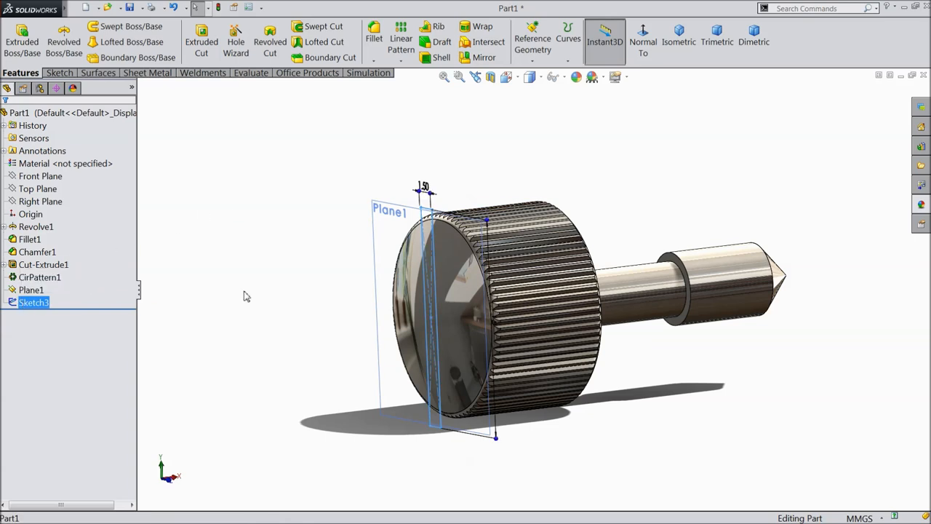
click(201, 41)
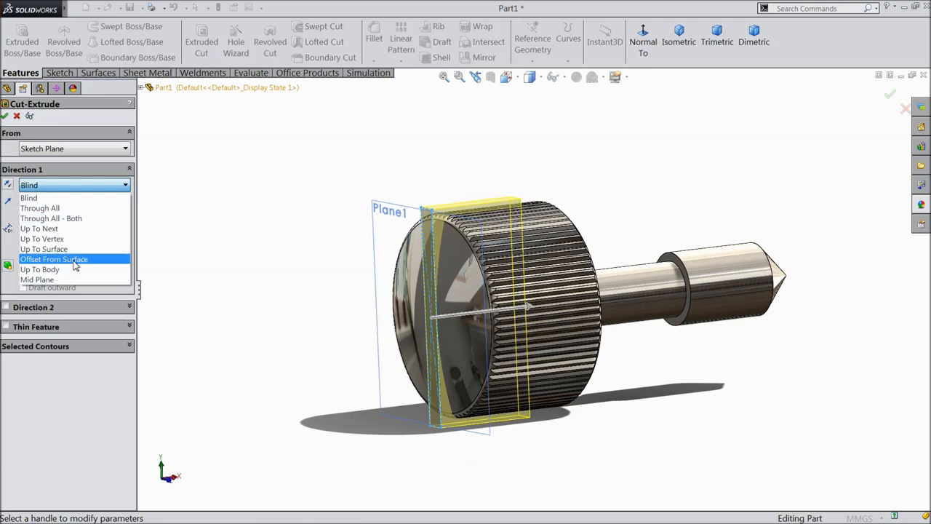
click(54, 259)
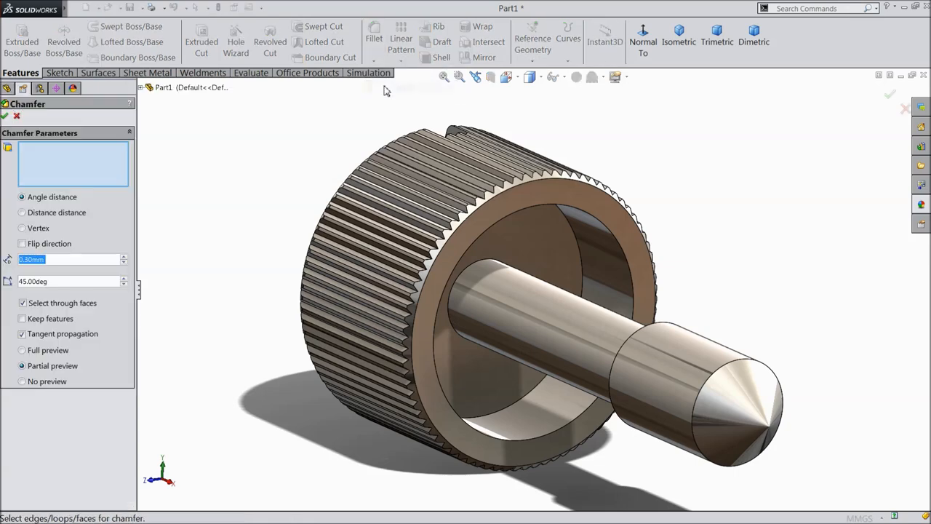
mouse_move(385, 94)
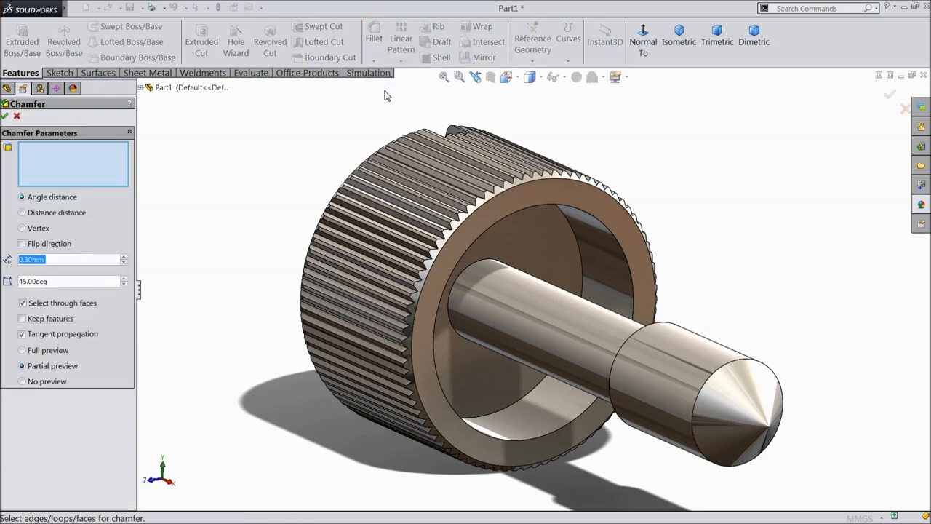
mouse_move(391, 102)
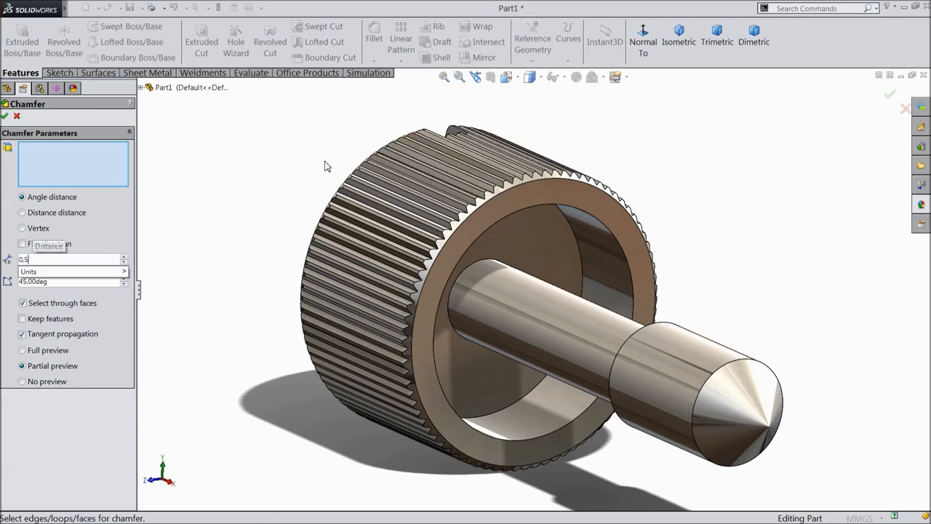
Step: Apply the 0.5 mm, 45° chamfer to the recess edge
click(477, 262)
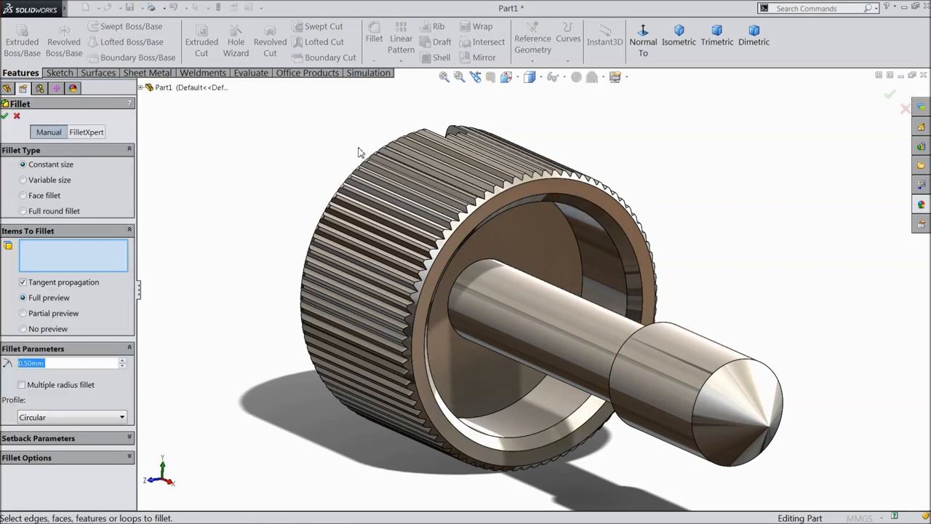
Step: Round the recess ring edge with a 0.20 mm fillet
click(536, 250)
text(0.2)
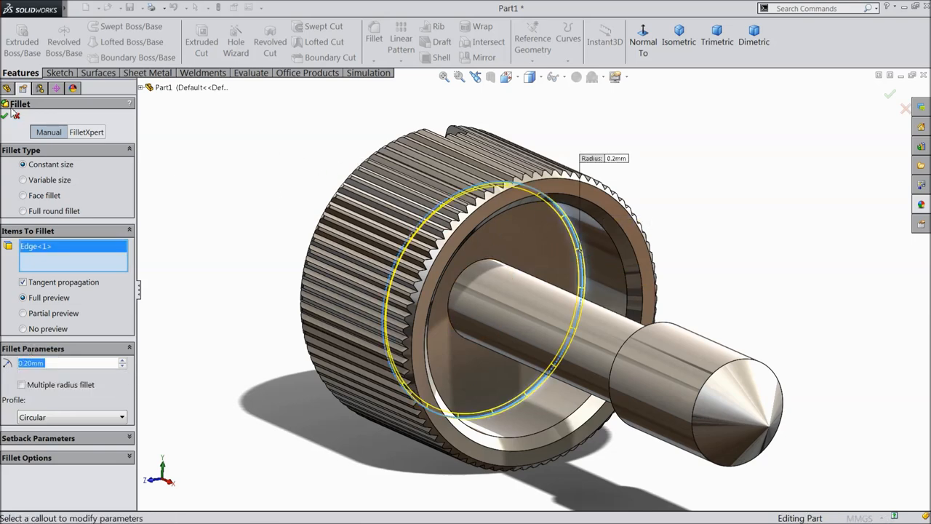
click(889, 94)
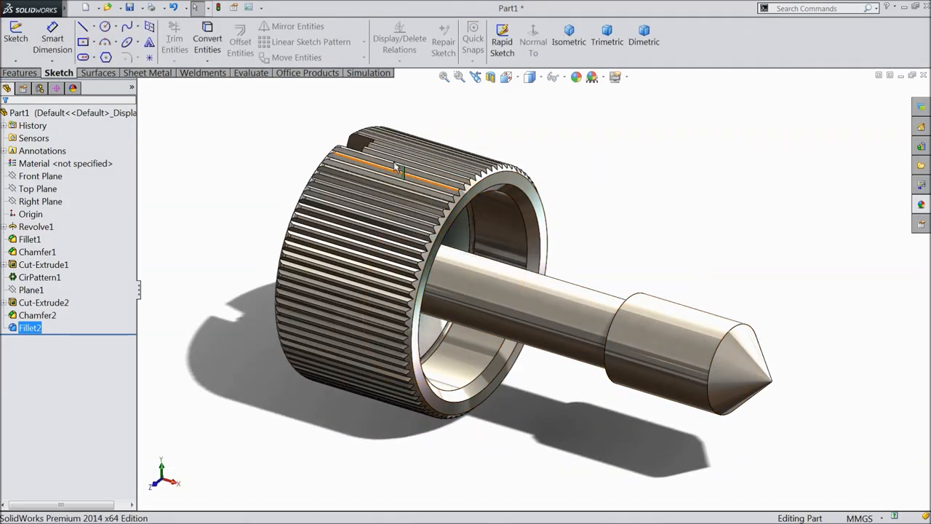
Step: Start a face-on Top Plane sketch with an axis centerline and a circle
click(37, 189)
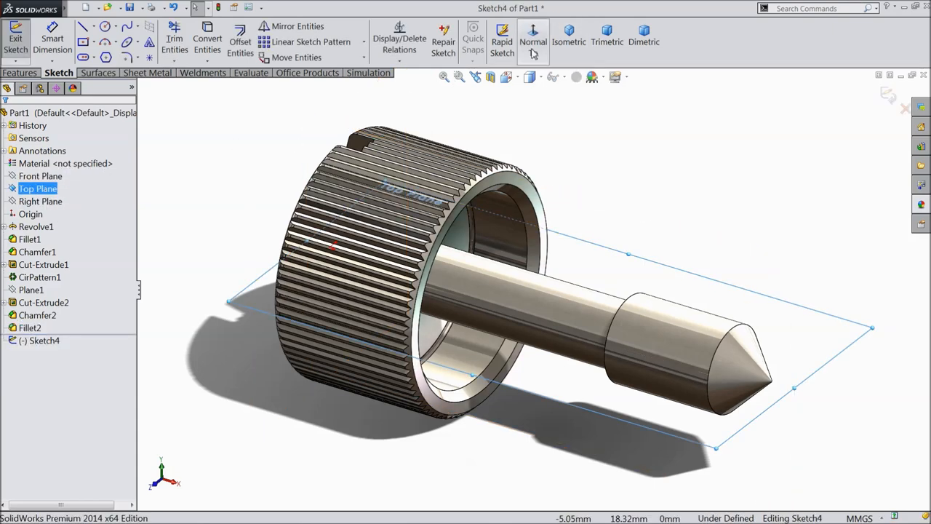
click(533, 42)
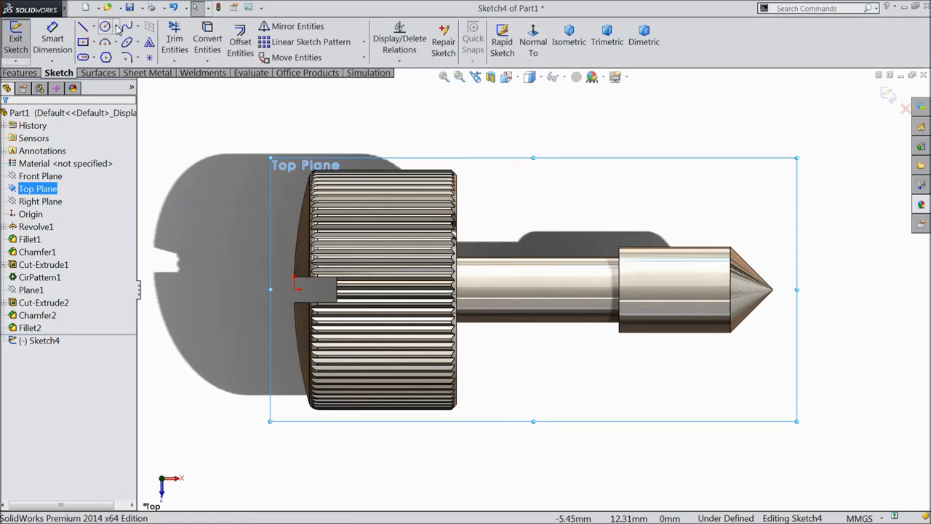
click(95, 27)
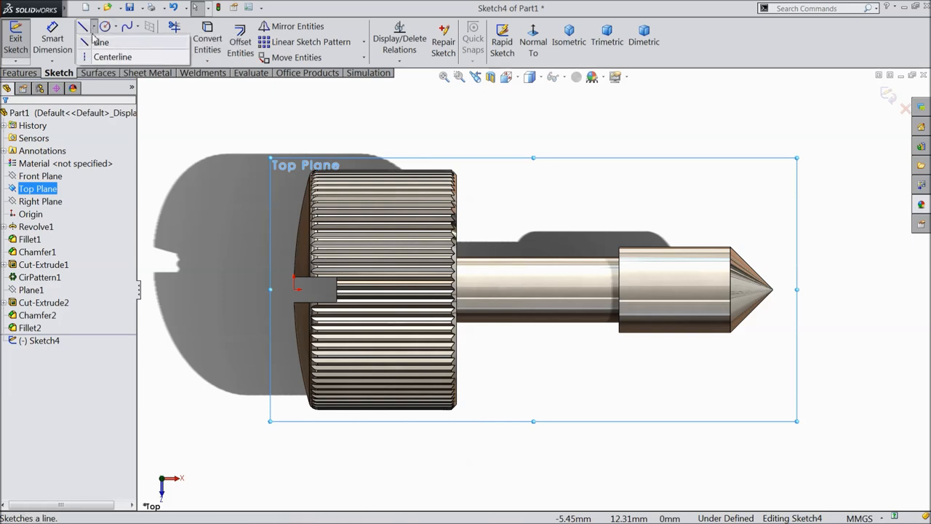
click(84, 27)
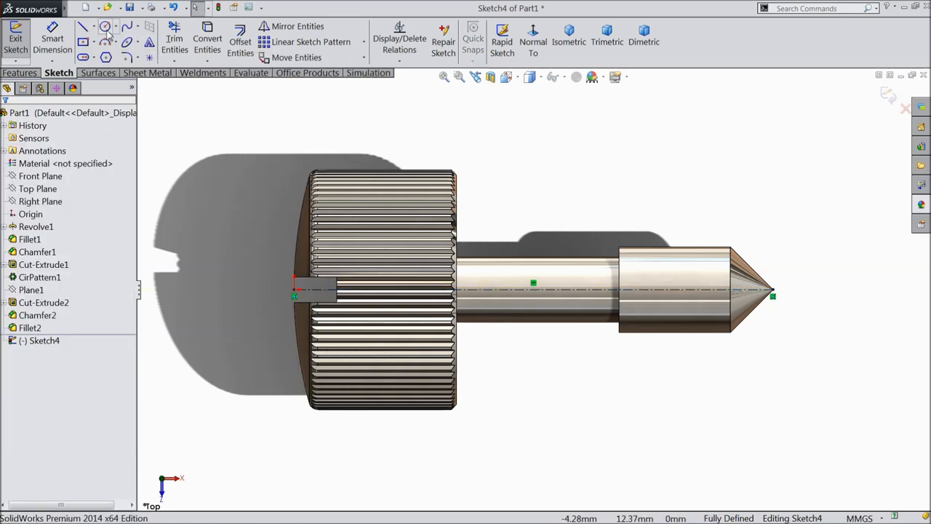
click(105, 27)
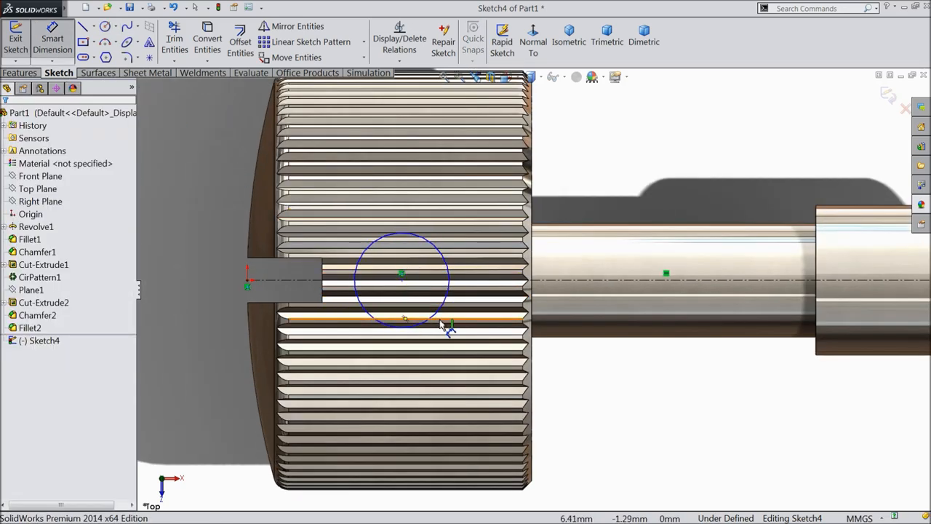
Step: Dimension the circle to 1.50 mm diameter and fix its position on the knob
click(448, 323)
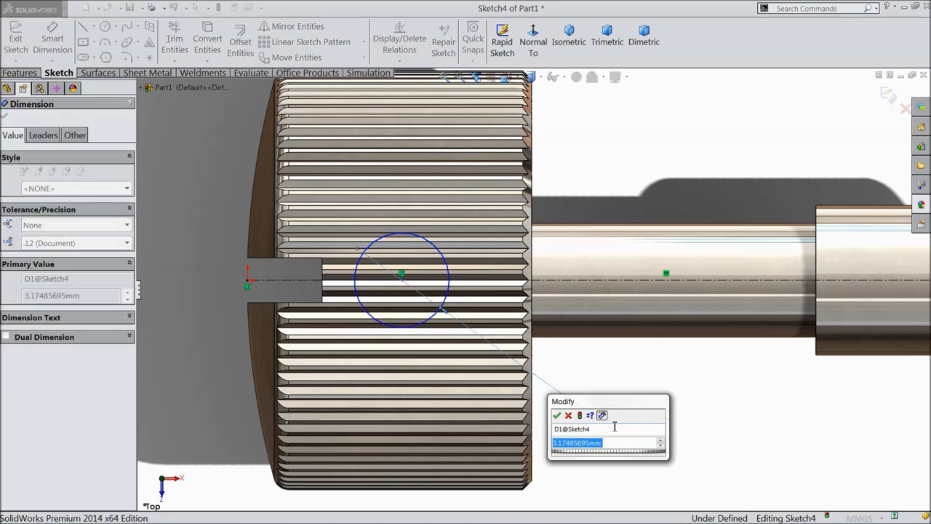
text(1.5)
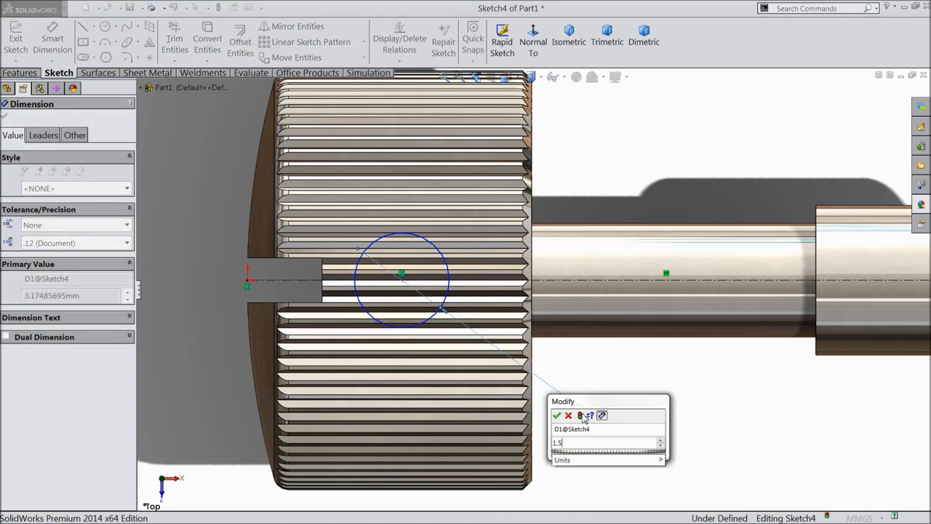
click(557, 416)
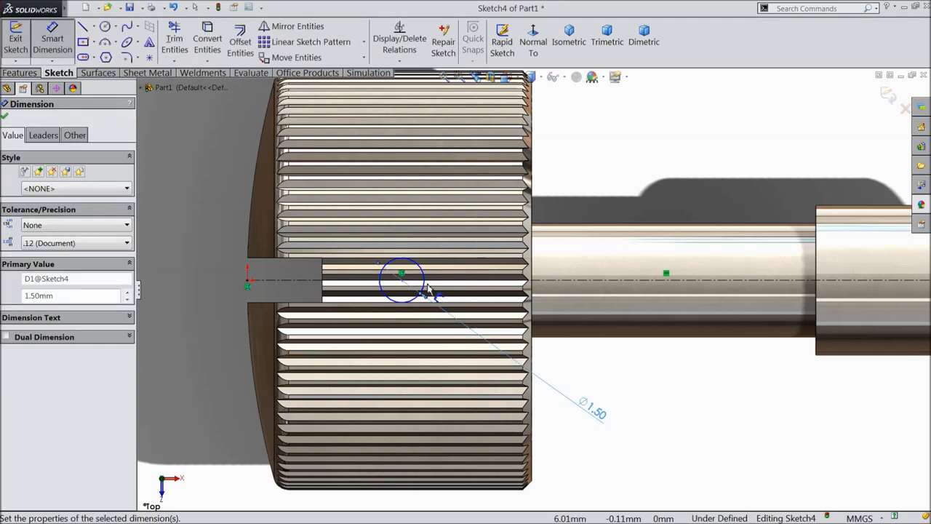
click(400, 280)
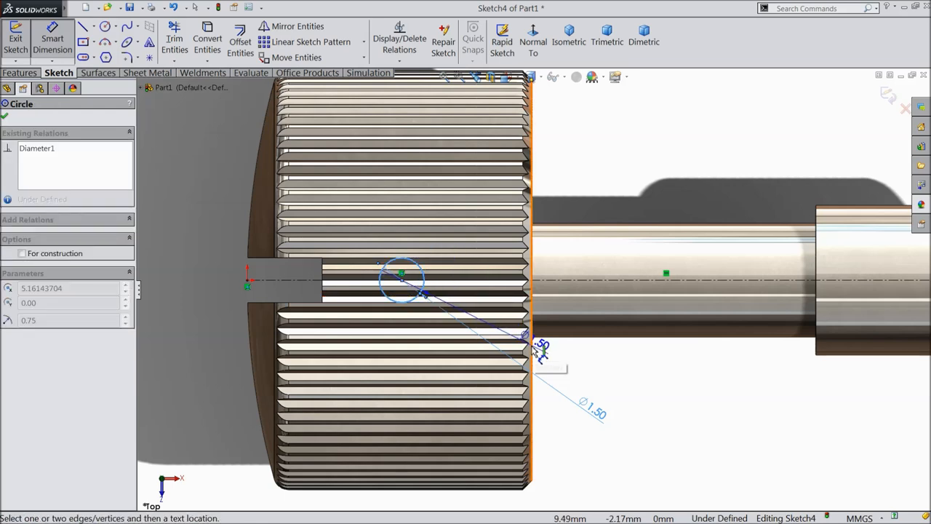
click(542, 350)
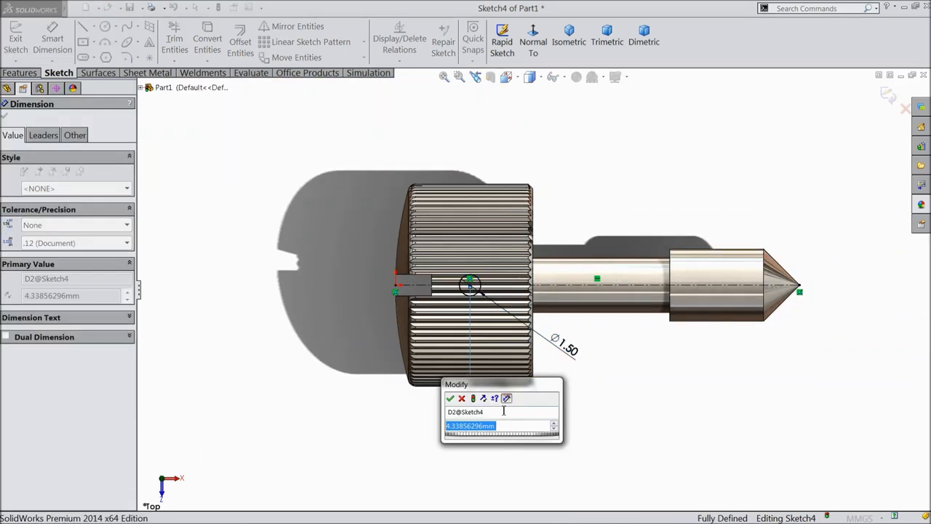
click(450, 398)
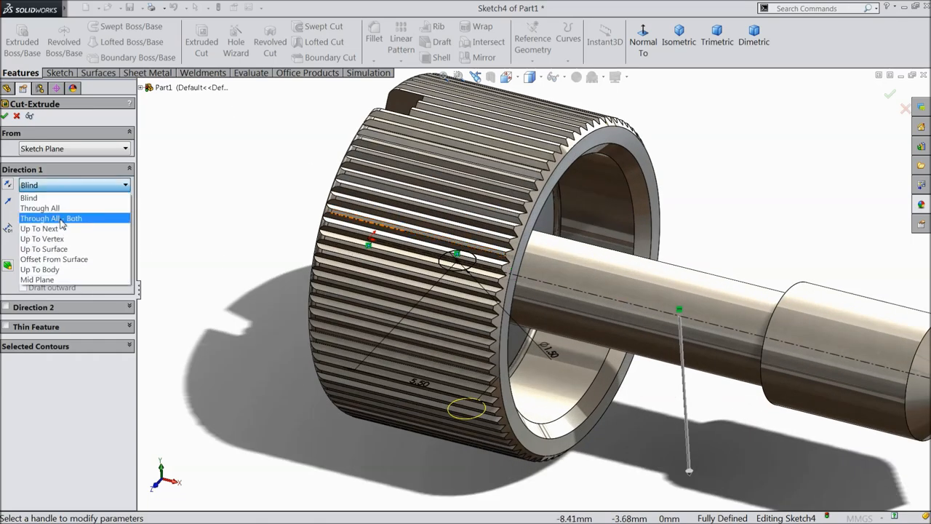
Step: Cut the circle sketch Through All - Both for the 1.50 mm cross hole, then zoom in
click(51, 218)
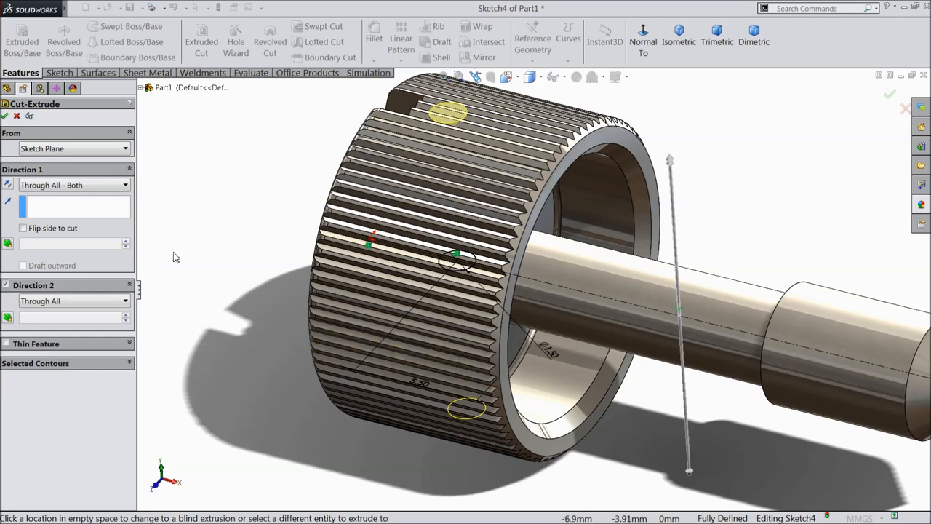
click(891, 94)
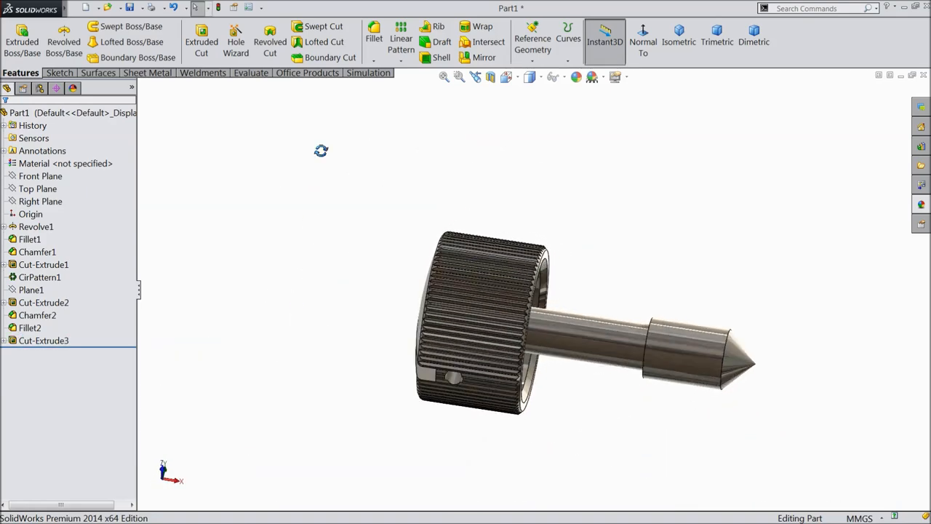
drag(495, 320, 480, 291)
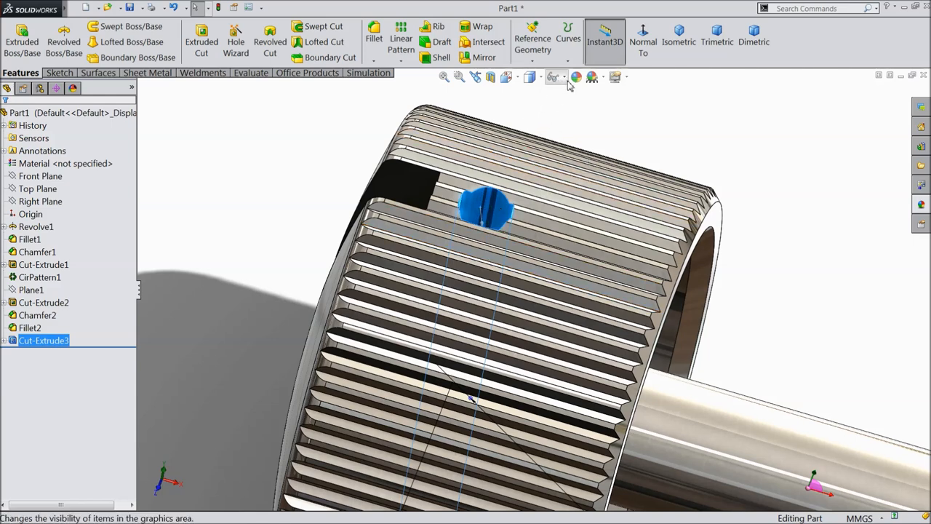
Step: Add reference axis Axis1 running lengthwise through the screw's centre
click(569, 38)
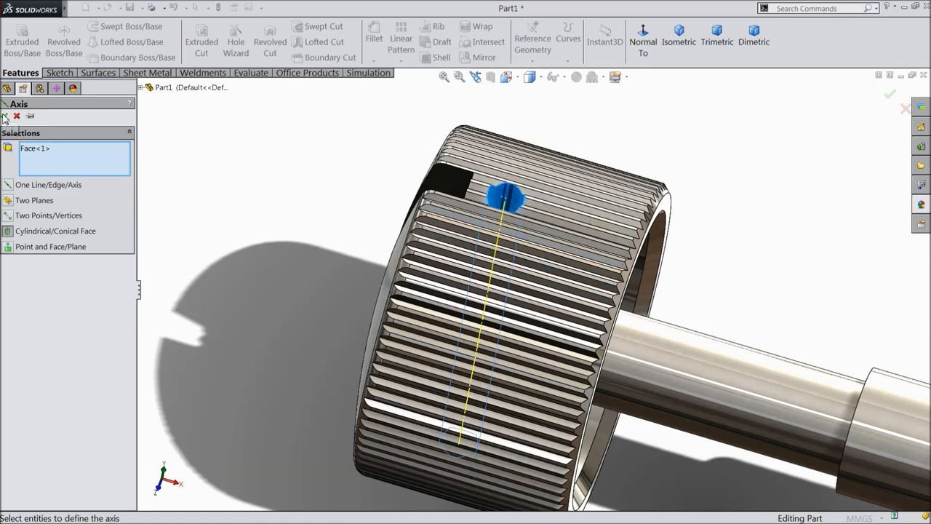
click(890, 94)
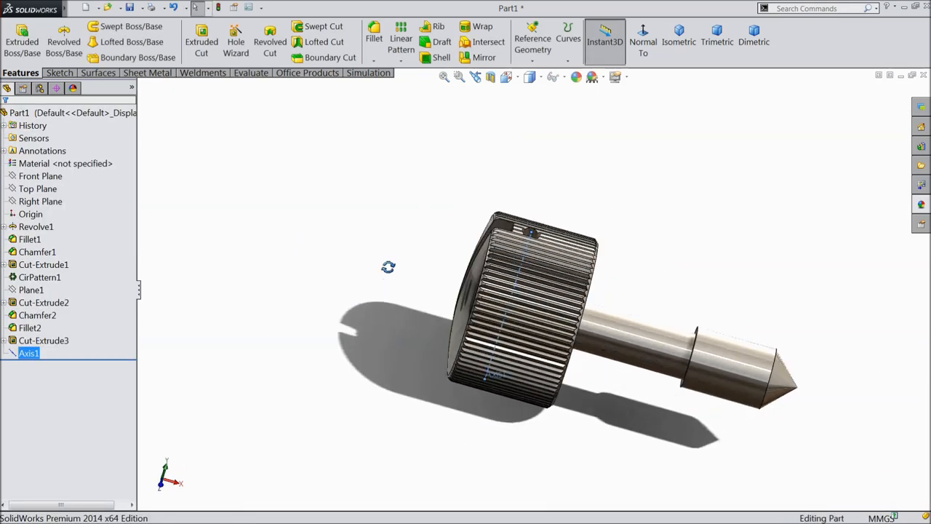
drag(546, 313, 524, 328)
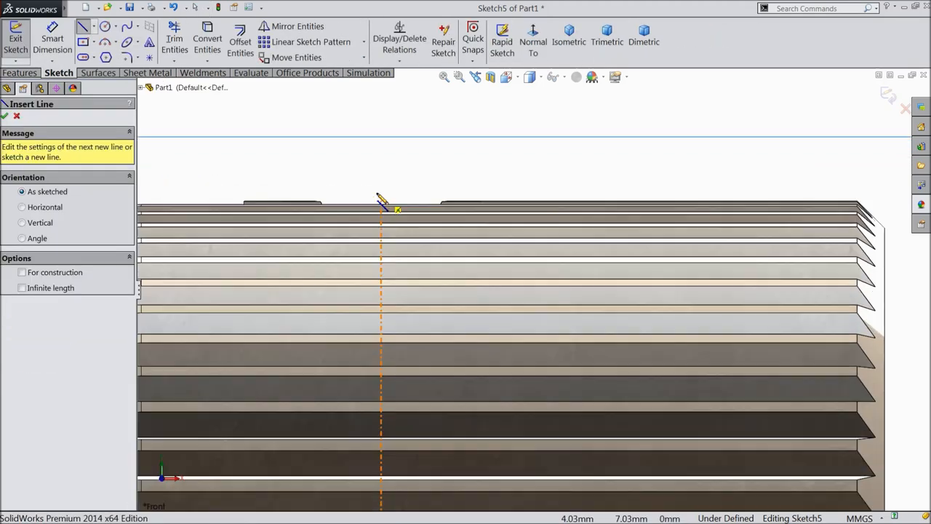
mouse_move(386, 193)
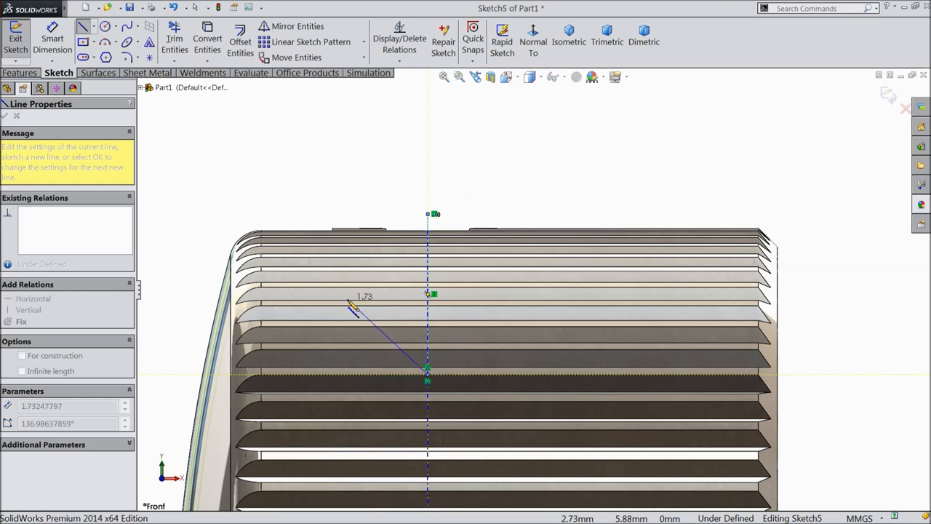
Step: Finish the angled profile's line chain and dimension it 1.30 wide and 0.50 tall
drag(353, 306, 351, 261)
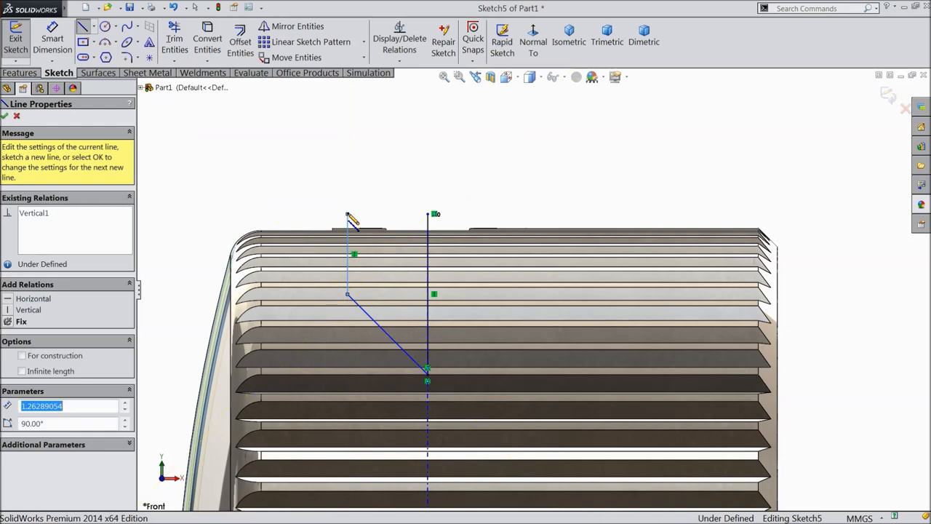
right_click(385, 217)
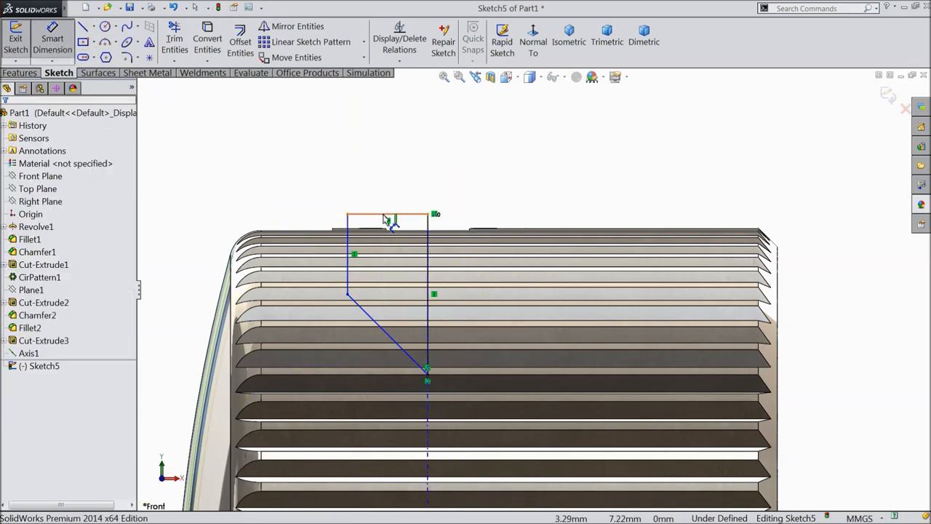
click(388, 218)
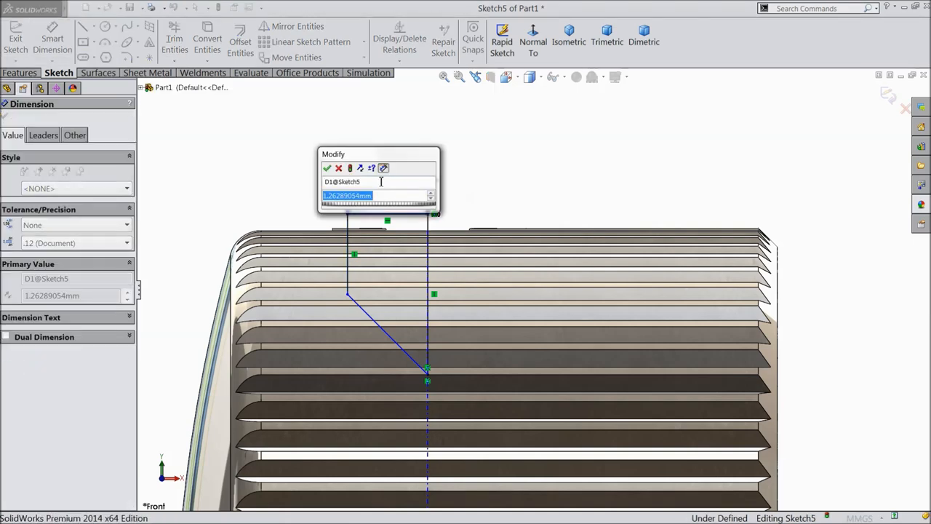
click(327, 168)
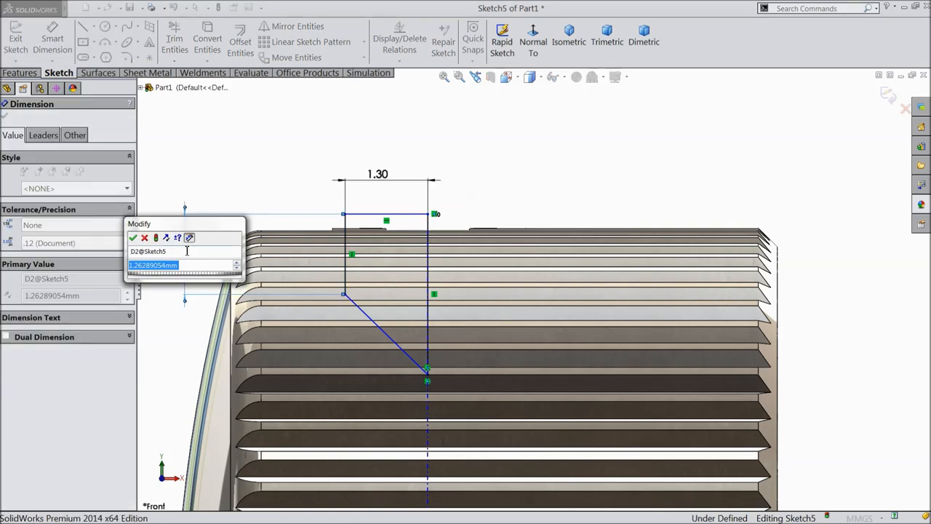
text(0.5)
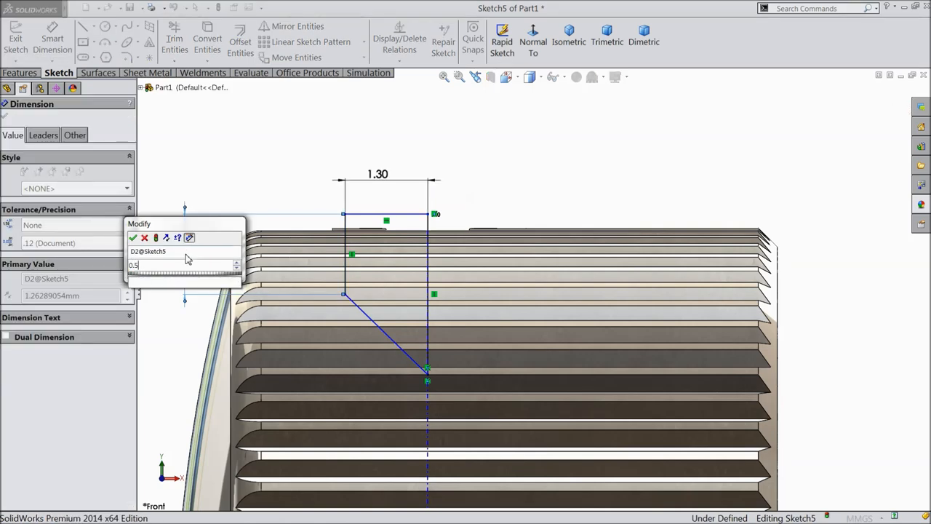
click(134, 238)
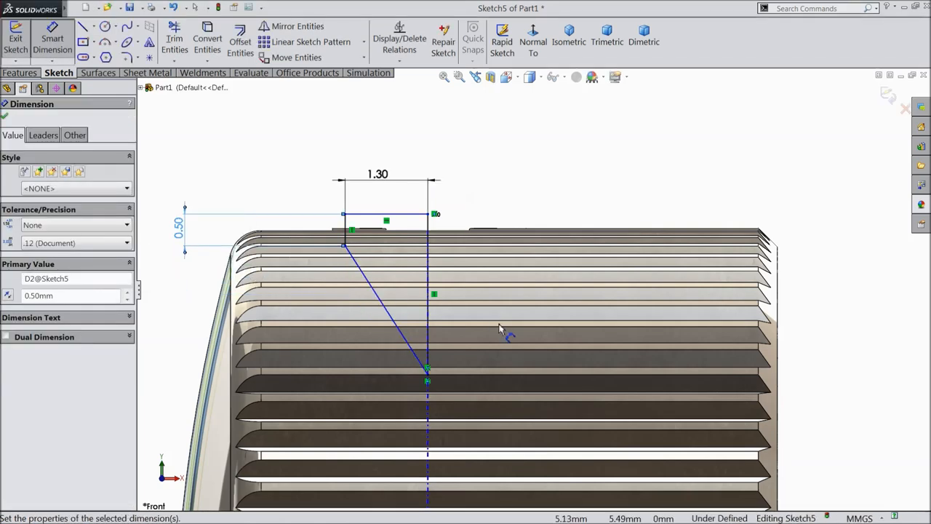
scroll(down, 3)
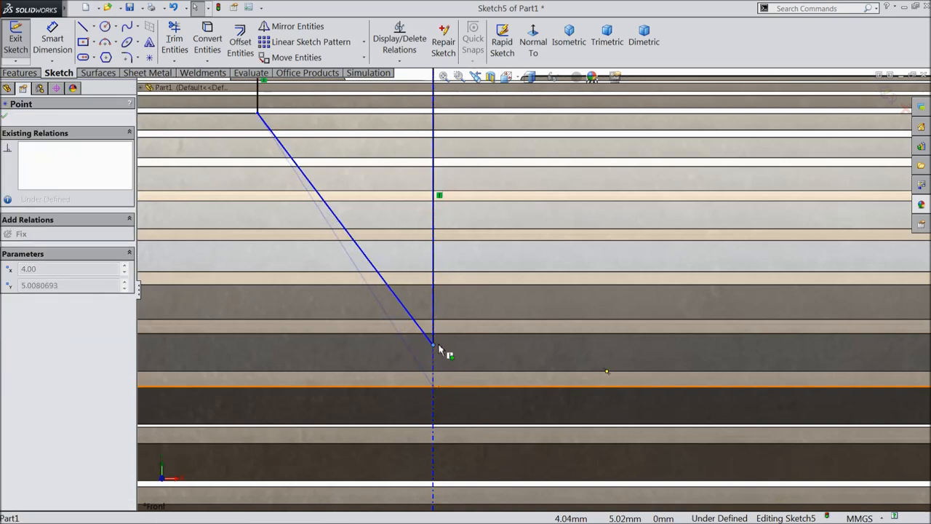
Step: Drag the profile's lower corner onto the knurled head's edge to make it coincident
drag(433, 345, 433, 337)
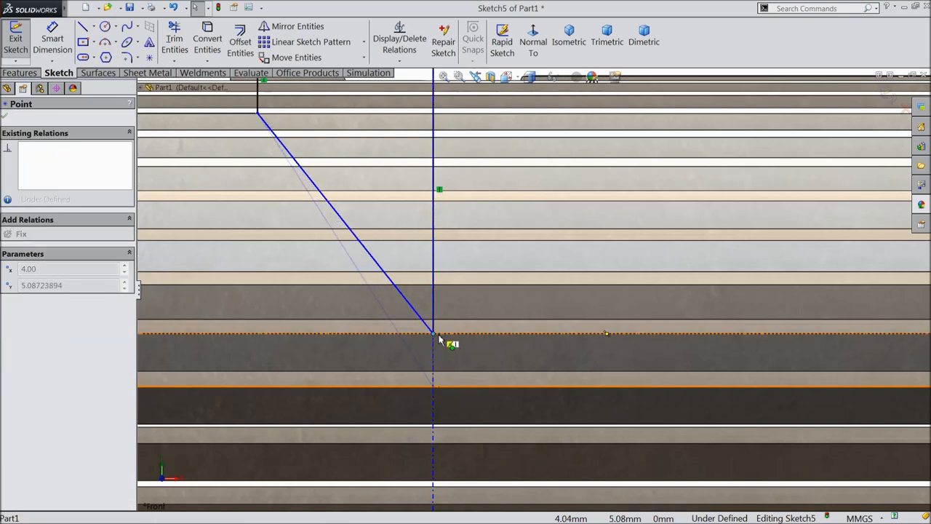
drag(433, 335, 433, 288)
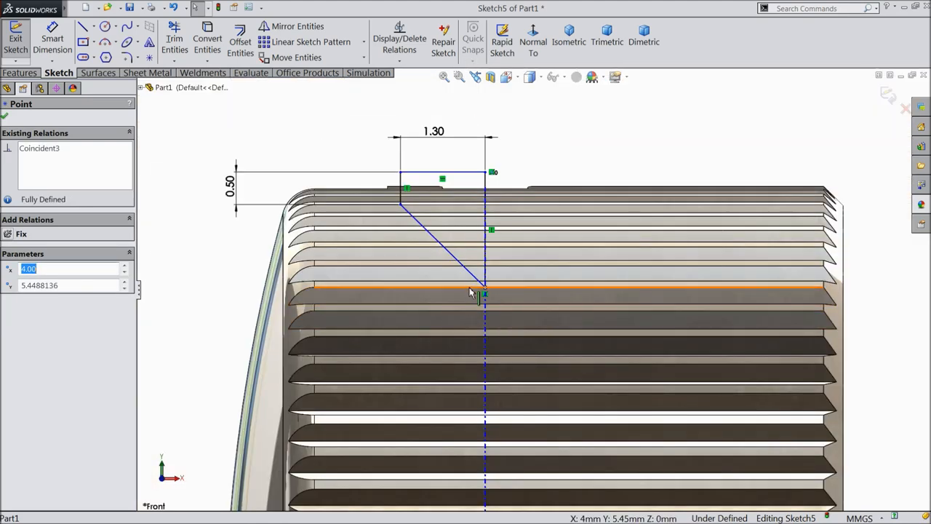
mouse_move(501, 286)
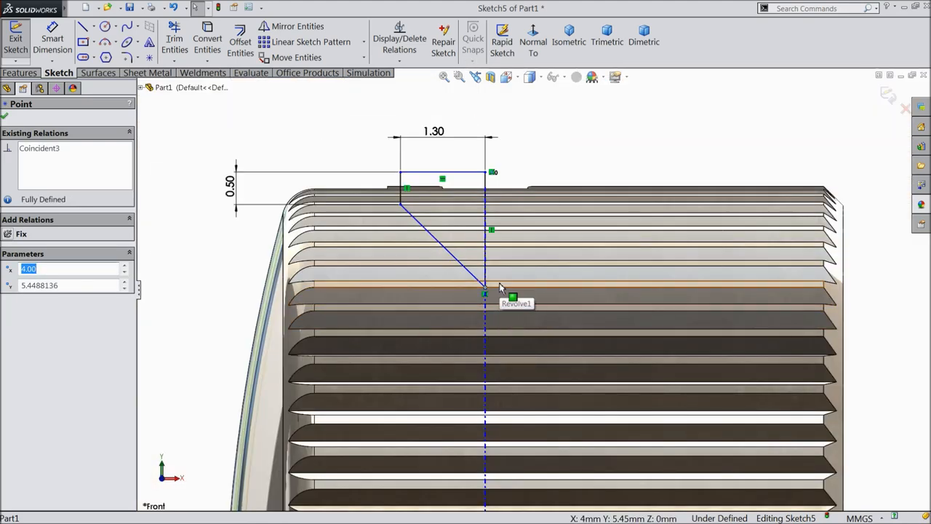
mouse_move(469, 280)
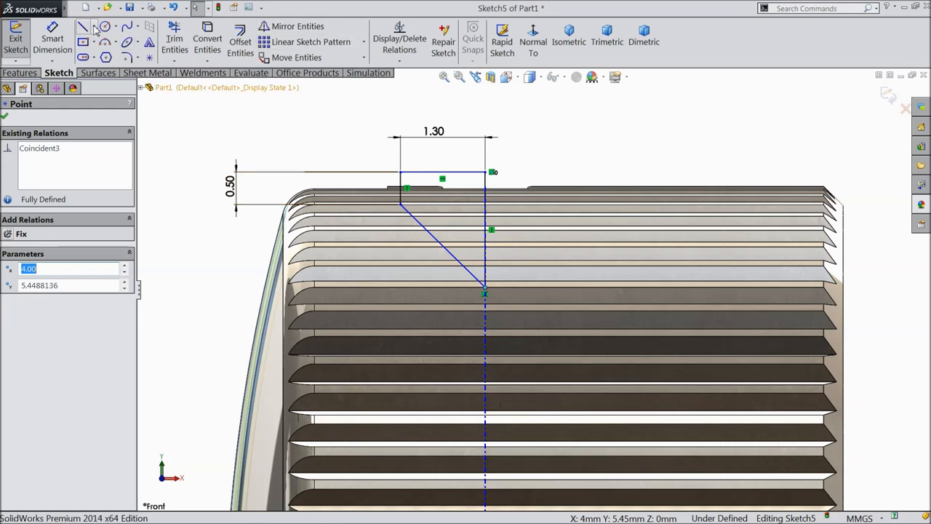
click(83, 27)
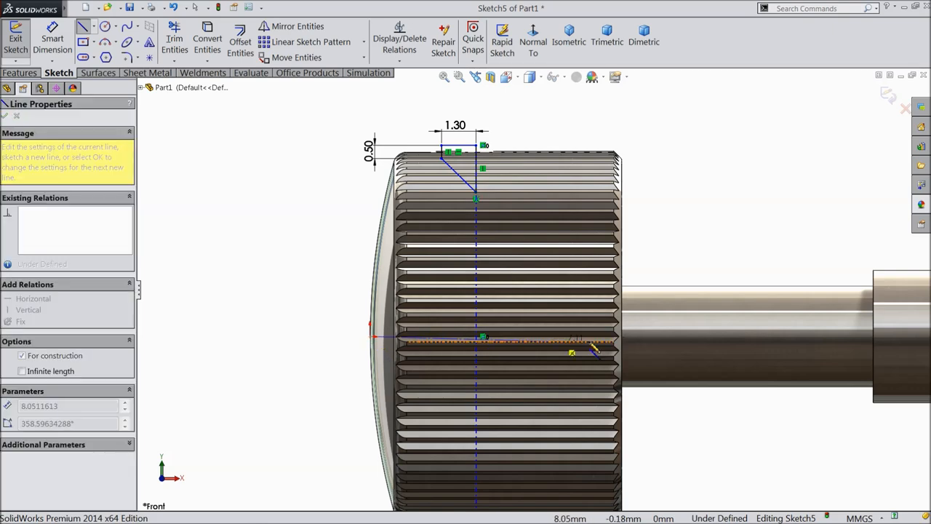
Step: Draw a construction centreline along the screw axis and mirror the profile lines across it
right_click(542, 342)
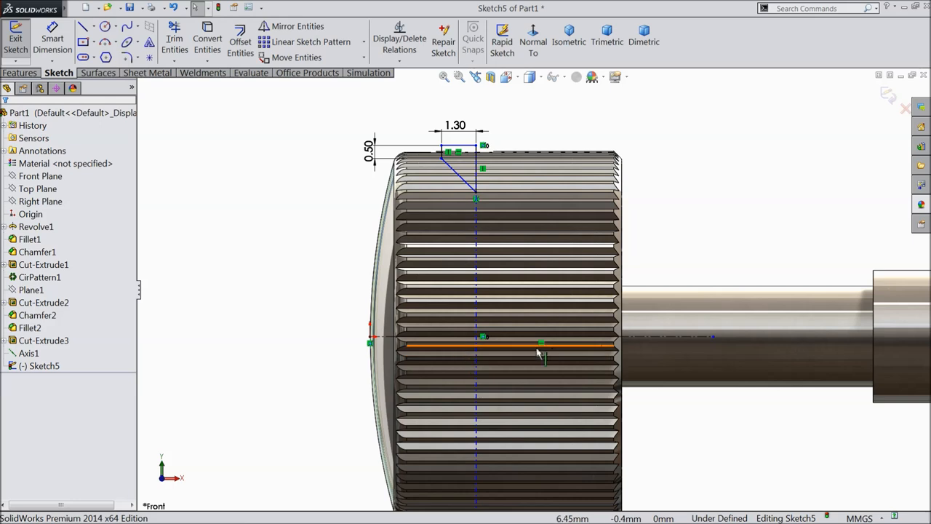
click(297, 27)
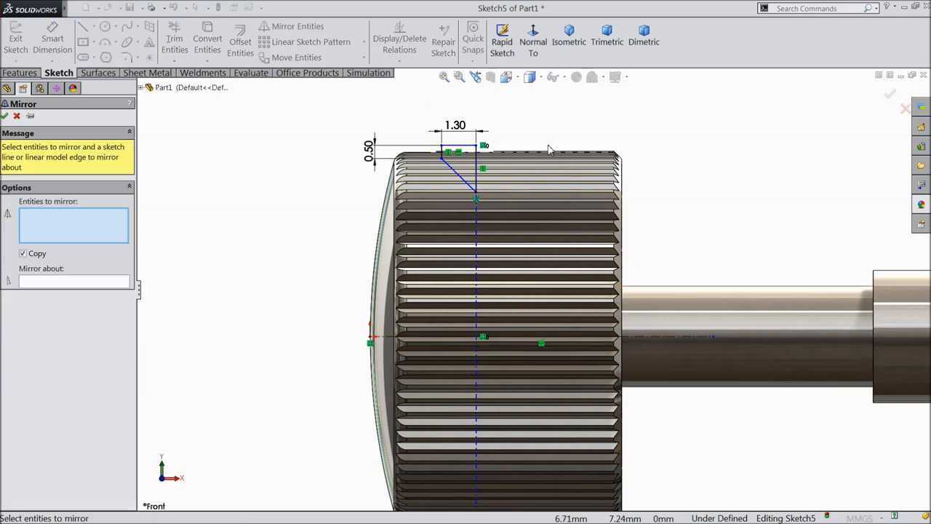
click(459, 171)
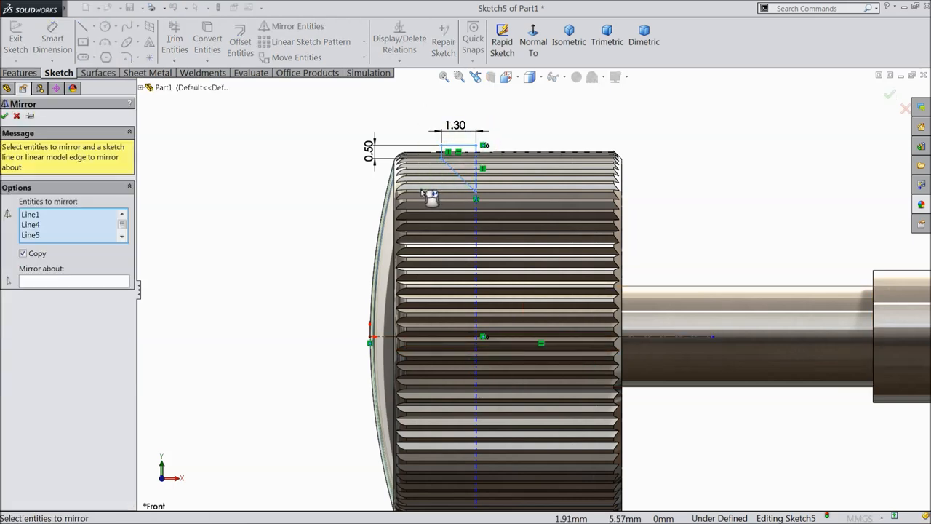
click(73, 281)
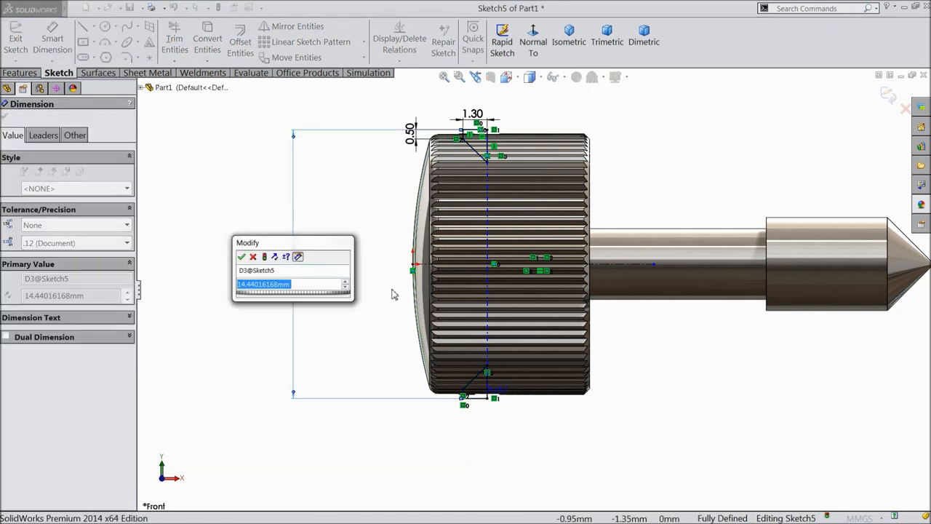
Step: Set the dimension between the two mirrored profiles to 14.2 mm
text(1)
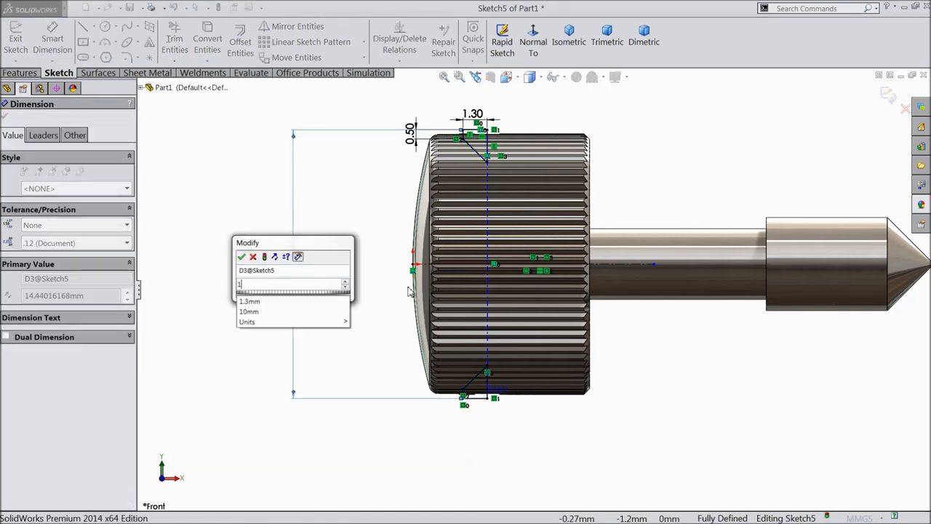
text(14.2)
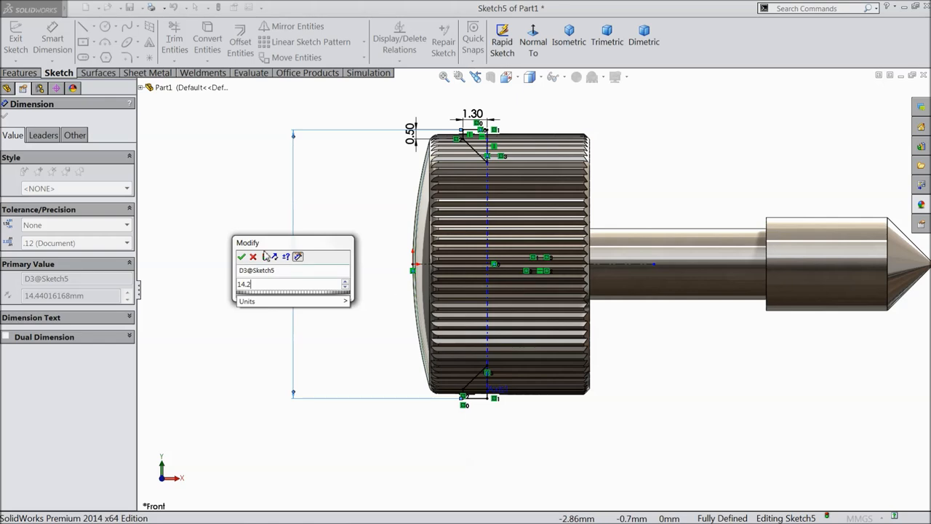
click(241, 256)
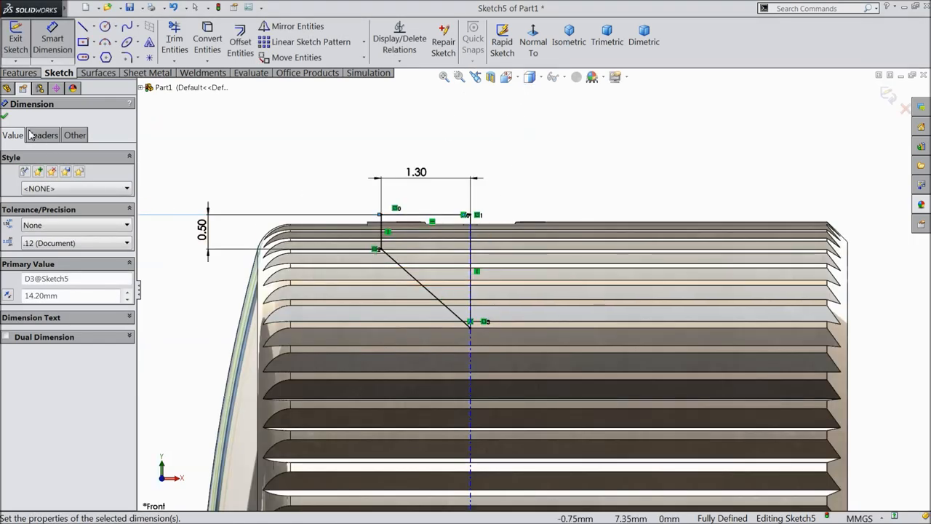
Step: Revolve-cut the sketch 360° about Line1 to notch the knurled head
click(19, 72)
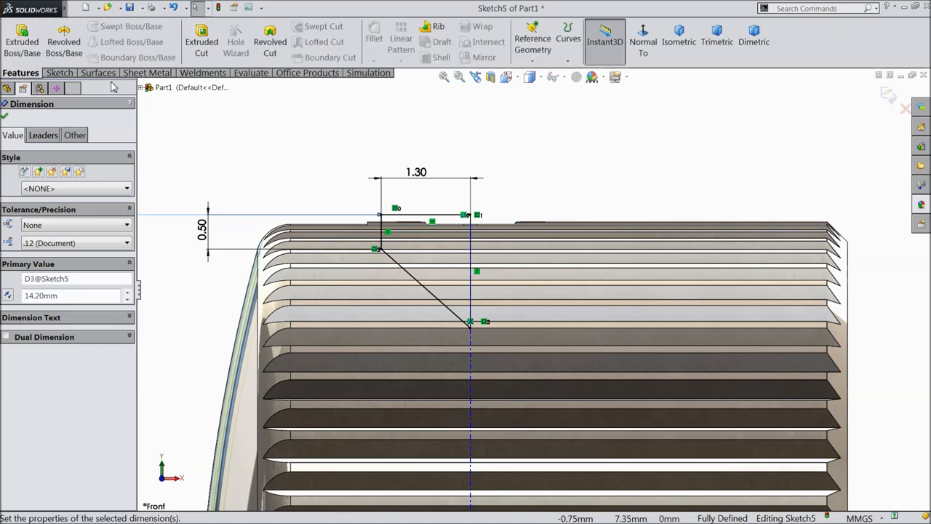
click(270, 41)
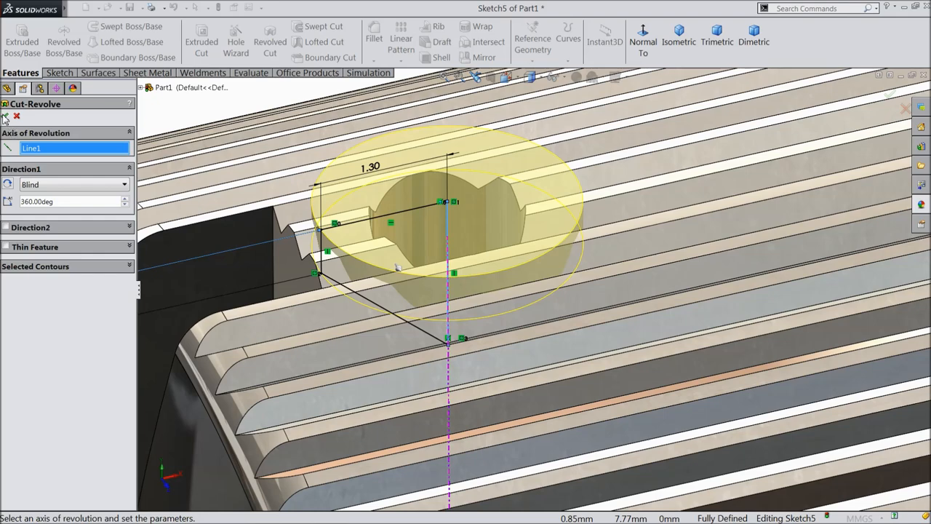
click(6, 117)
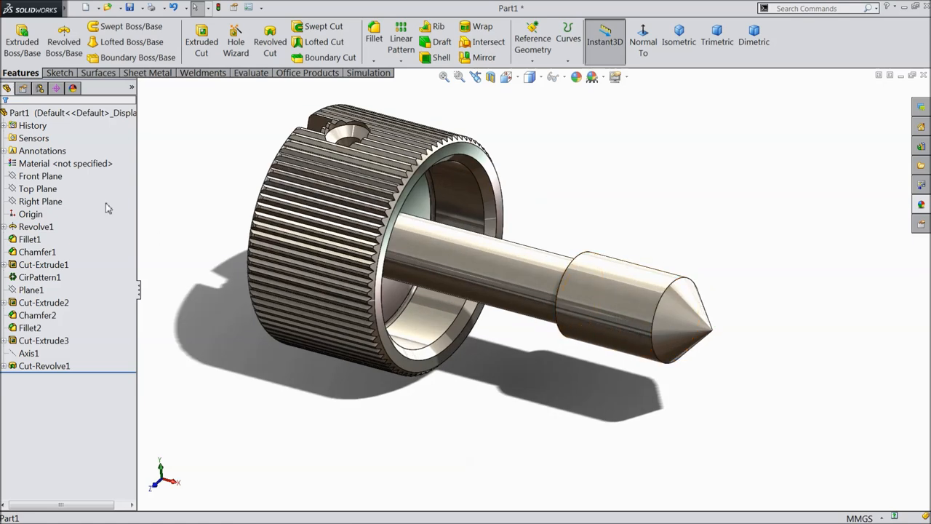
Step: Create a reference plane from the head's ring face through the shank tip vertex
click(533, 37)
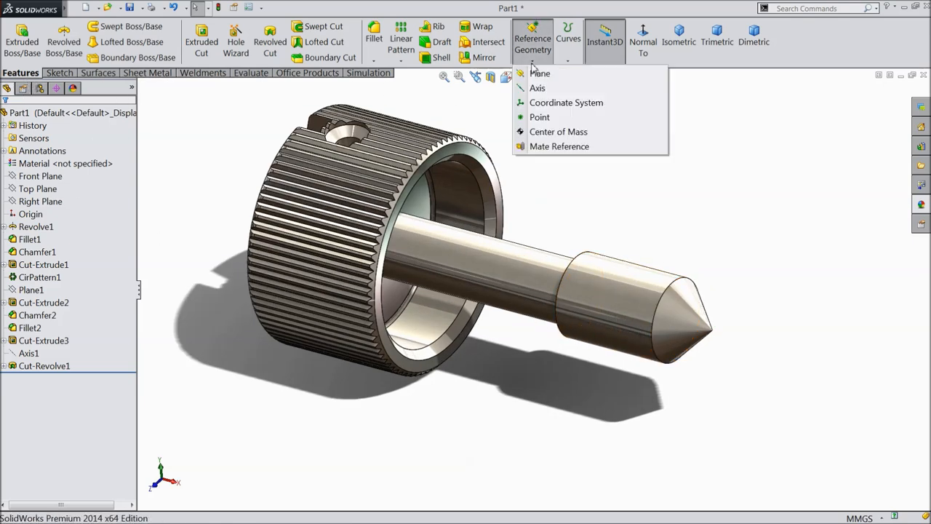
click(540, 73)
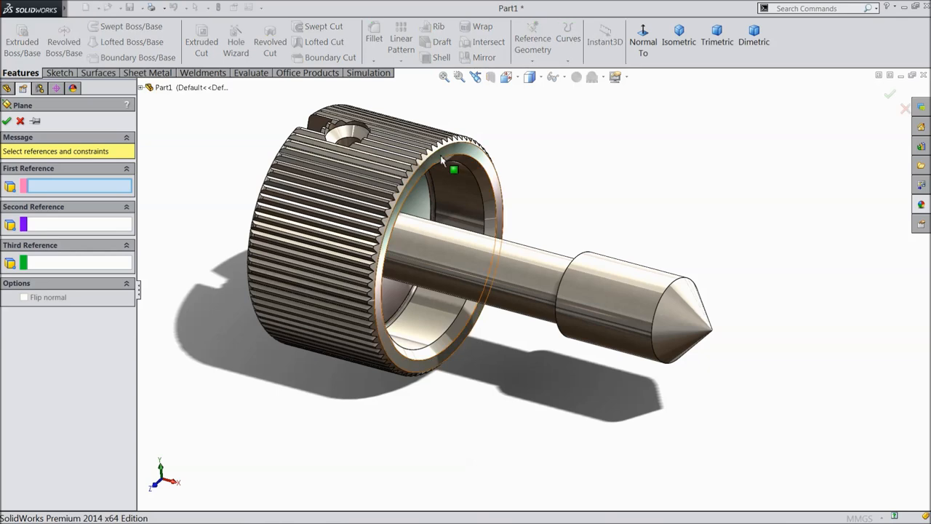
click(455, 171)
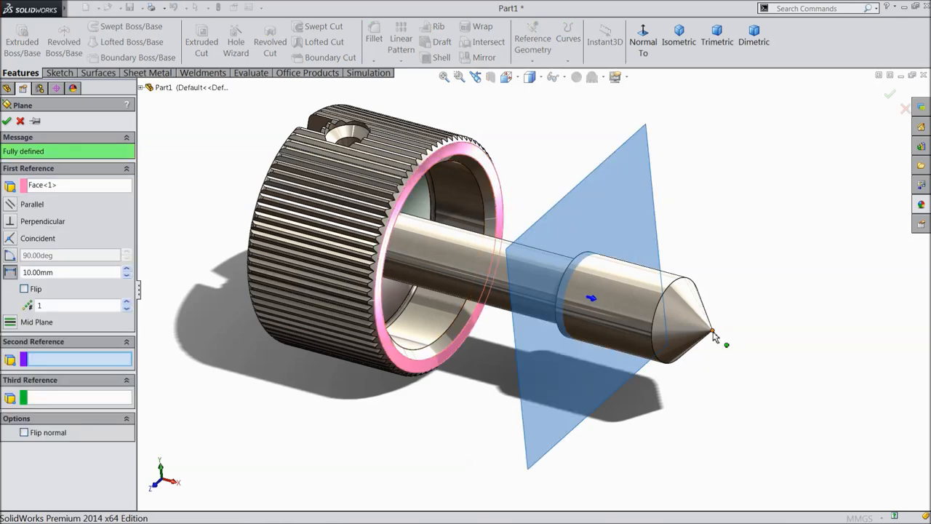
click(712, 331)
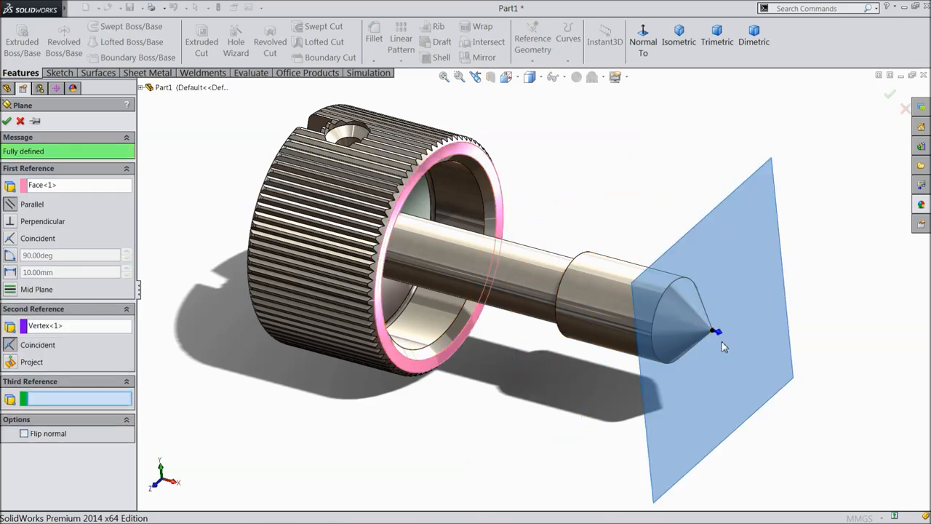
mouse_move(711, 344)
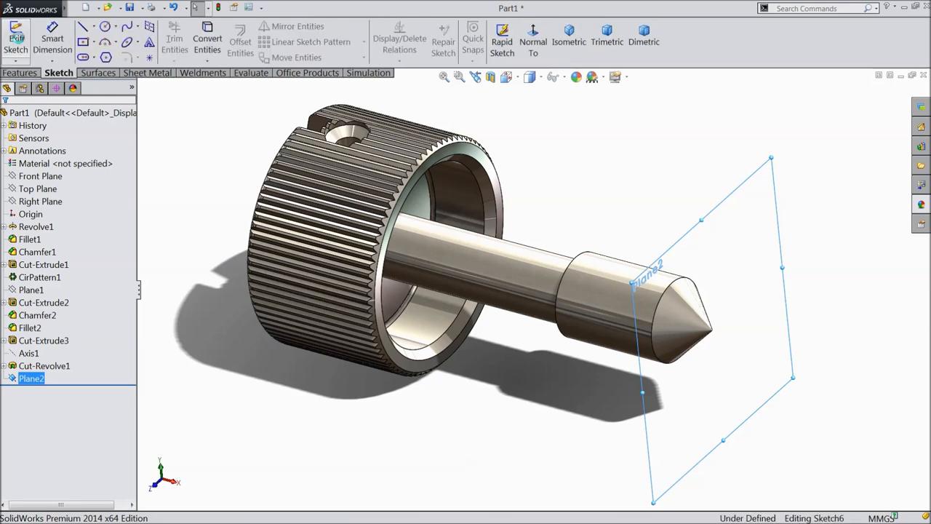
Step: Sketch on Plane2, view it normal, and set the tip circle's diameter to 4.02 mm
click(533, 37)
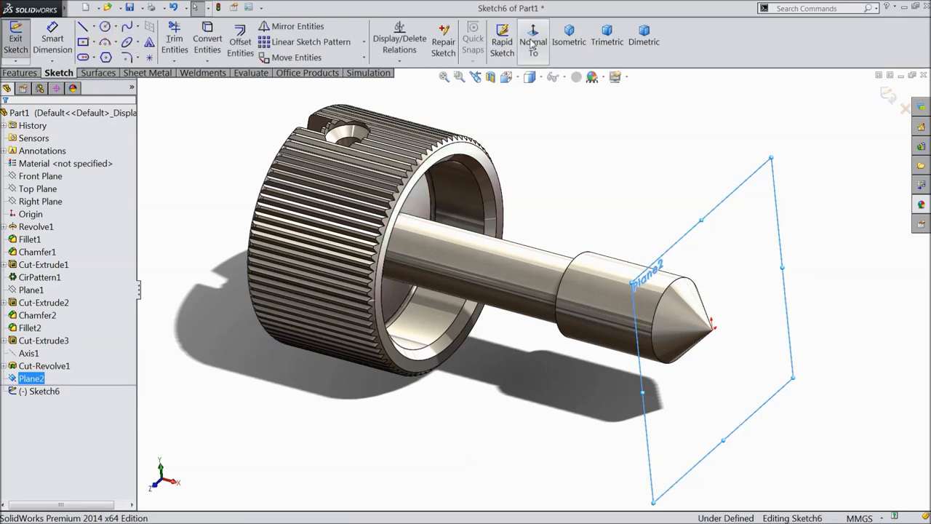
click(533, 36)
text(4.)
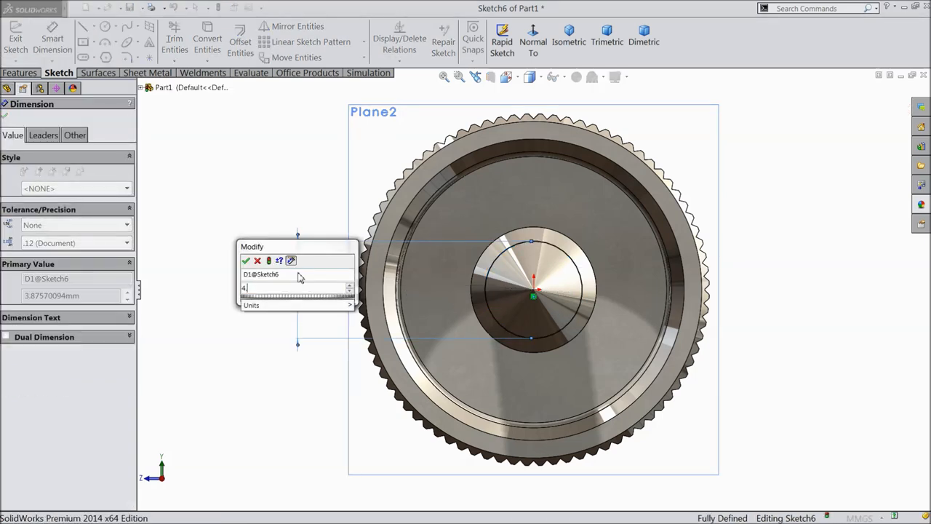
click(246, 261)
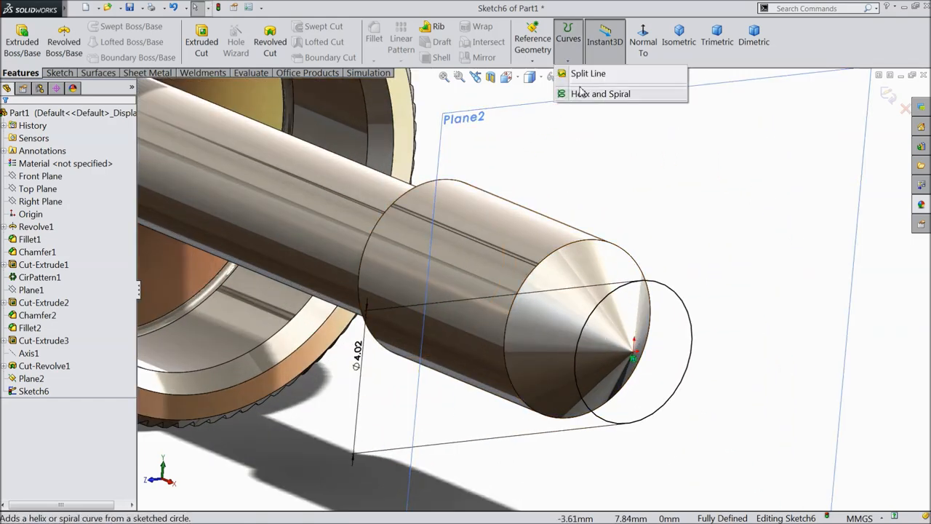
Step: Create a helix from the circle with 0.80 mm pitch and 12 revolutions
click(600, 93)
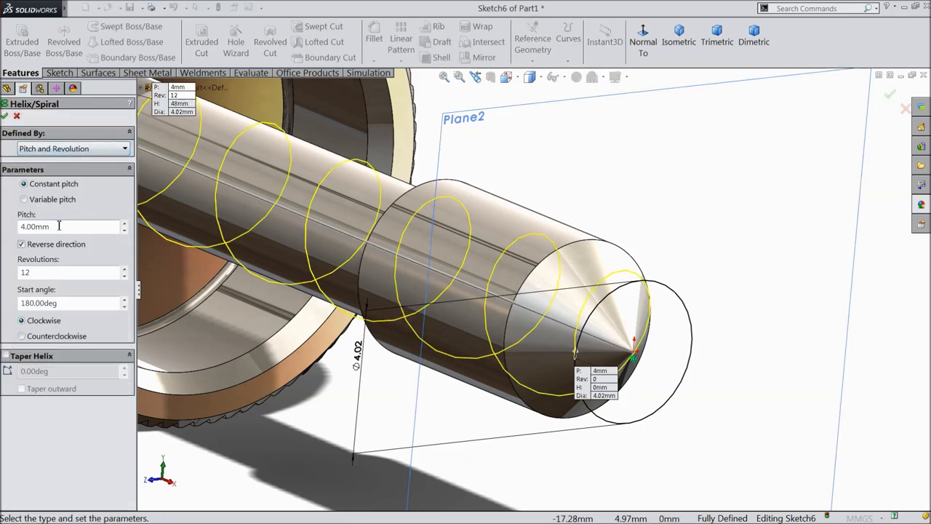
triple_click(65, 226)
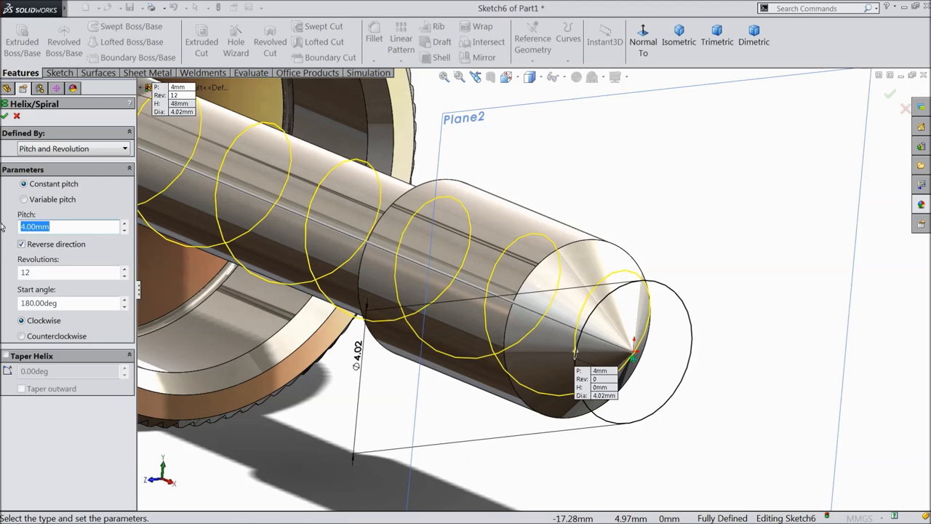
text(0.80mm)
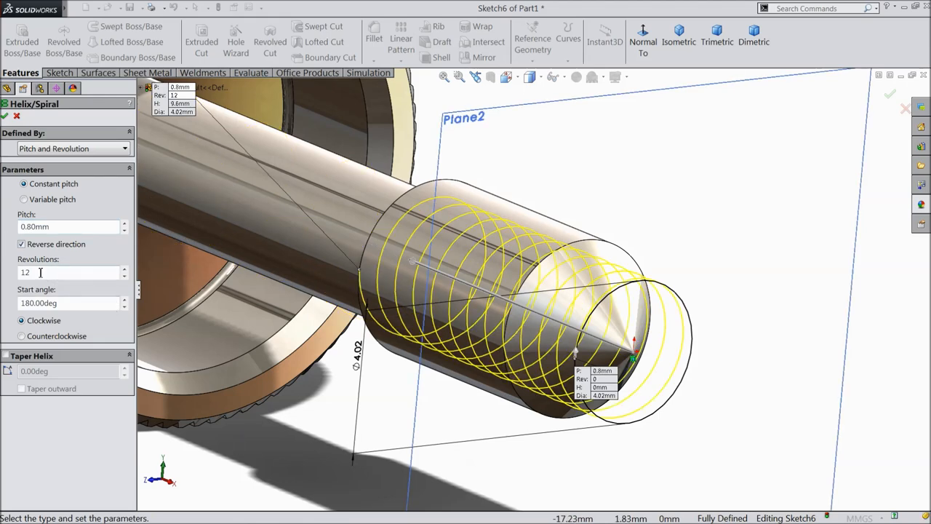
mouse_move(40, 272)
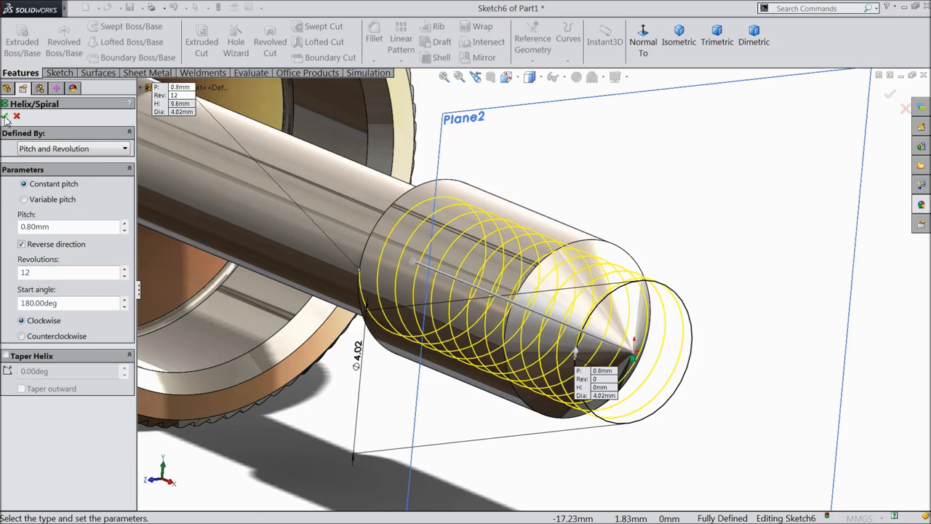
click(891, 93)
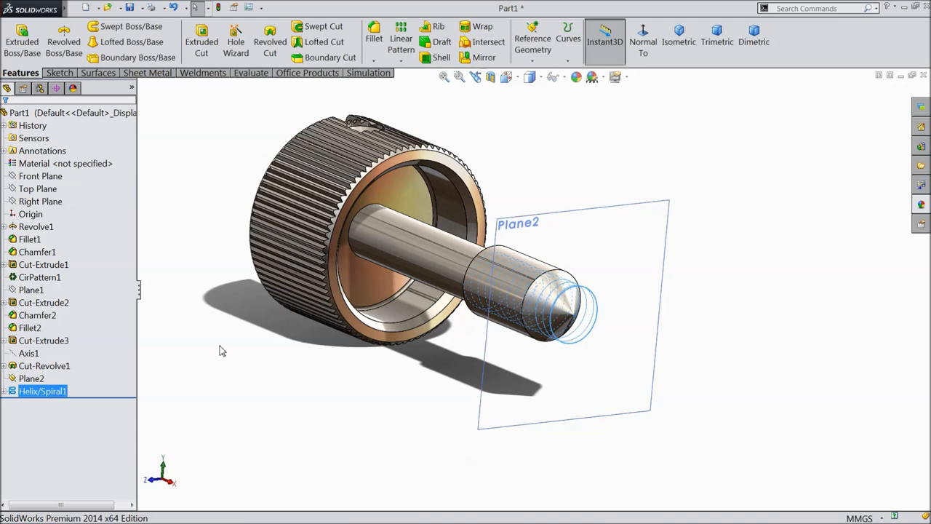
Step: Start a sketch on the Top Plane, hide Plane2, and draw the triangular thread profile
click(38, 189)
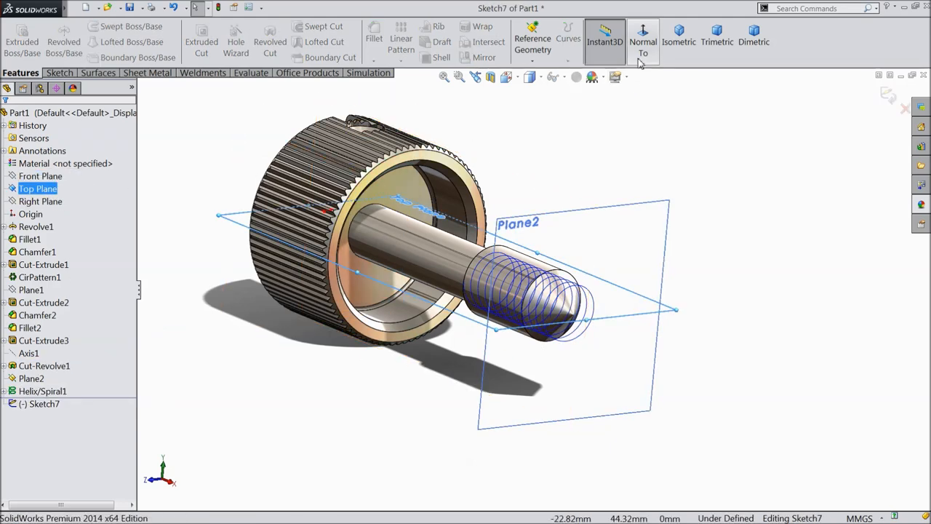
click(644, 42)
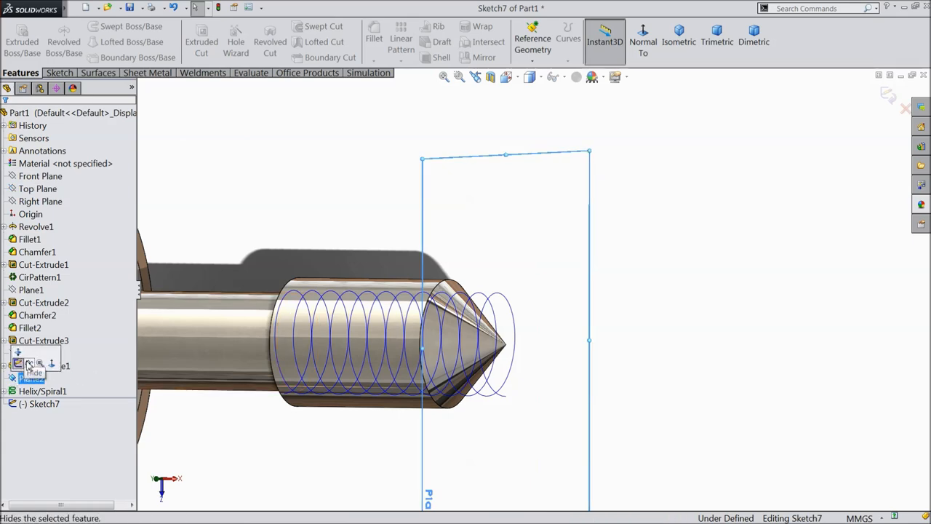
click(643, 41)
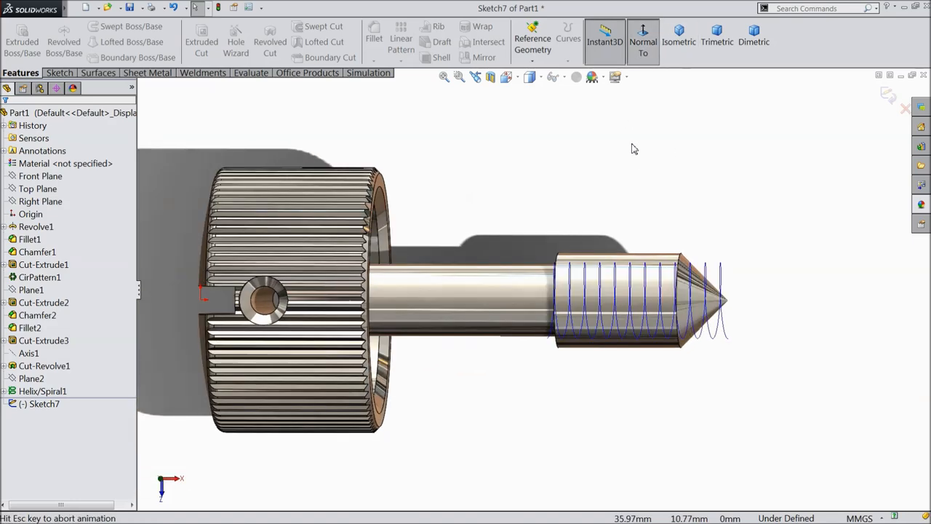
click(643, 46)
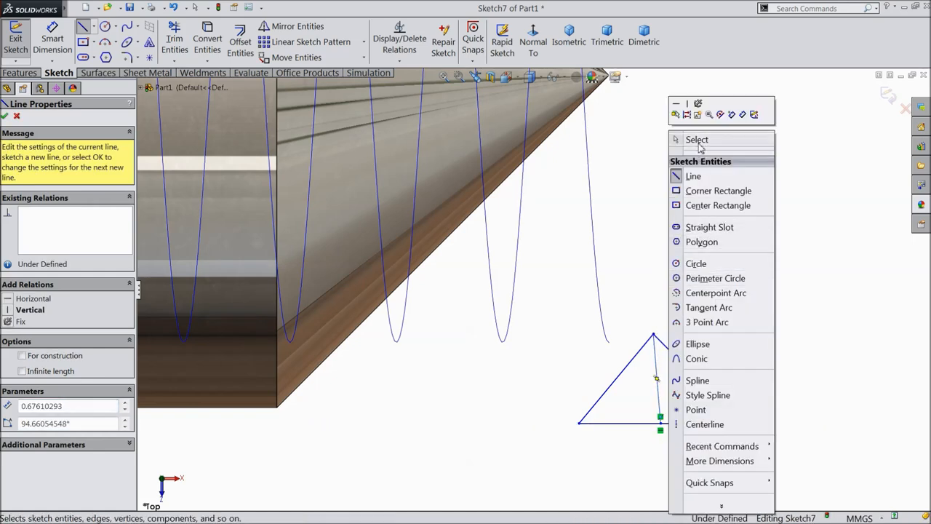
click(697, 139)
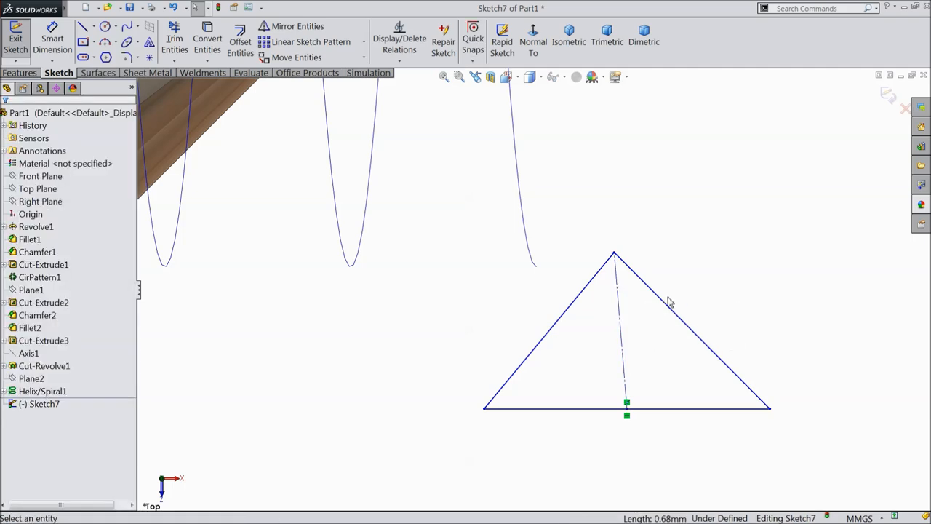
Step: Dimension the triangle to 65° and 0.80 mm, pierce its apex onto the helix, and exit
click(619, 328)
text(65)
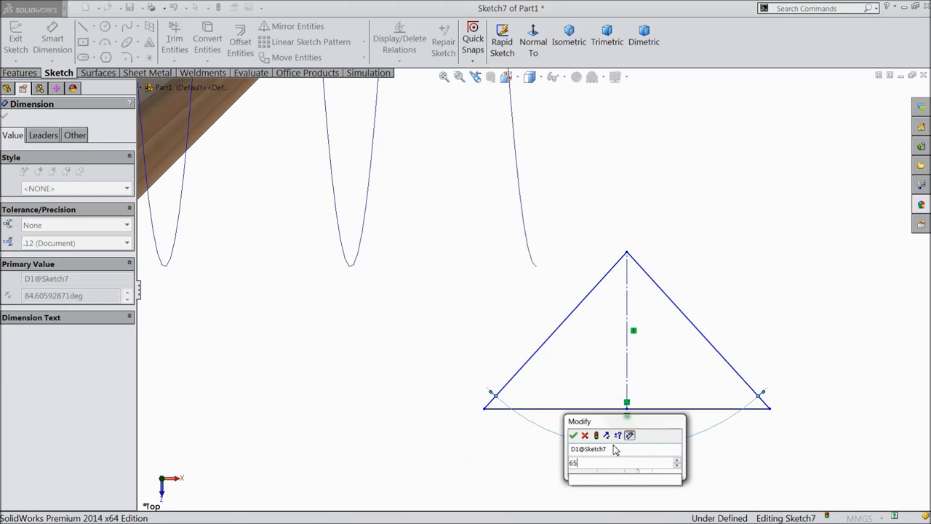
click(574, 435)
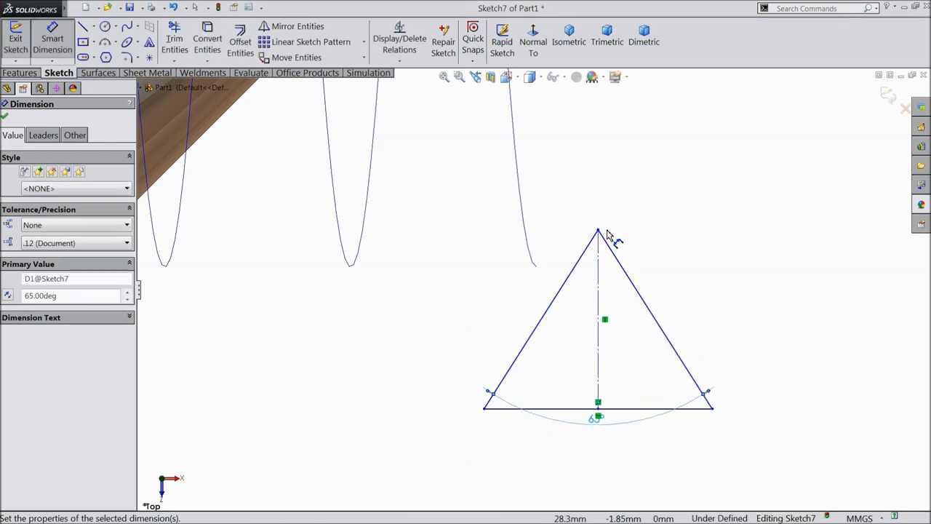
click(655, 313)
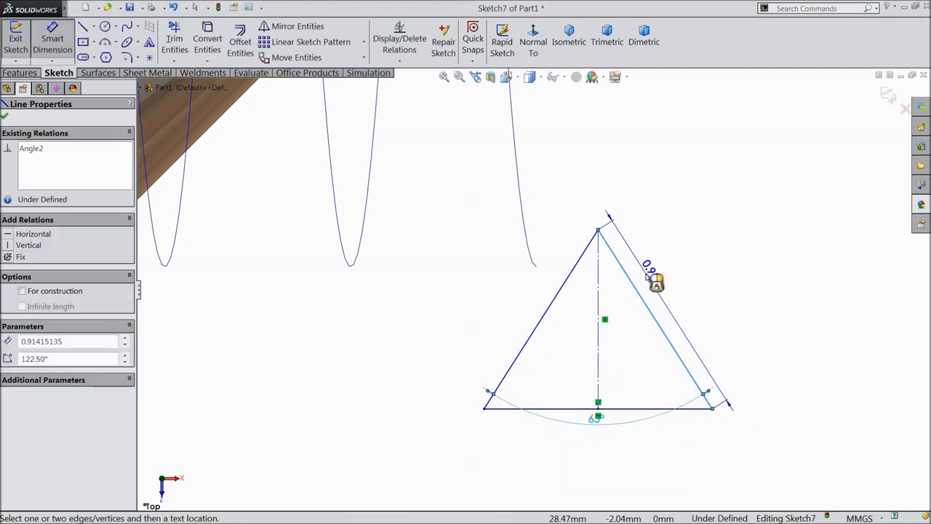
click(647, 268)
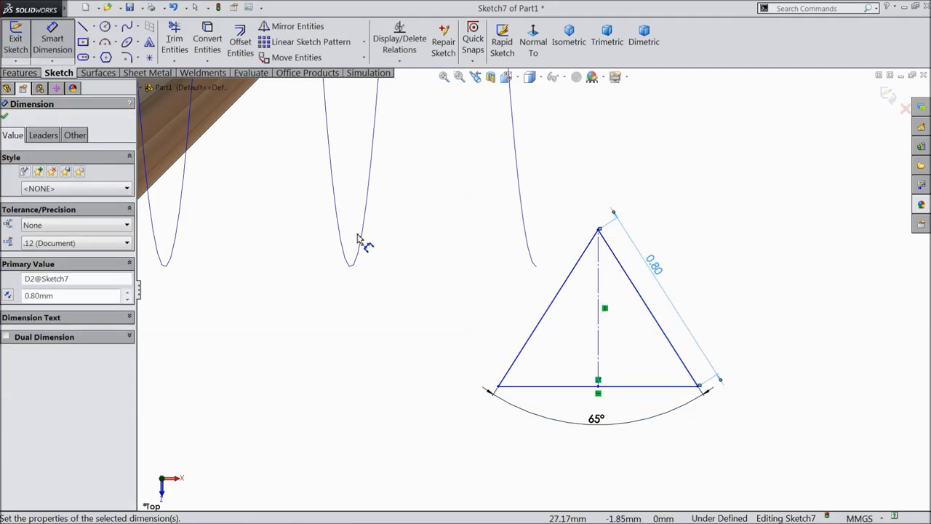
mouse_move(524, 240)
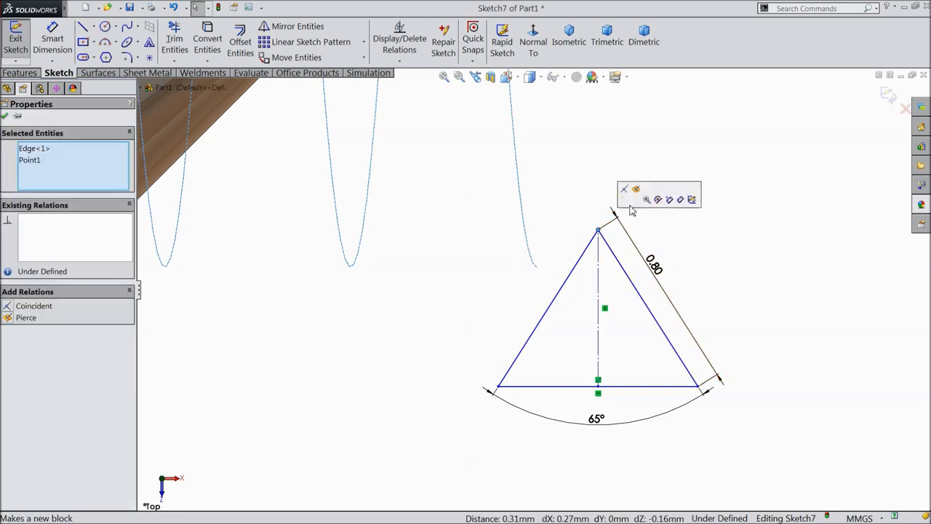
click(681, 200)
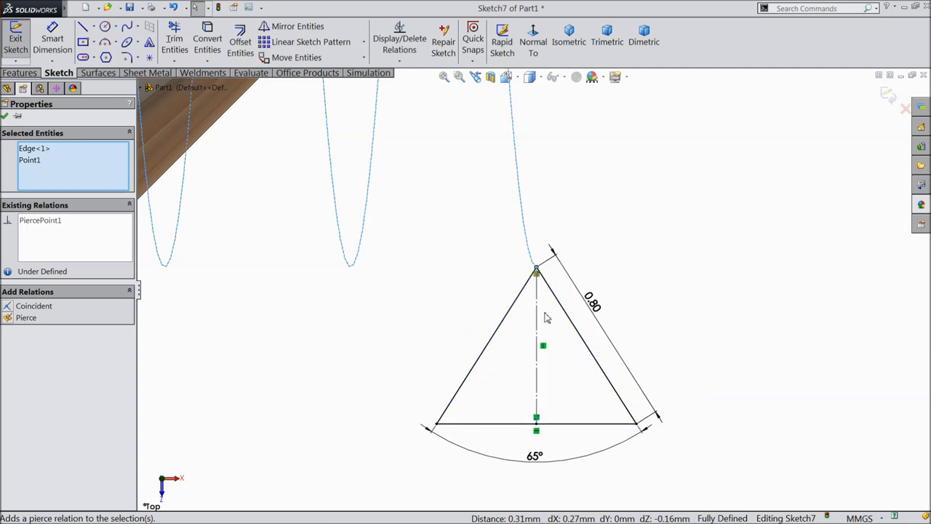
mouse_move(794, 172)
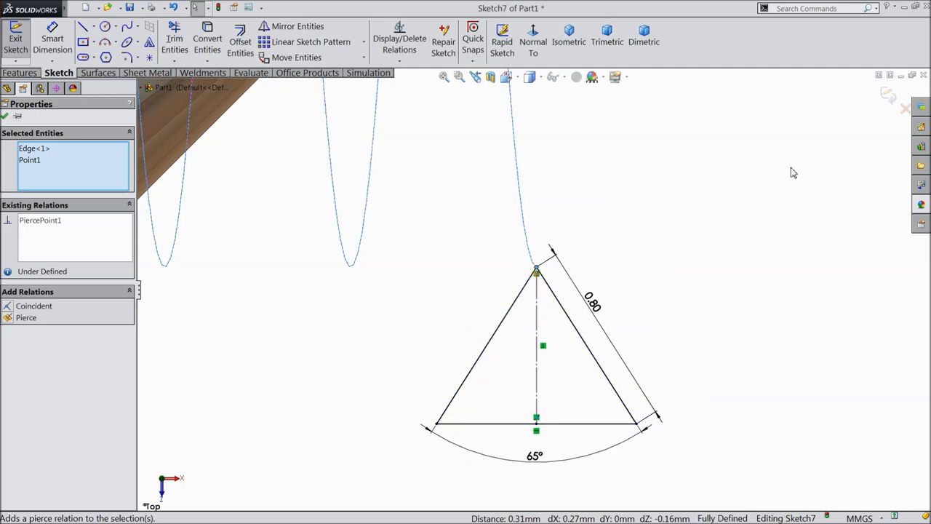
click(16, 33)
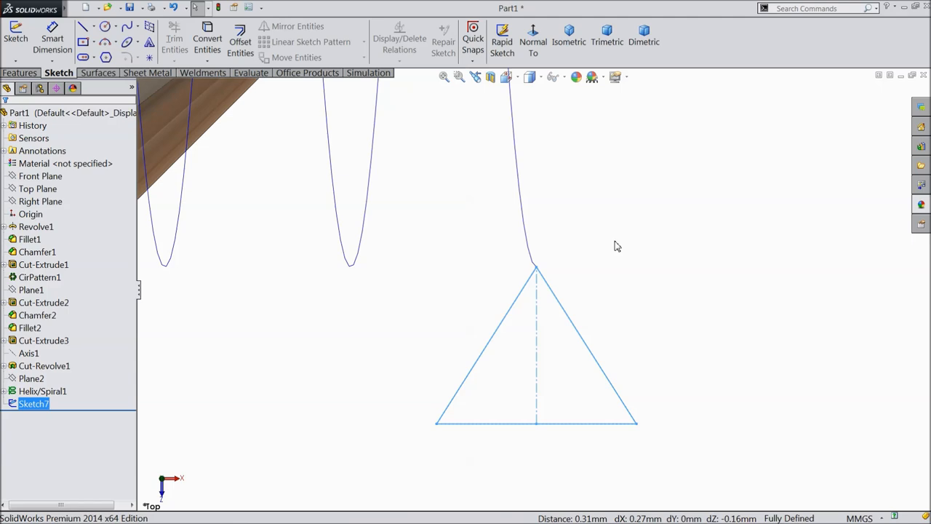
Step: Sweep-cut the triangular Sketch7 profile along the helix to thread the shank tip
click(20, 72)
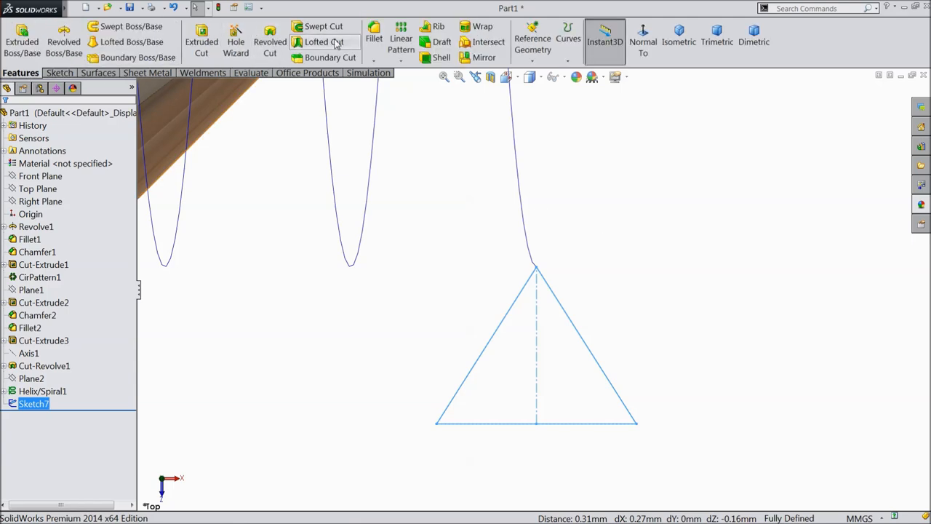
mouse_move(323, 27)
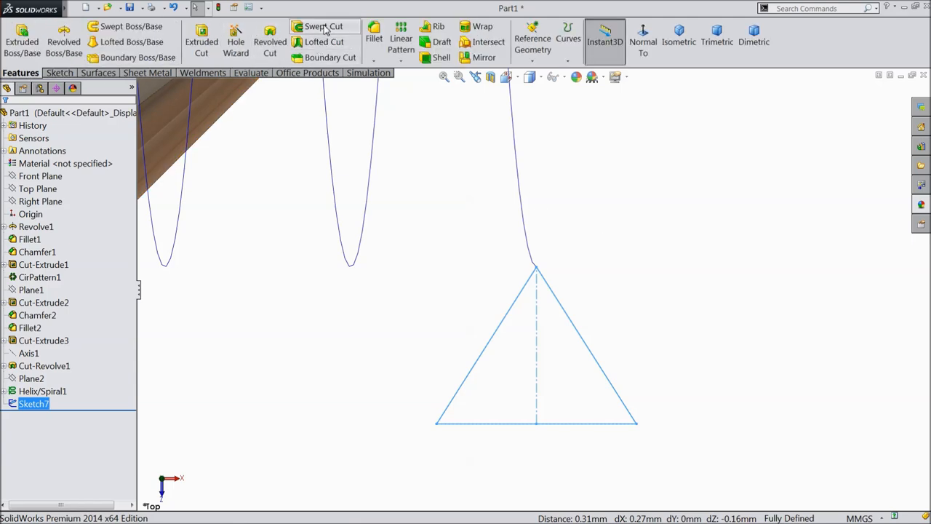
click(324, 27)
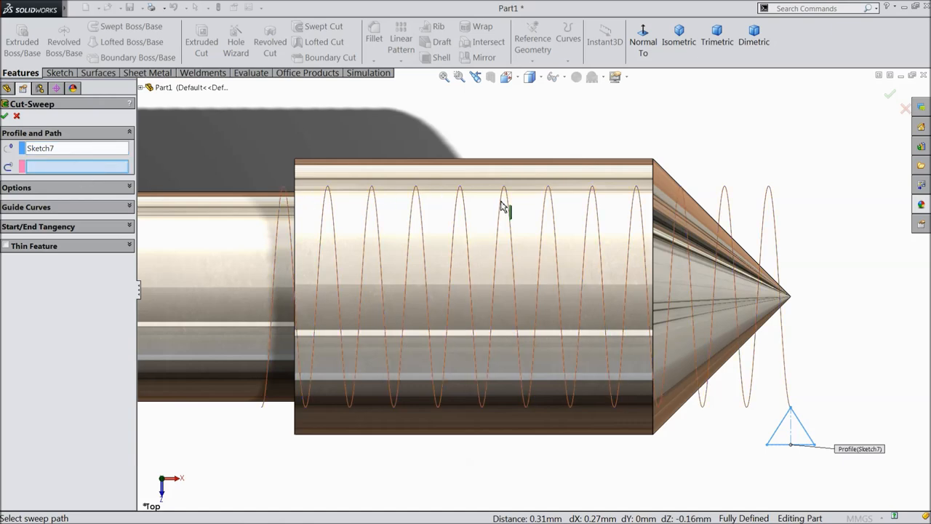
click(504, 206)
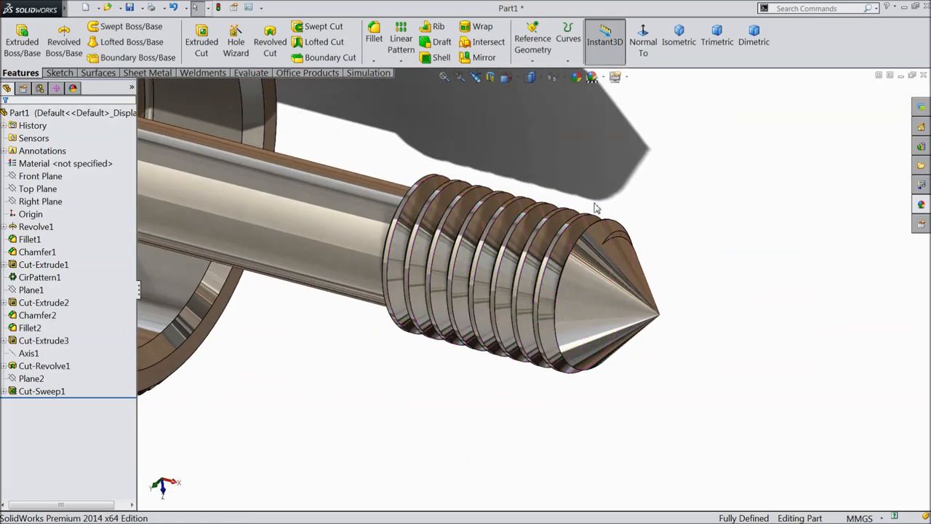
drag(596, 207, 532, 134)
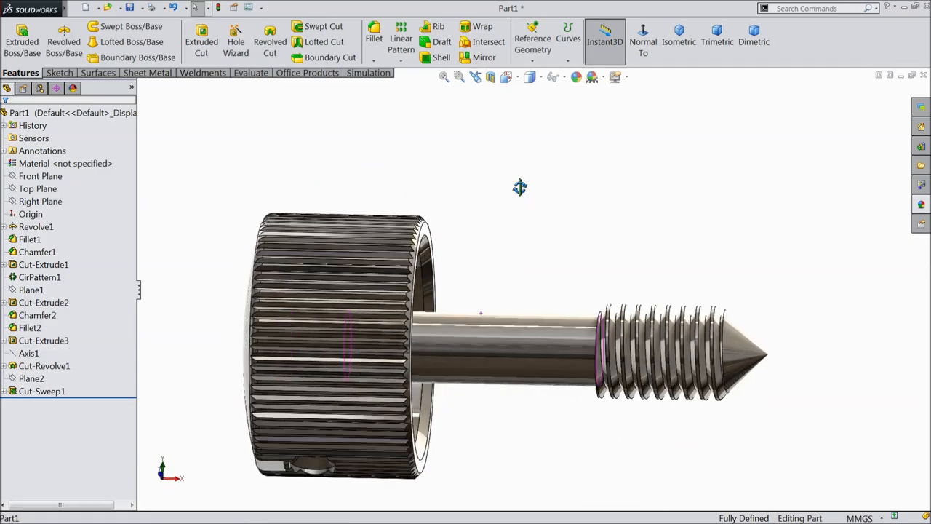
drag(520, 188, 459, 309)
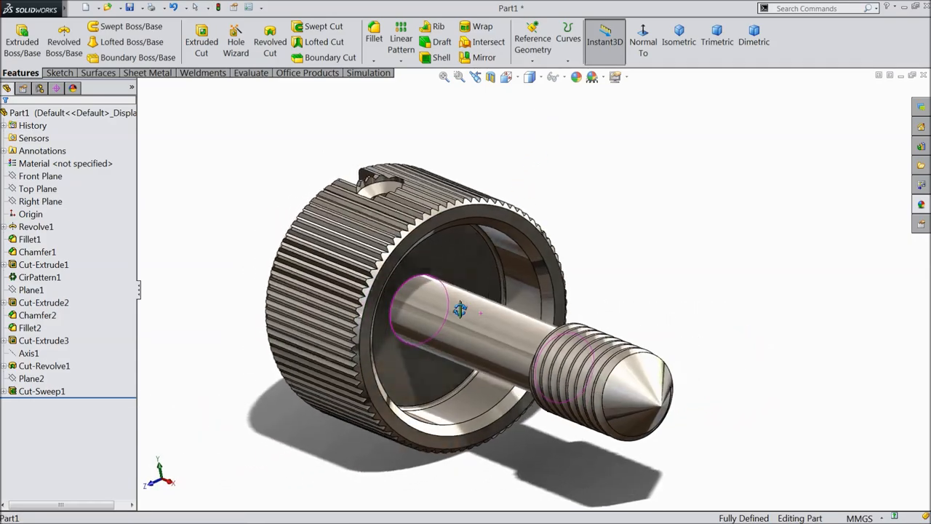
drag(460, 310, 465, 366)
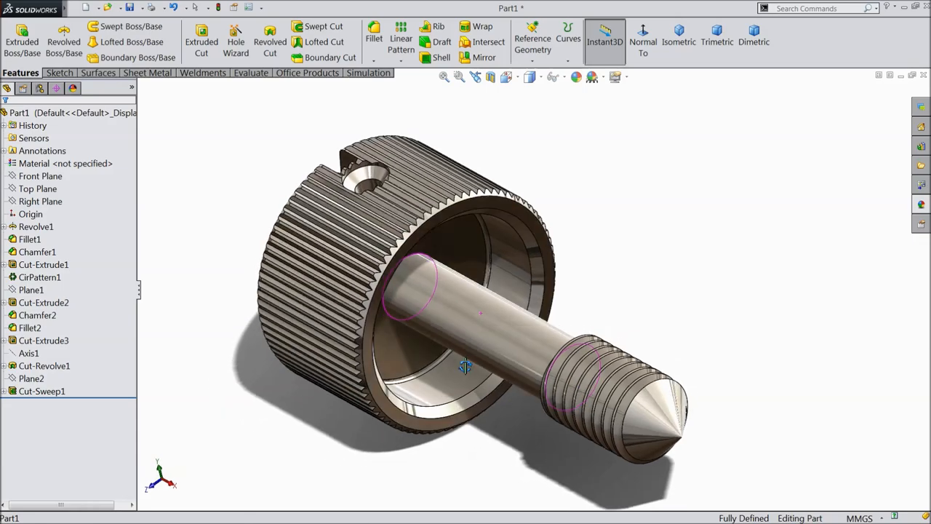
drag(465, 313, 582, 302)
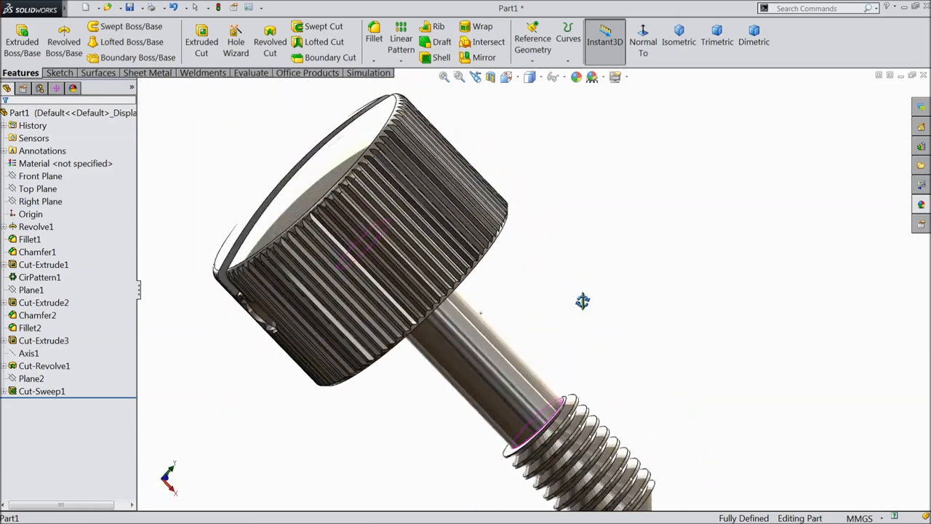